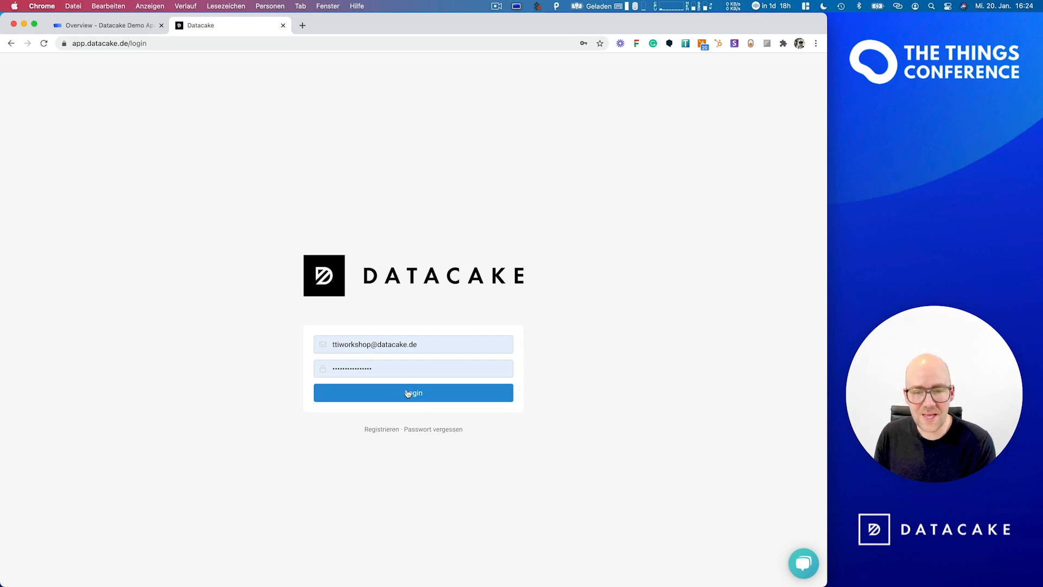
# - Sign in to Datacake and land on the TTI Workshop Devices page
pyautogui.click(412, 392)
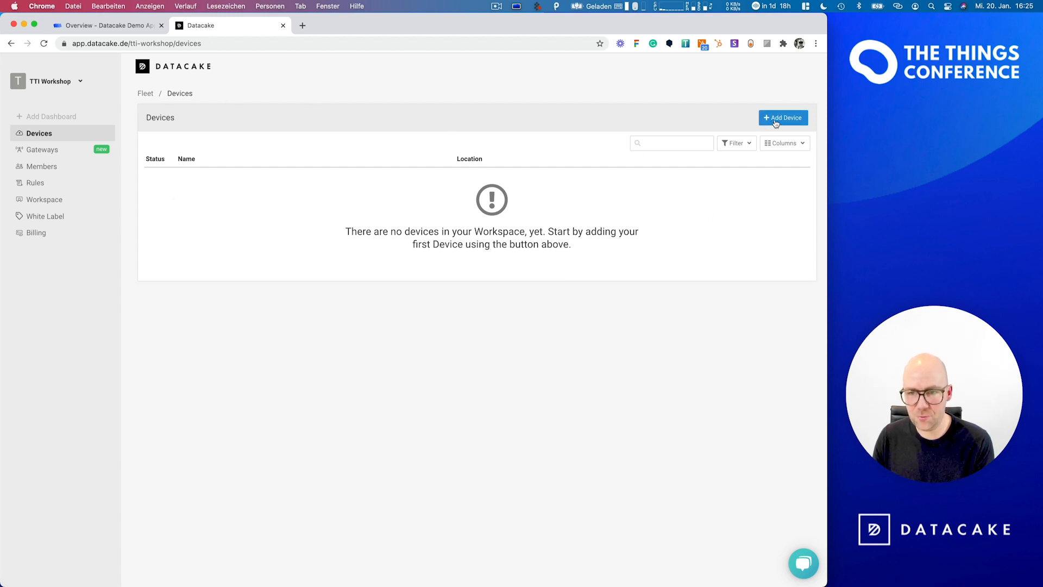
pyautogui.click(186, 159)
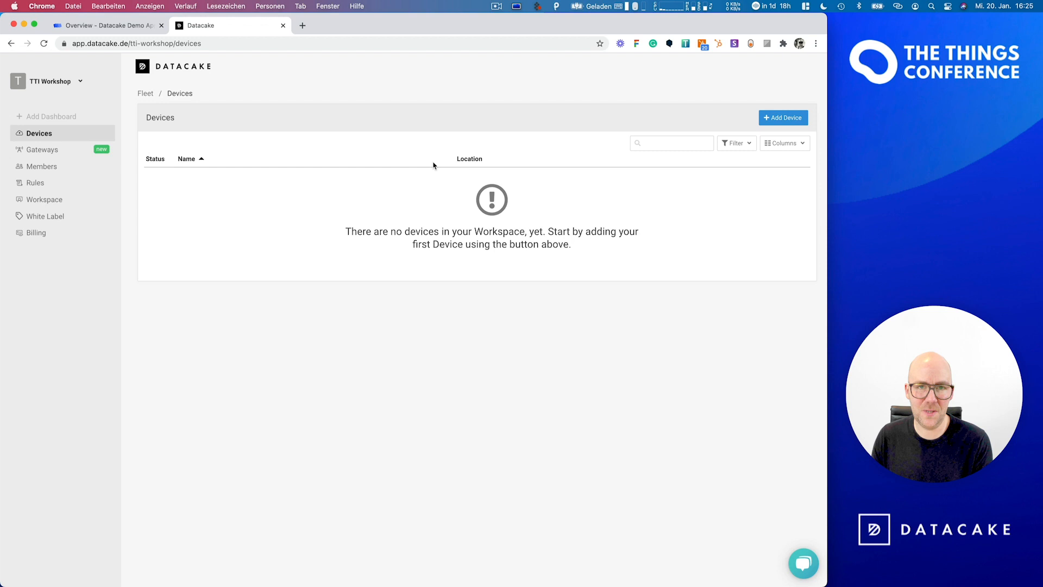
pyautogui.moveTo(437, 164)
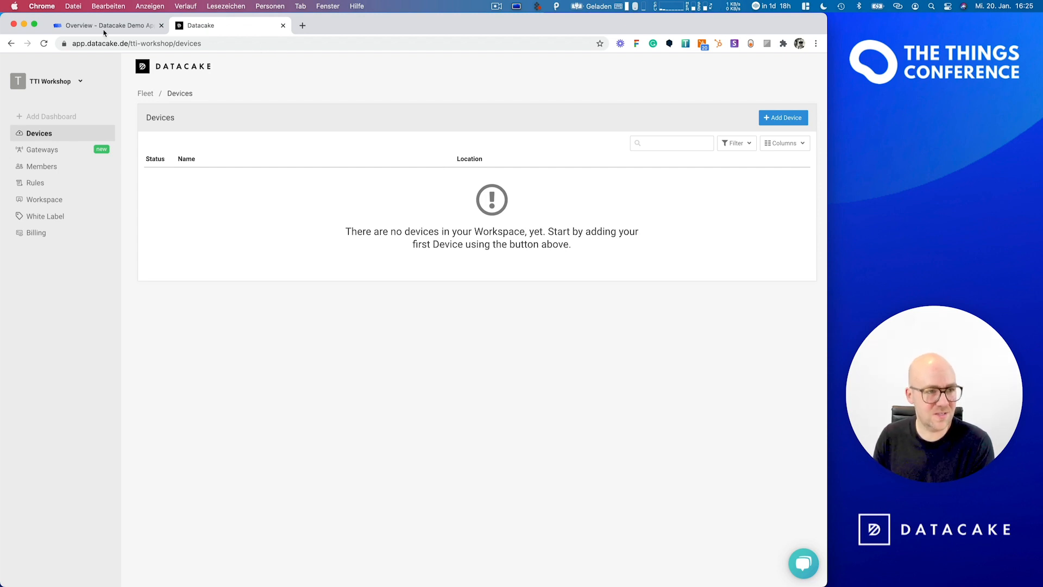
# - Reach the demo application's Webhooks list in The Things Stack and start adding a webhook
pyautogui.click(107, 25)
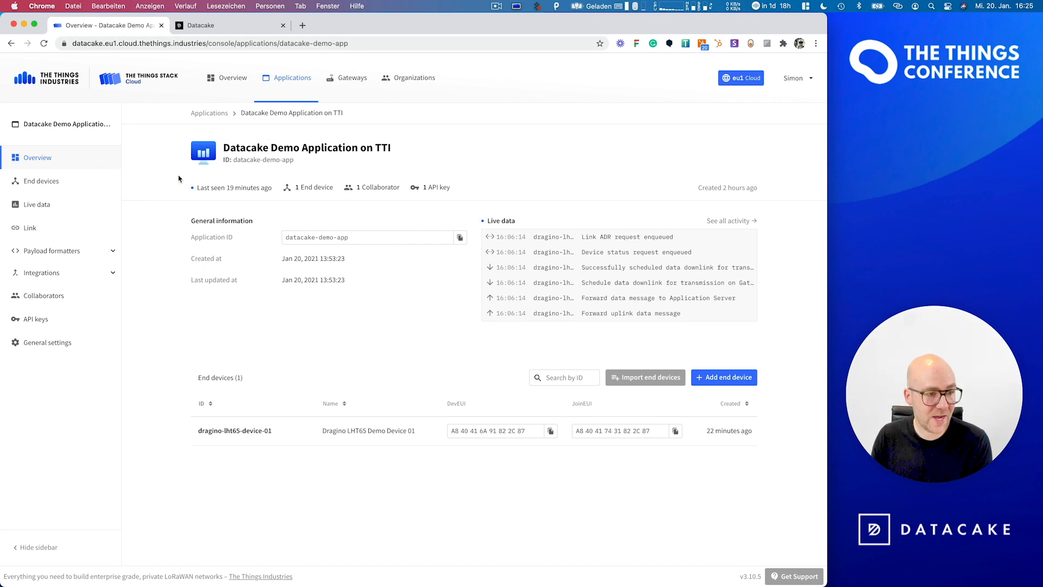
pyautogui.click(43, 272)
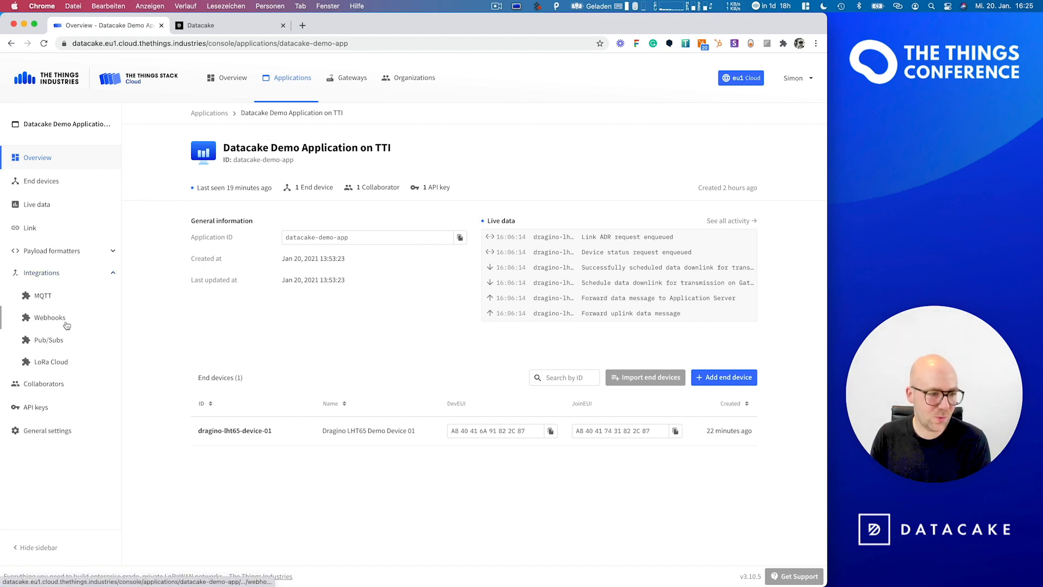
pyautogui.click(49, 317)
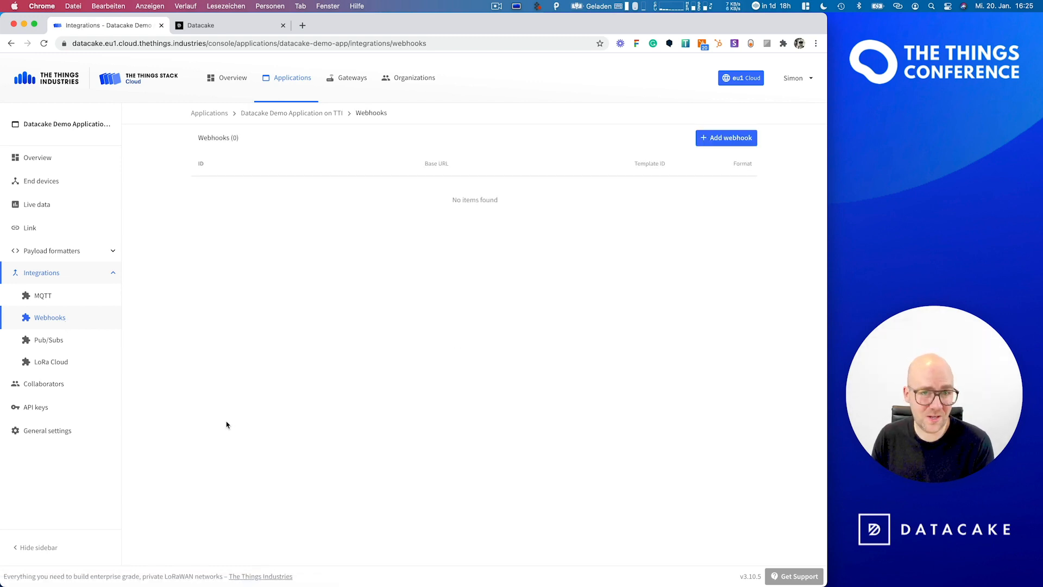
pyautogui.moveTo(232, 430)
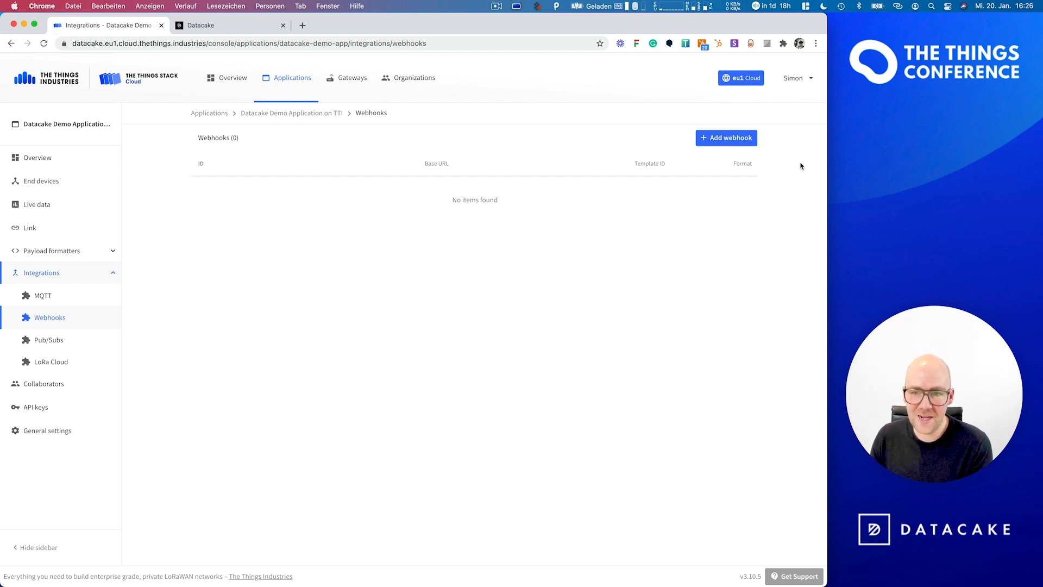
pyautogui.click(726, 138)
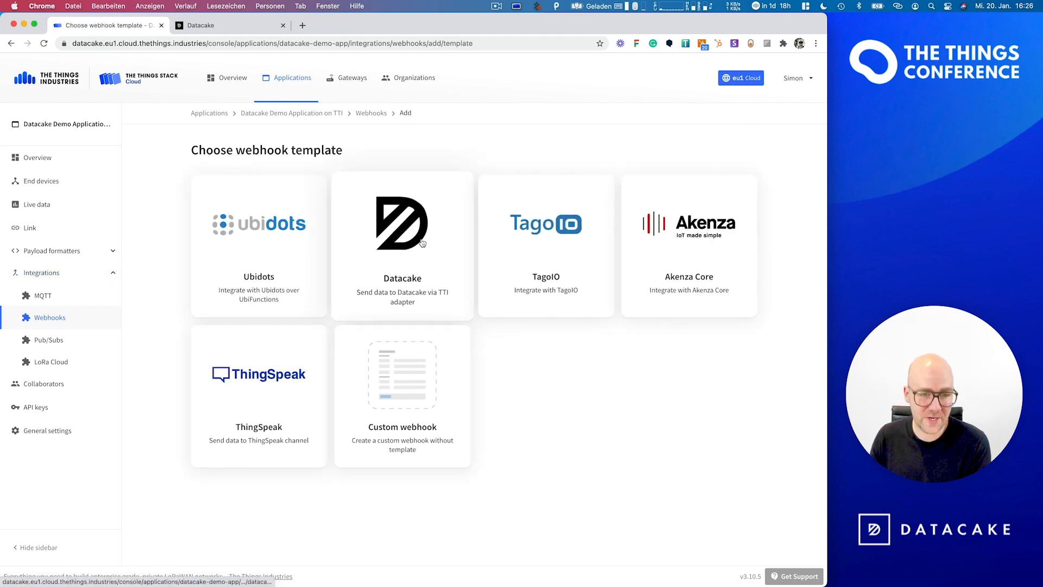
# - Restart the Add webhook flow and choose the Datacake template
pyautogui.click(42, 273)
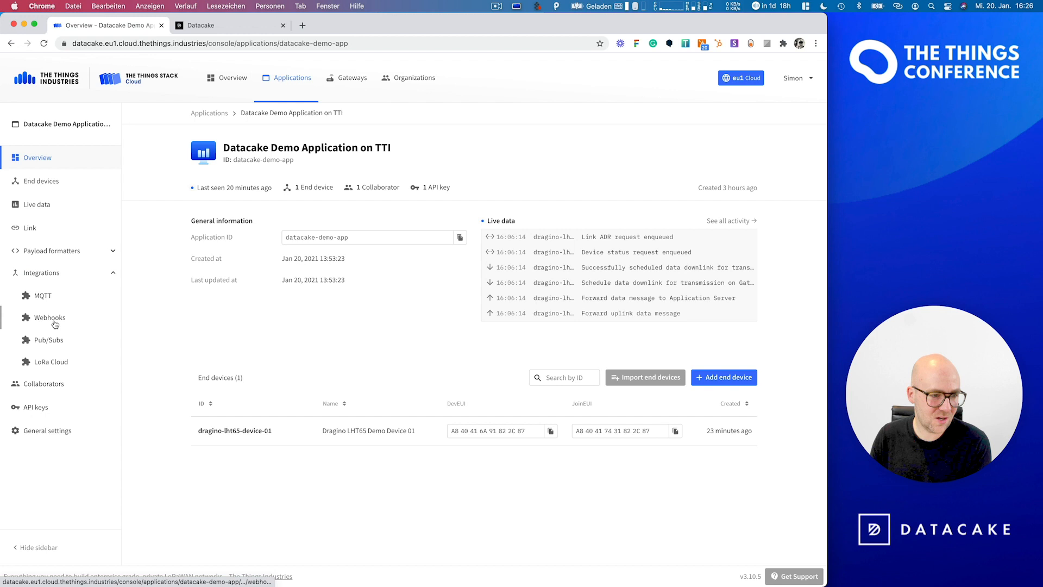
pyautogui.click(49, 317)
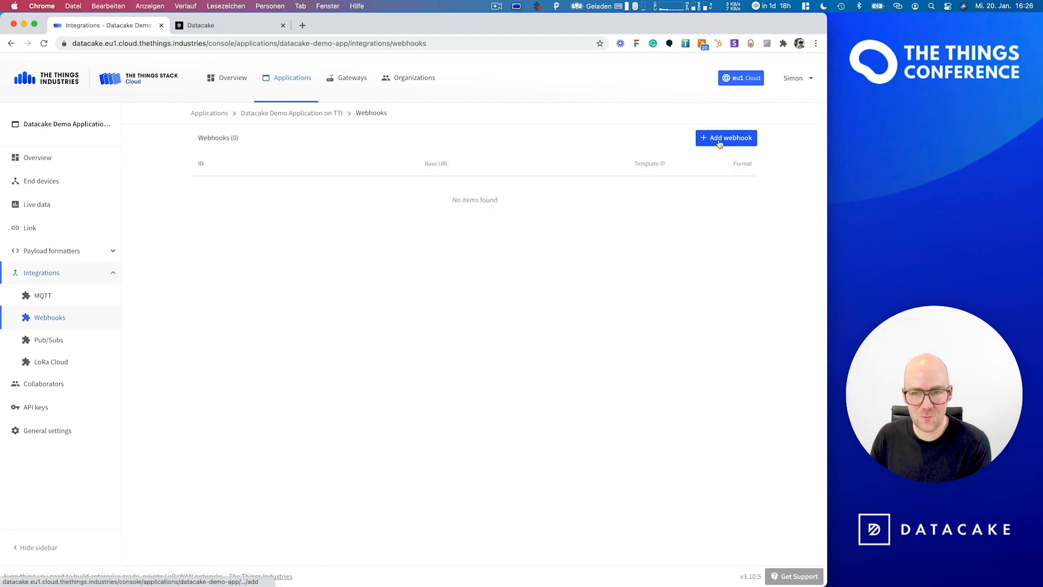
pyautogui.click(726, 138)
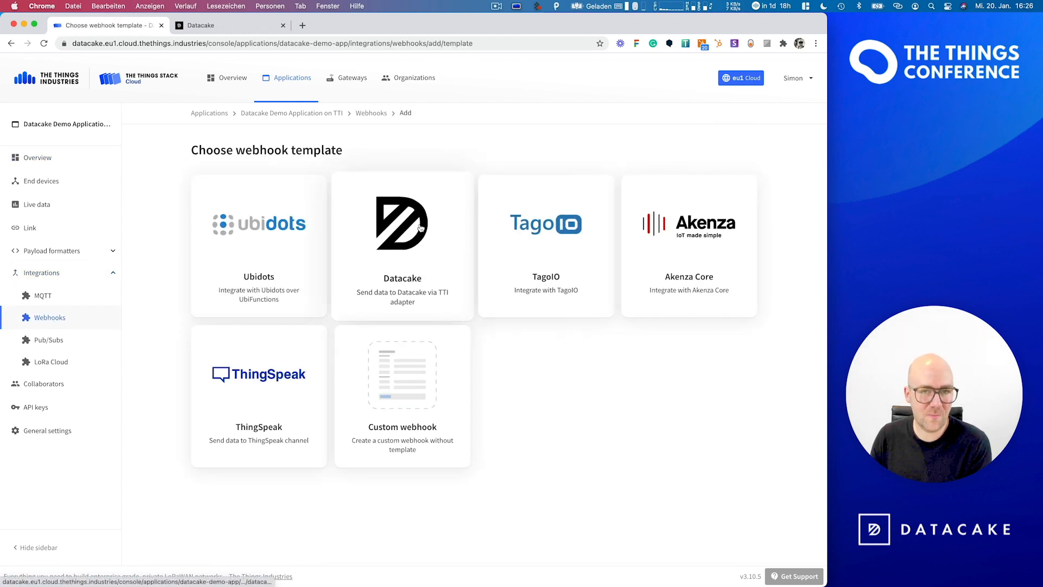
pyautogui.click(402, 222)
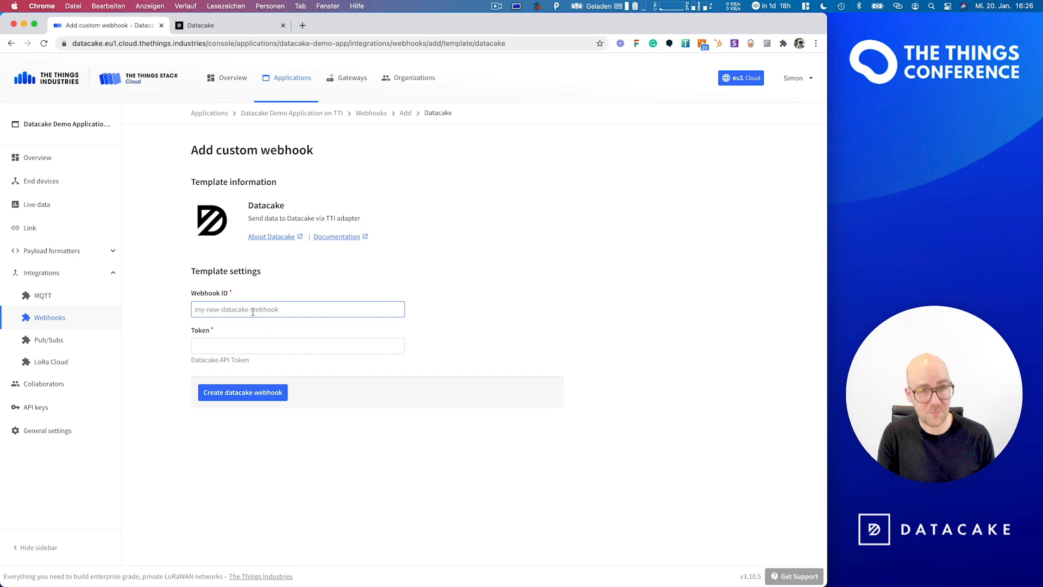
# - Give the webhook the ID my-new-datacake-webhook and return to the Datacake tab
pyautogui.write('my-new-datacake-webhook')
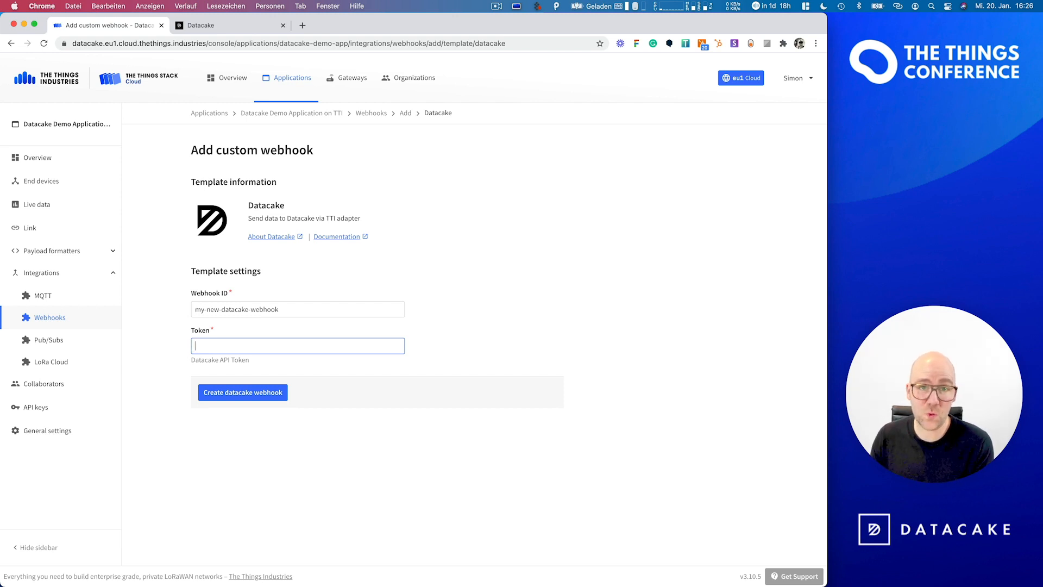
pyautogui.moveTo(407, 289)
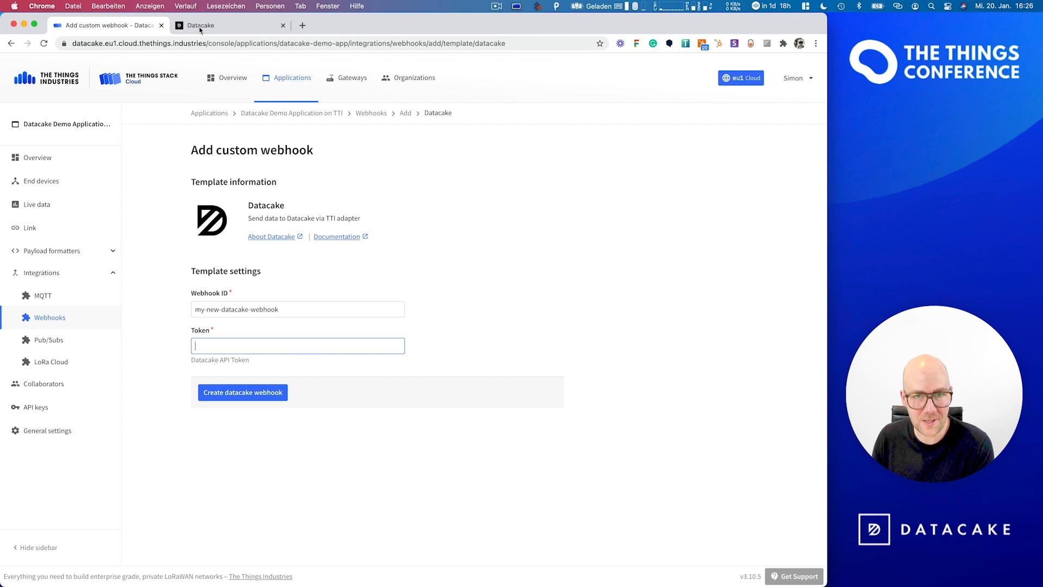
pyautogui.click(230, 25)
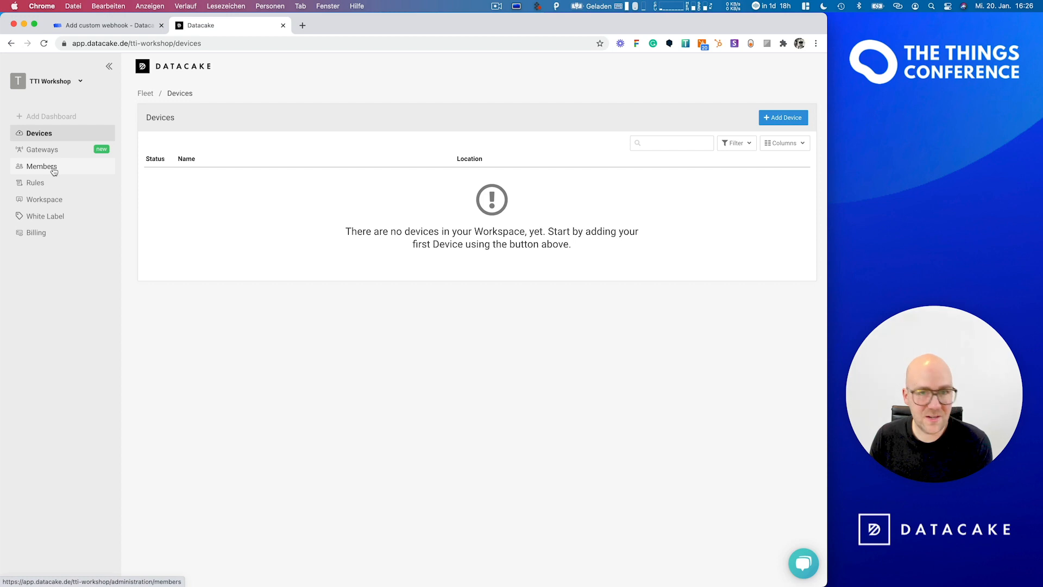
# - Start a new API user under Members > API Users and name it TTI Token
pyautogui.click(42, 165)
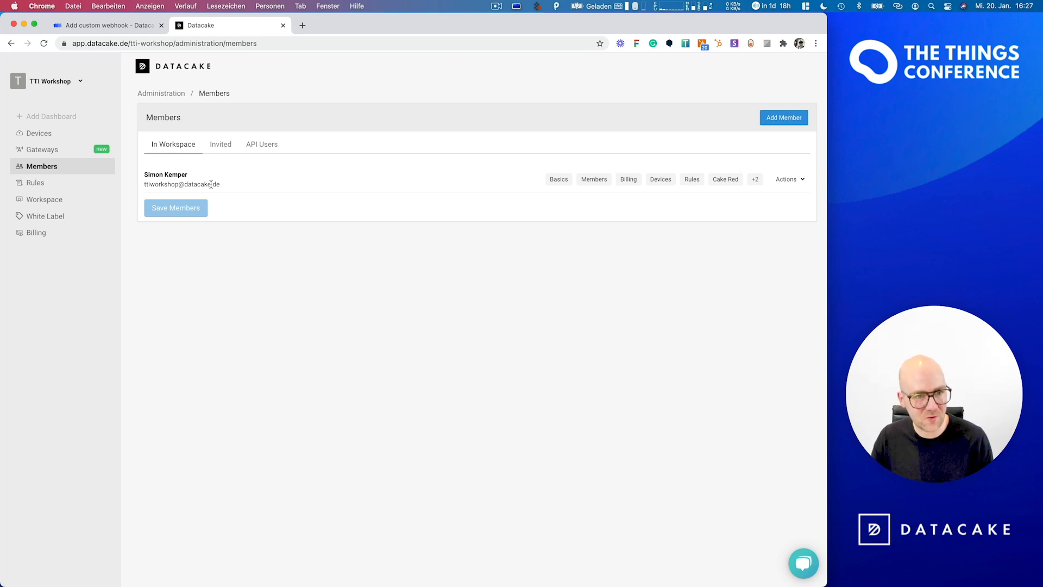
pyautogui.click(262, 145)
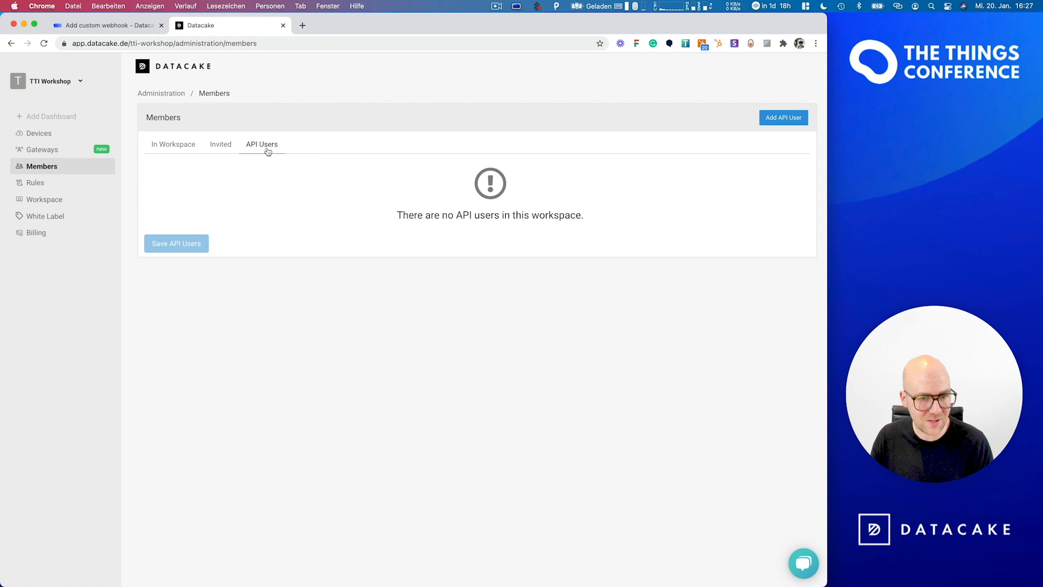
pyautogui.click(783, 117)
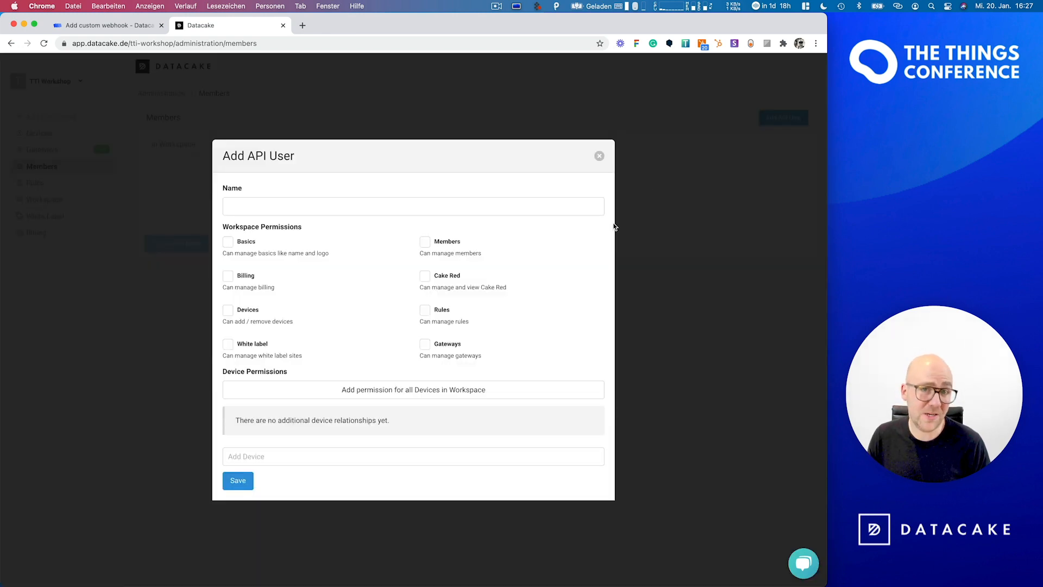
pyautogui.click(413, 206)
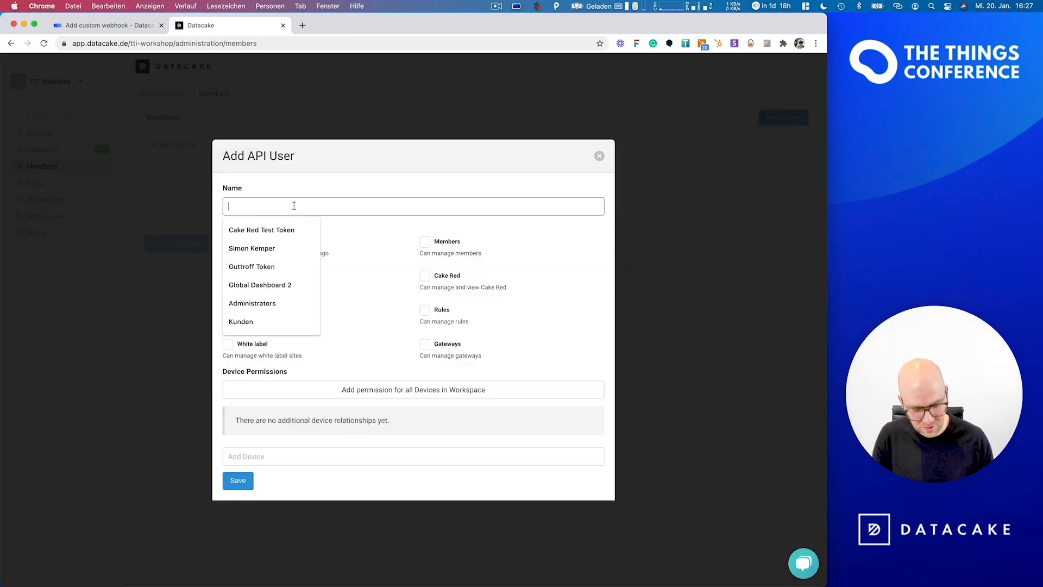
pyautogui.write('TTI Token')
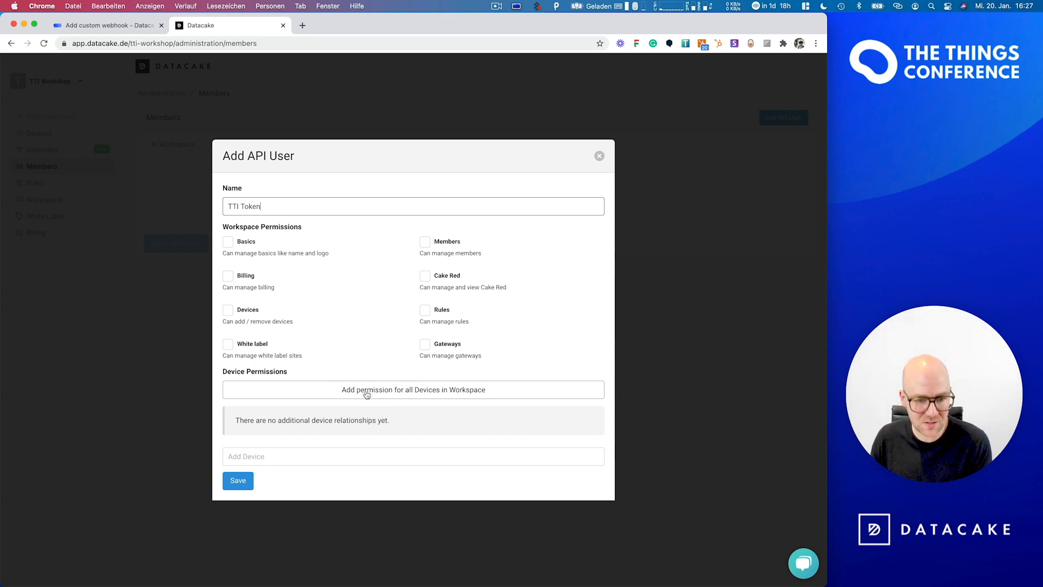
# - Grant the API user all-devices permission with Can record measurements and save it
pyautogui.click(413, 389)
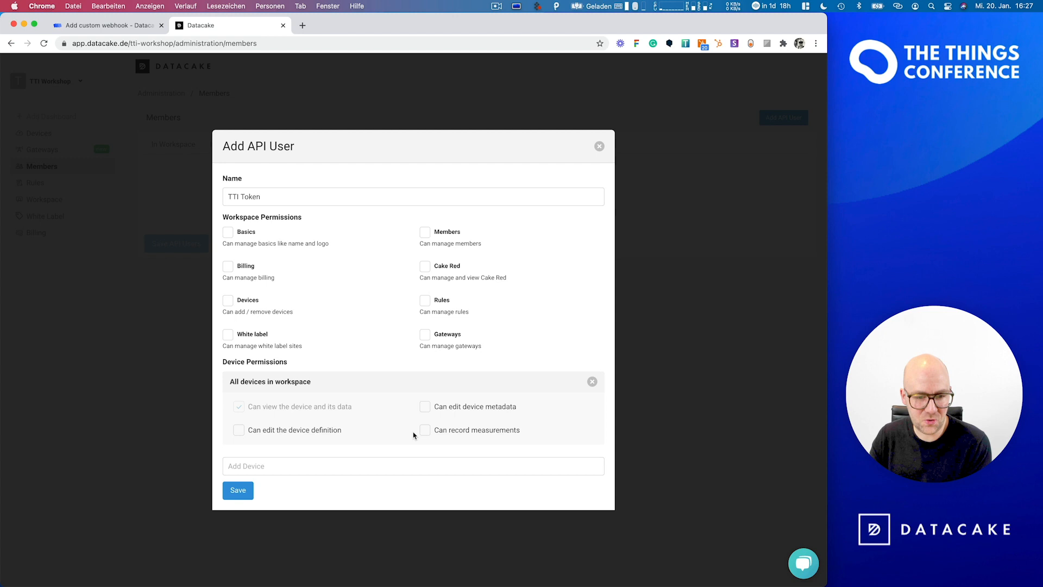
pyautogui.click(425, 430)
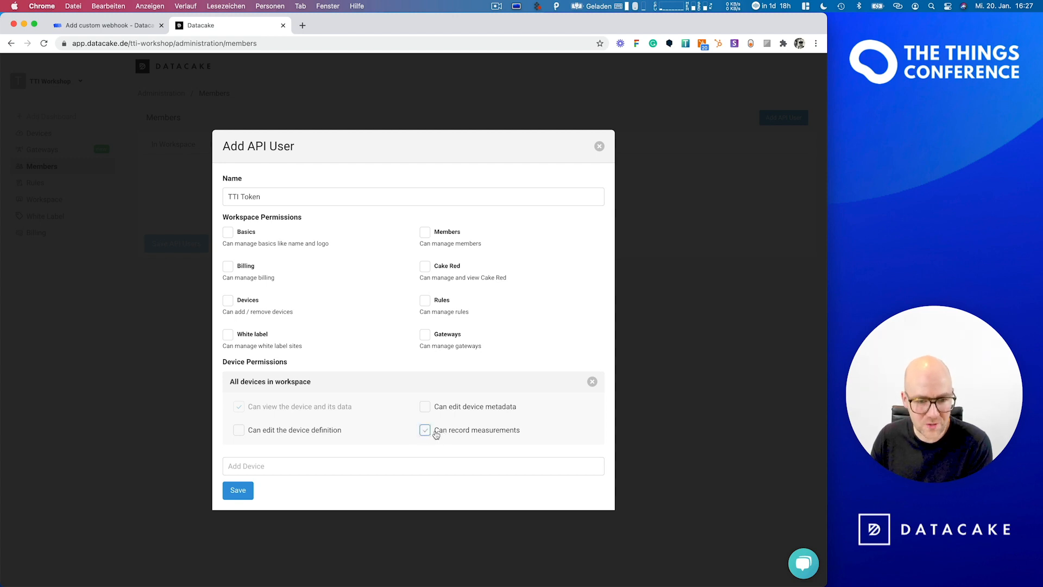
pyautogui.click(425, 429)
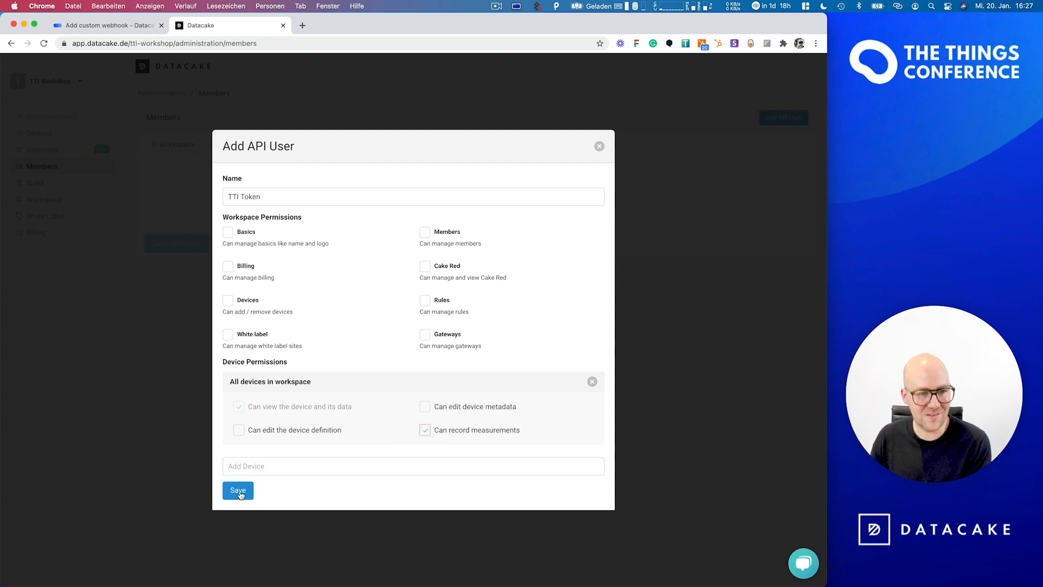
pyautogui.click(238, 490)
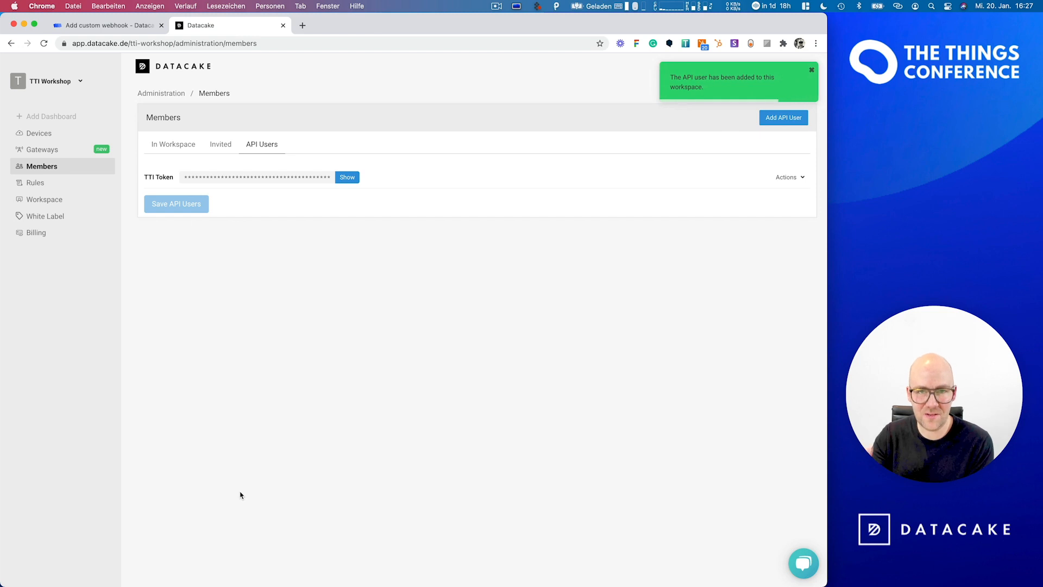
pyautogui.moveTo(297, 406)
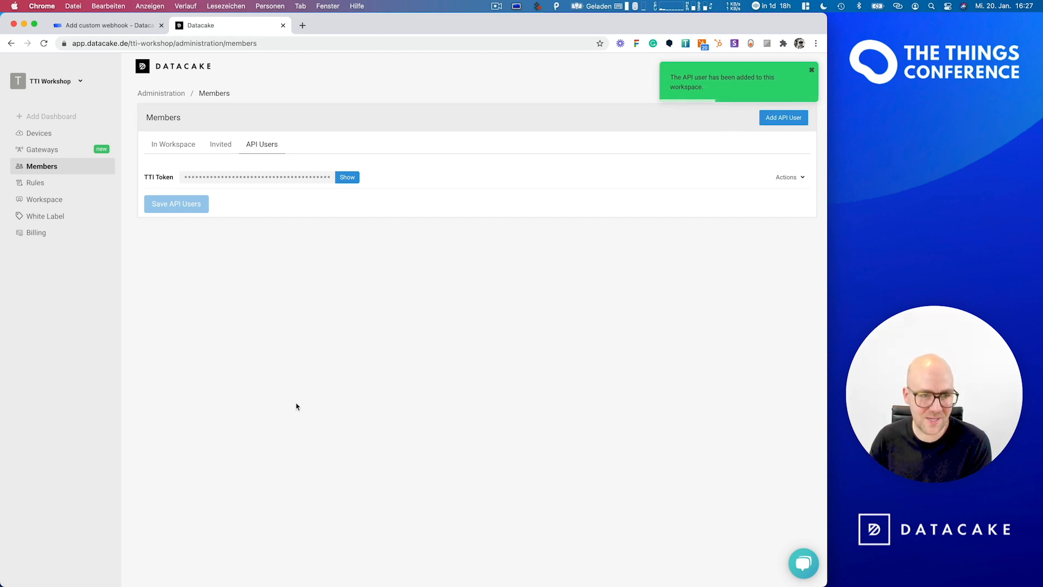
# - Reveal and select the TTI Token key, then return to the webhook form tab
pyautogui.click(346, 177)
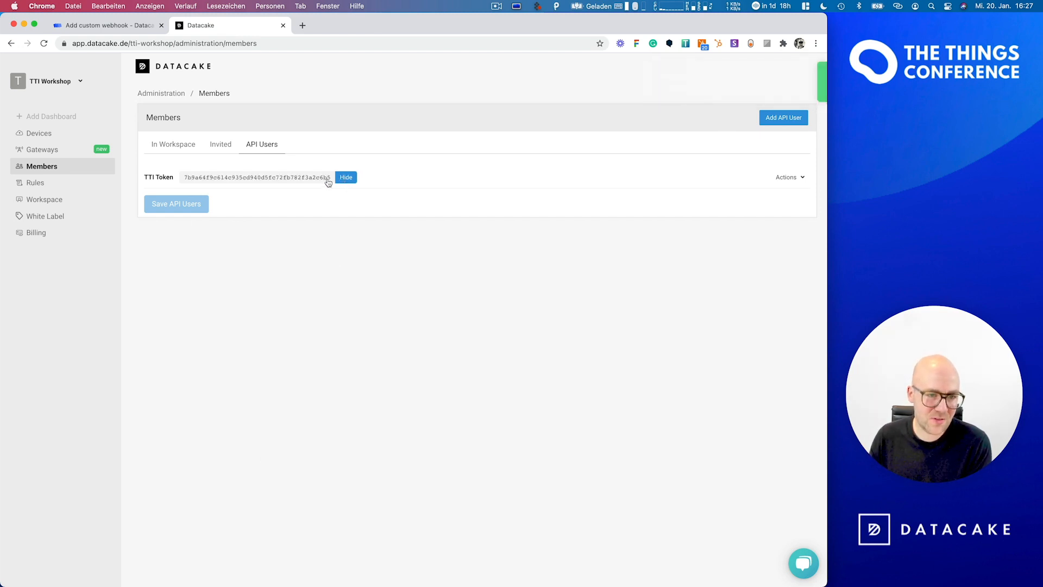
pyautogui.doubleClick(256, 177)
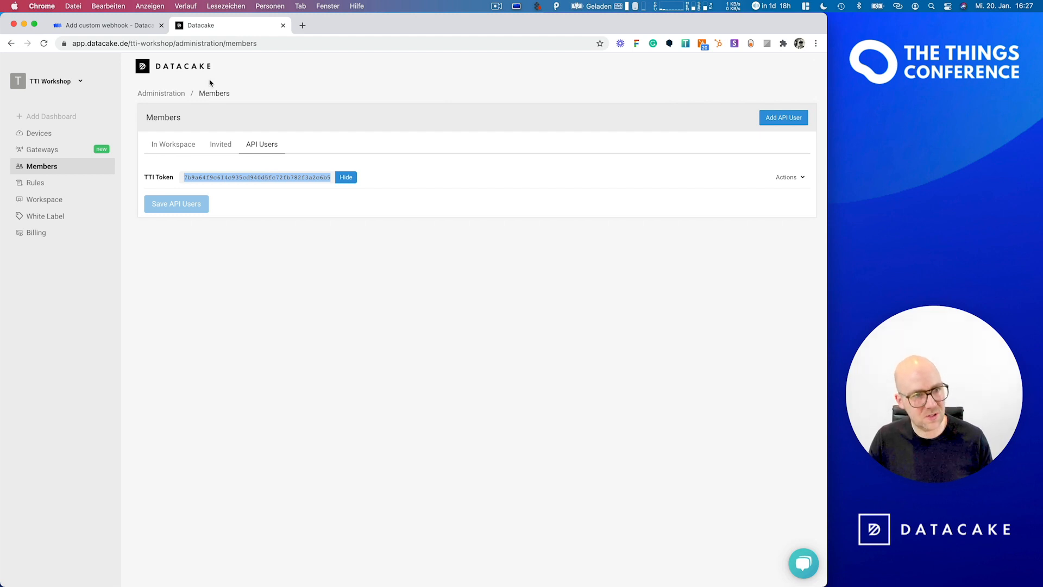
pyautogui.click(106, 25)
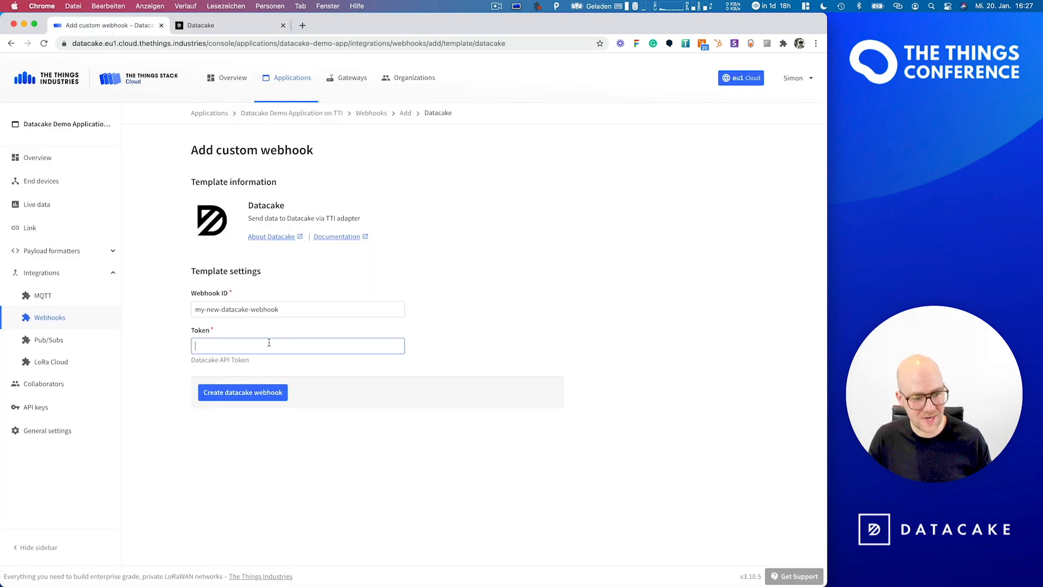
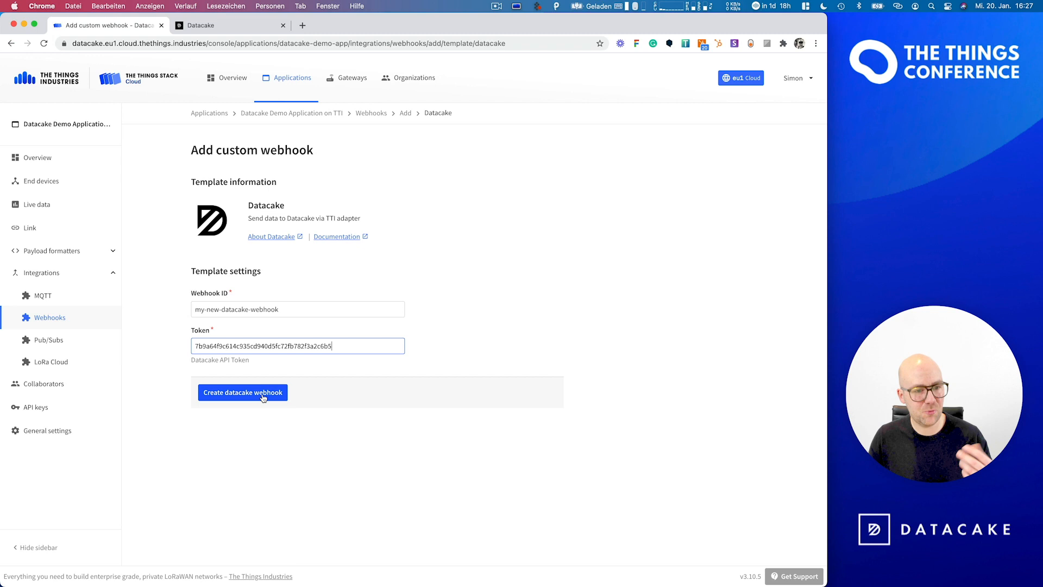
pyautogui.click(242, 392)
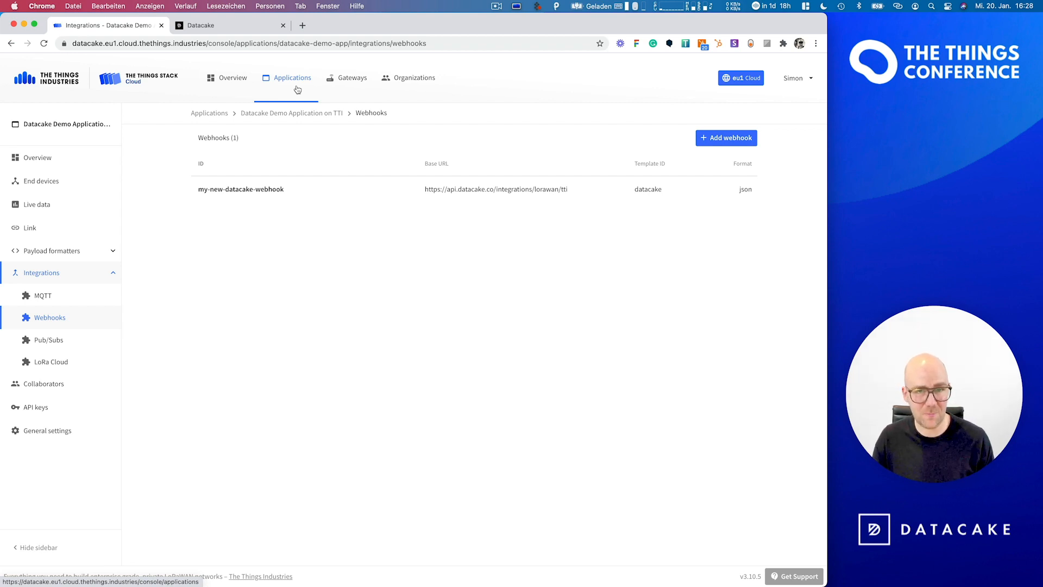
pyautogui.click(229, 25)
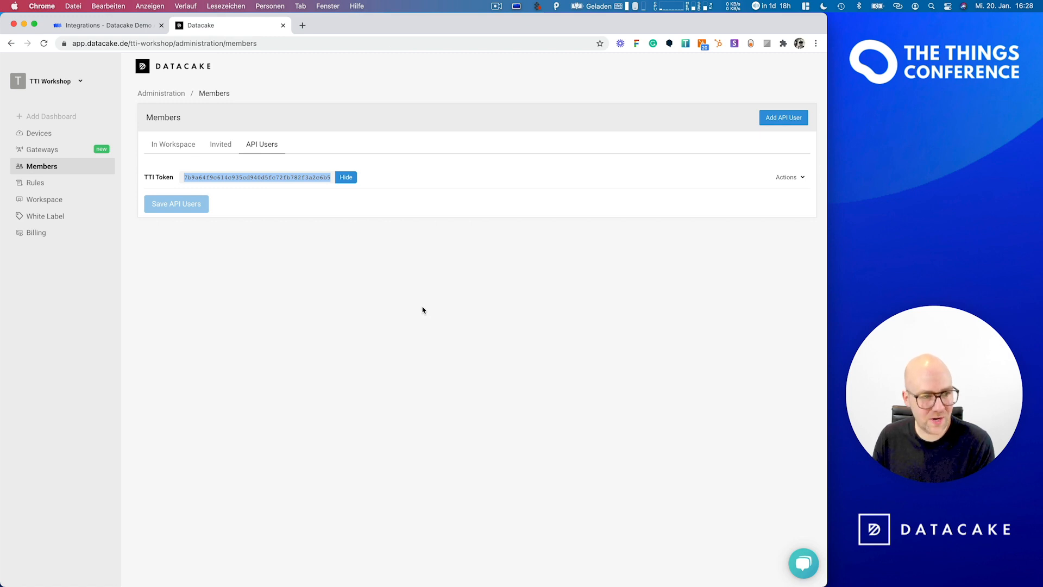
pyautogui.moveTo(413, 316)
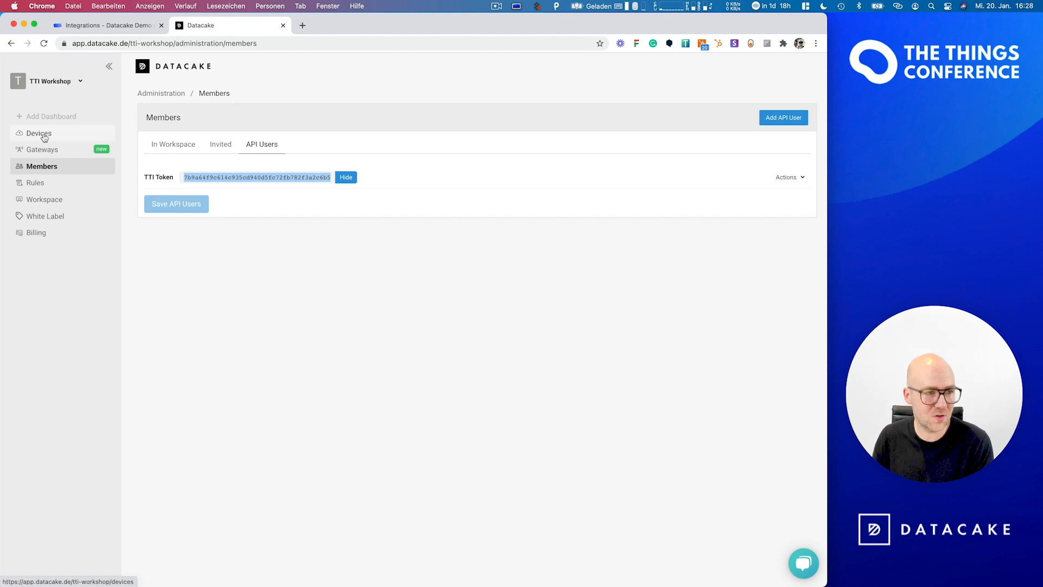
# - Start adding a device from the Devices list and pick the LoRa device option
pyautogui.click(39, 132)
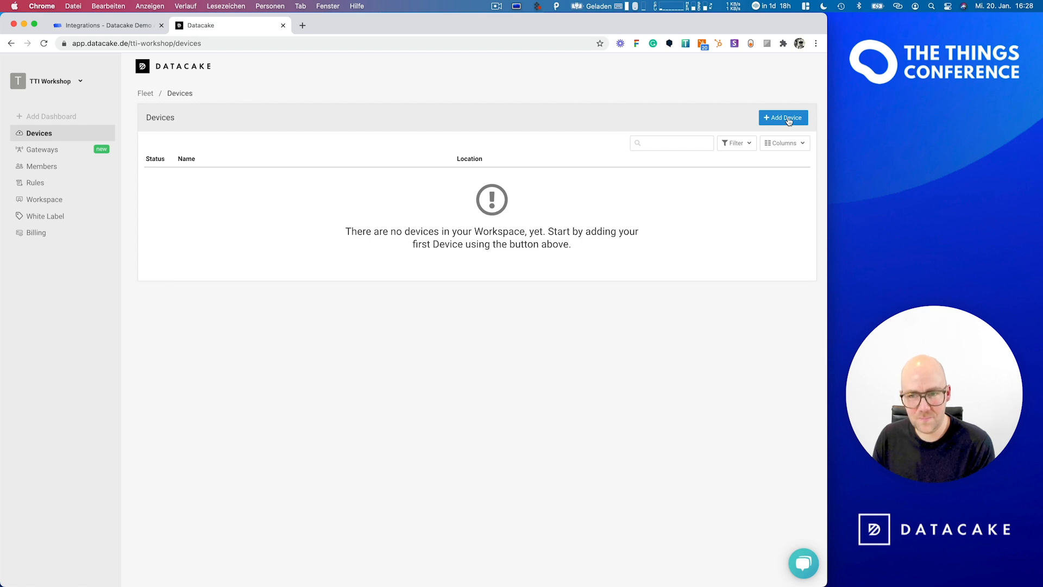
pyautogui.click(784, 117)
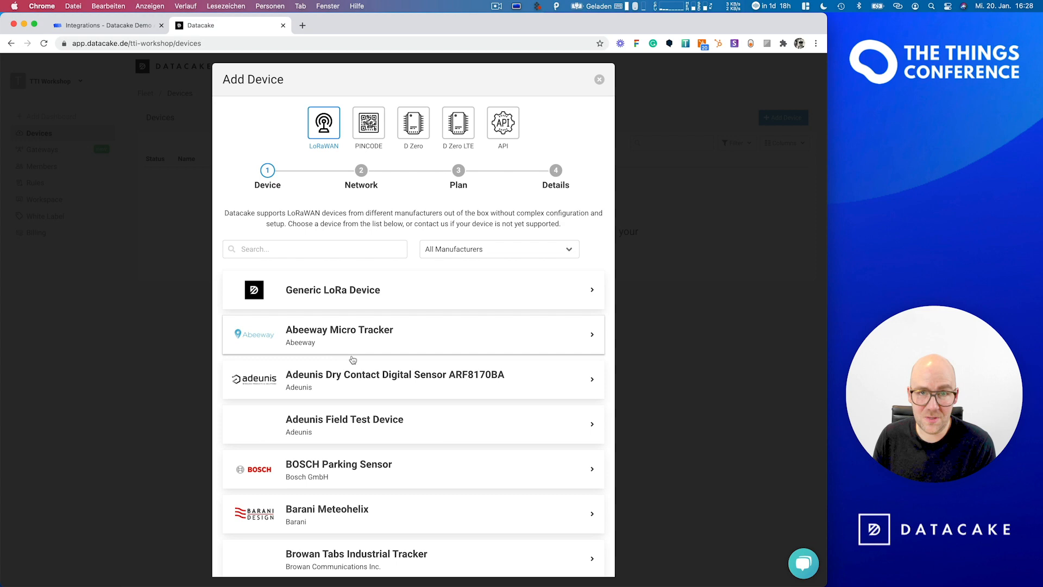
pyautogui.scroll(-3)
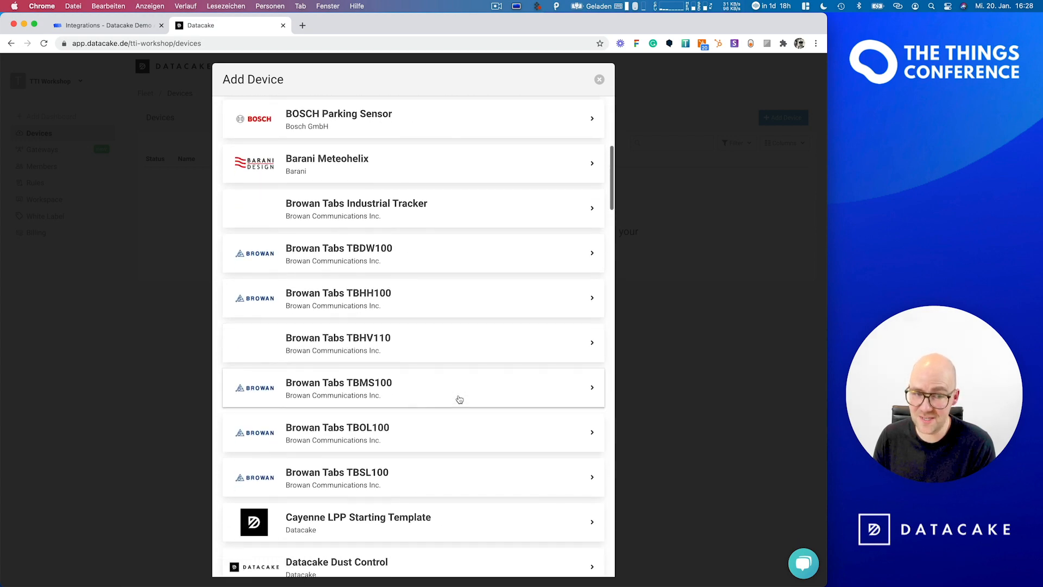
pyautogui.scroll(-3)
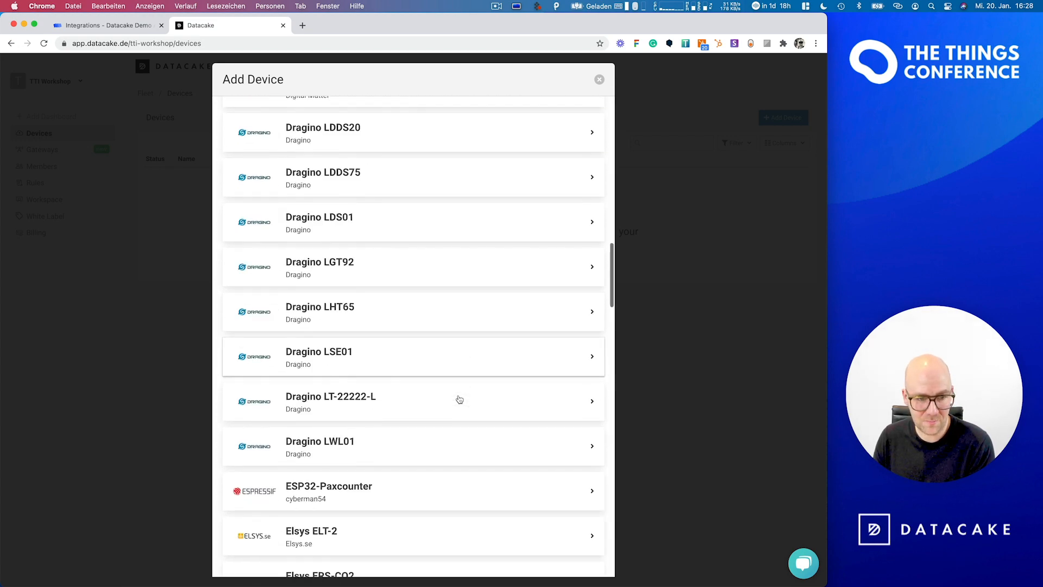
pyautogui.scroll(3)
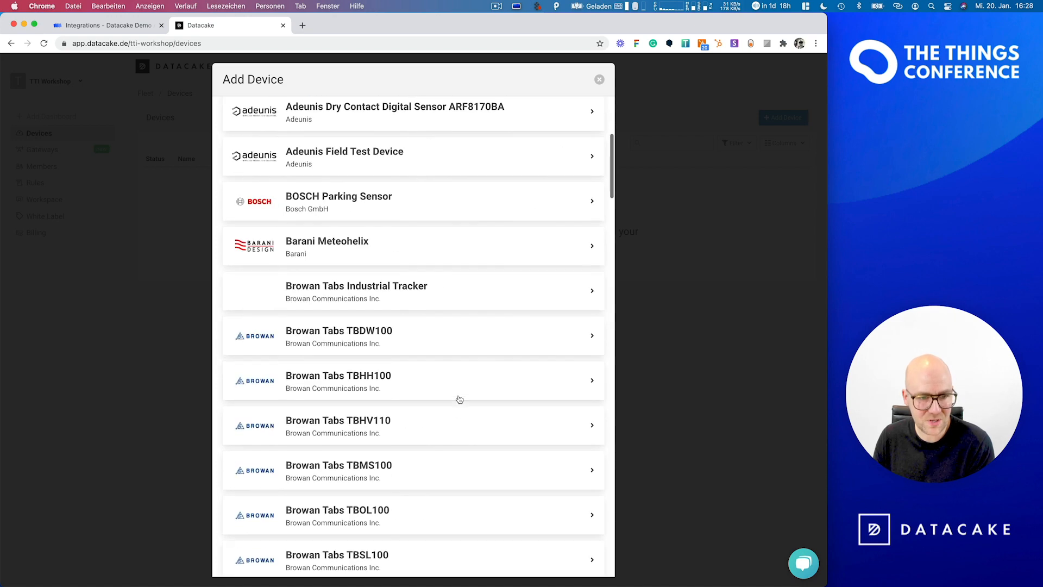
pyautogui.scroll(-3)
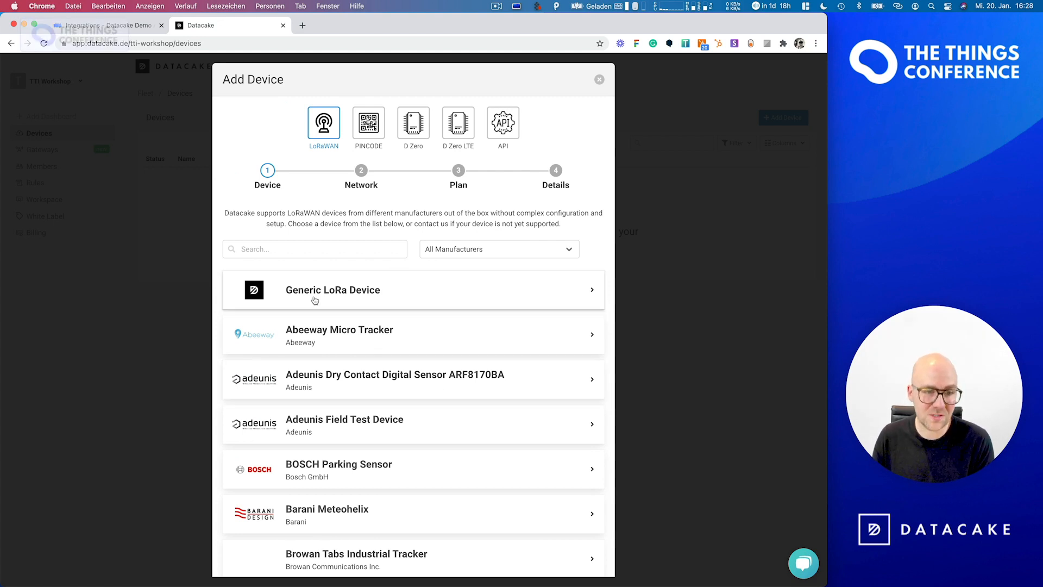
pyautogui.click(332, 289)
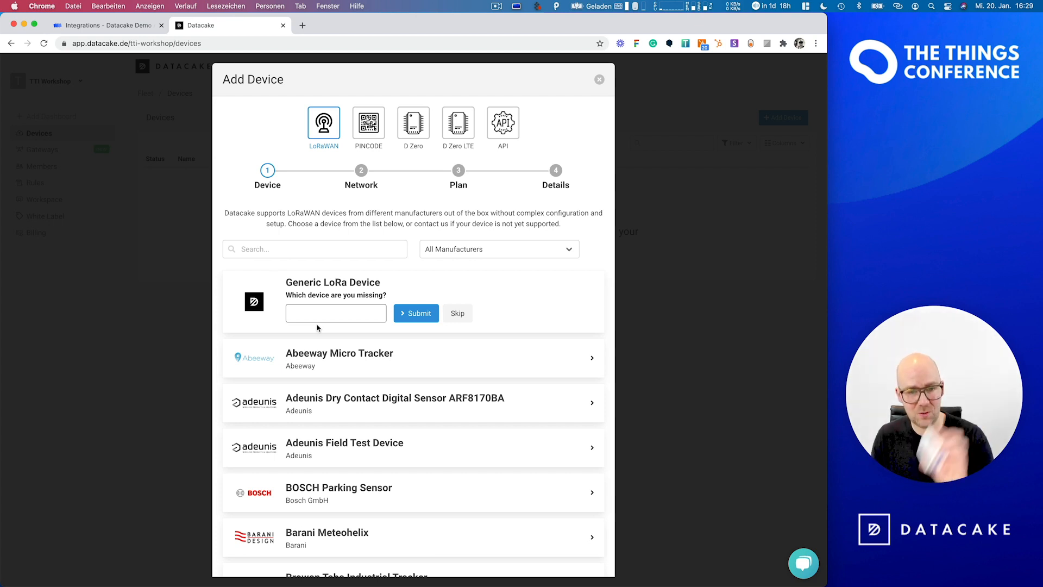
# - Filter manufacturers to Dragino for the LHT65, choose the Free plan and name it My LHT65 Device
pyautogui.click(498, 249)
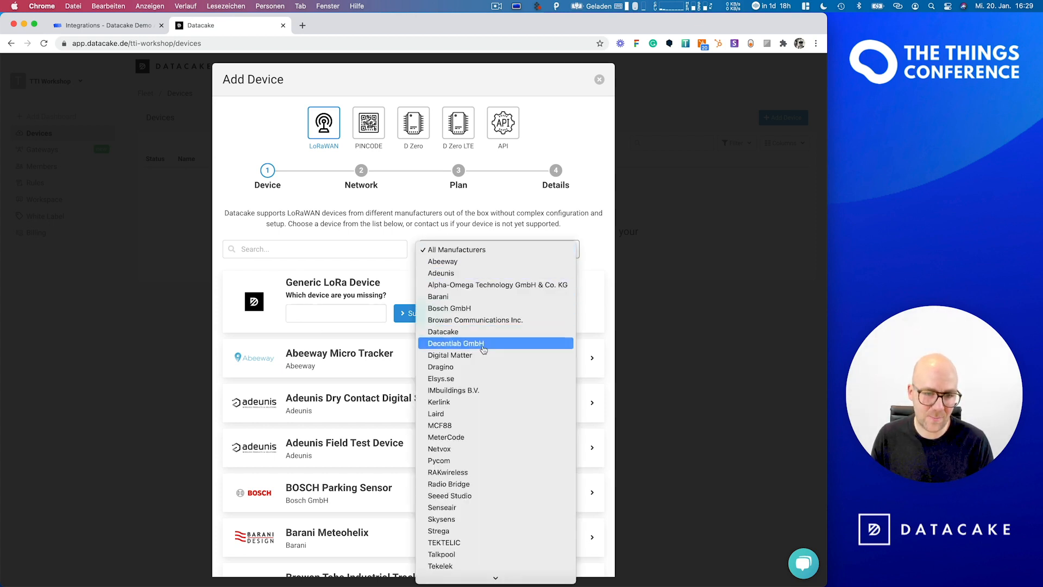
pyautogui.click(440, 366)
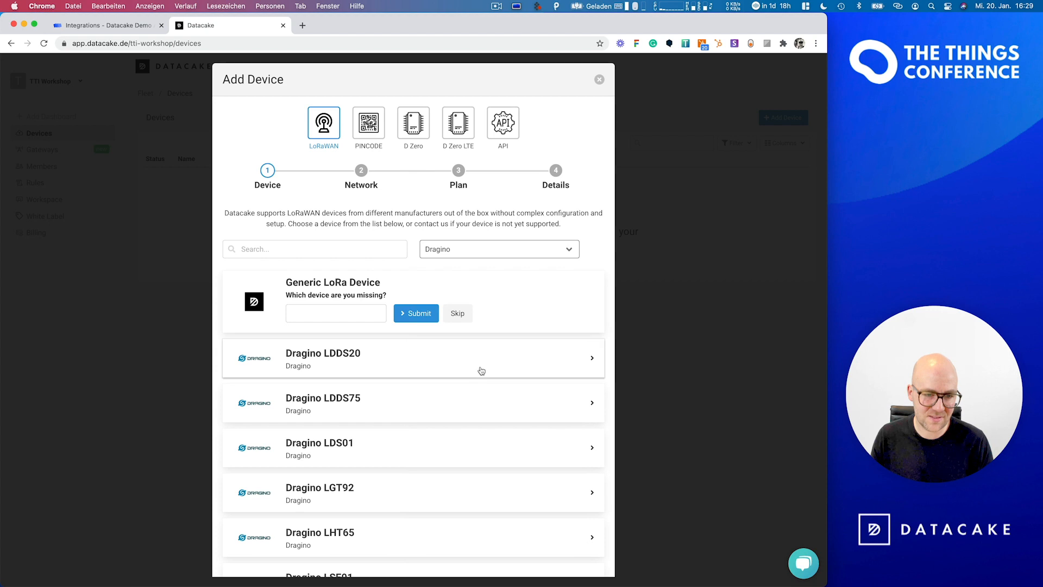
pyautogui.scroll(-3)
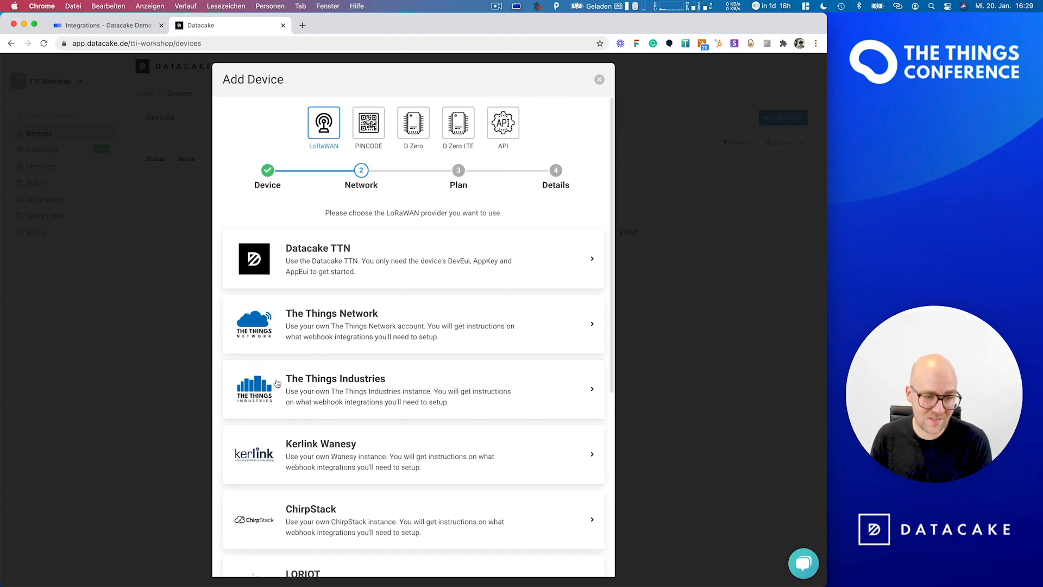
pyautogui.moveTo(387, 389)
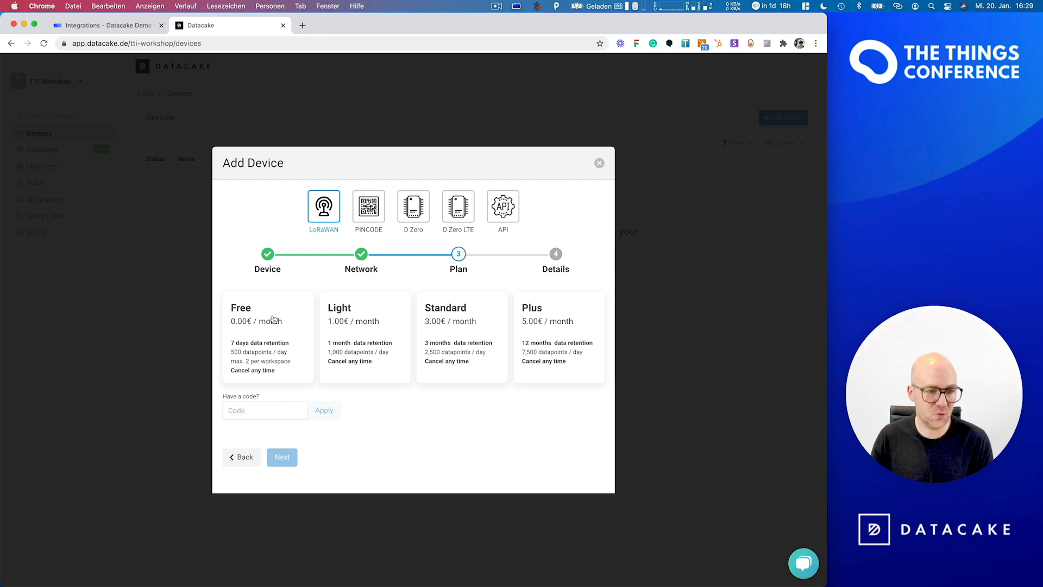
pyautogui.click(281, 458)
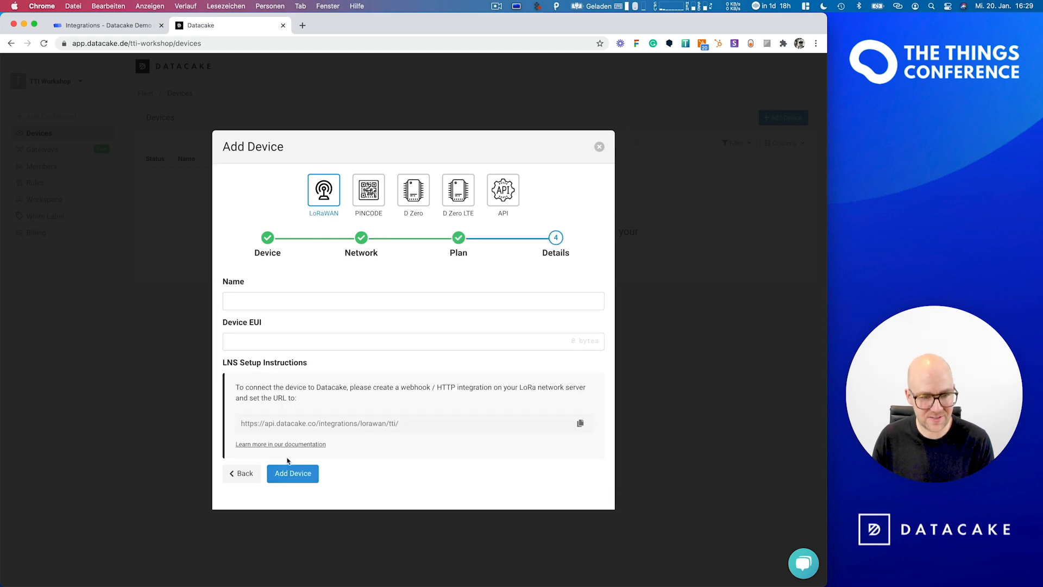
pyautogui.click(413, 340)
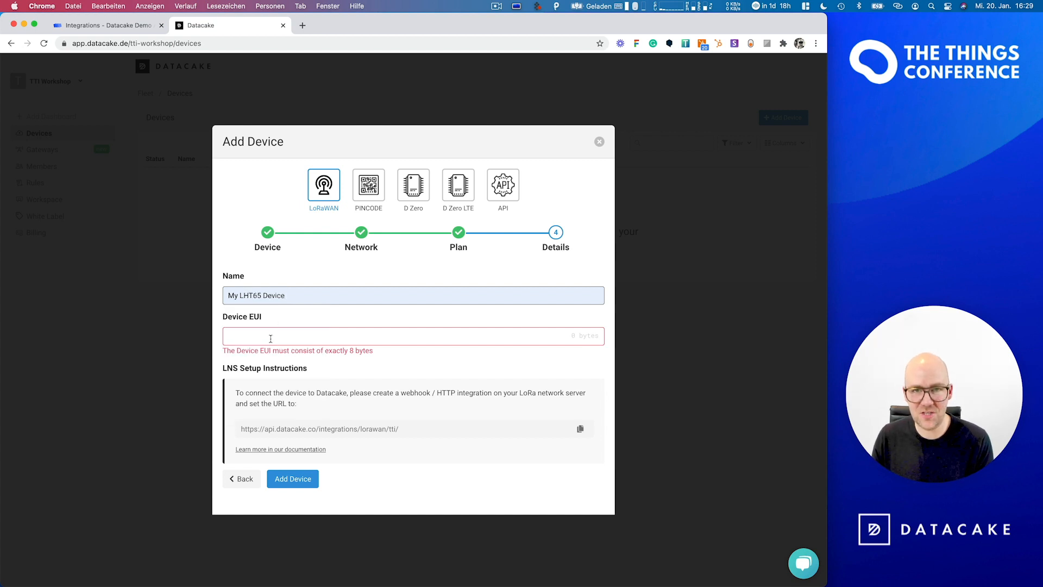
pyautogui.click(413, 335)
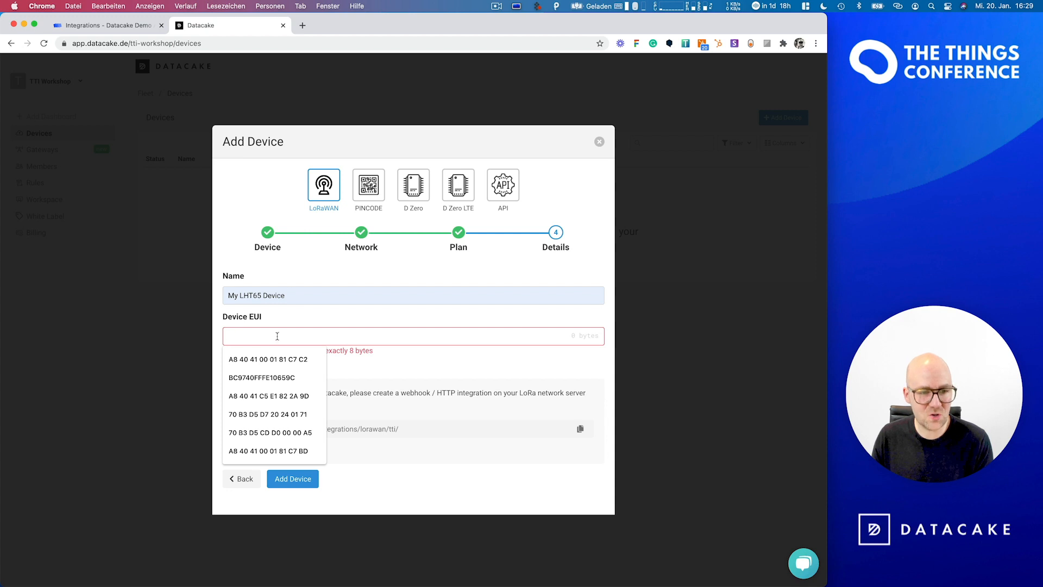
pyautogui.moveTo(104, 25)
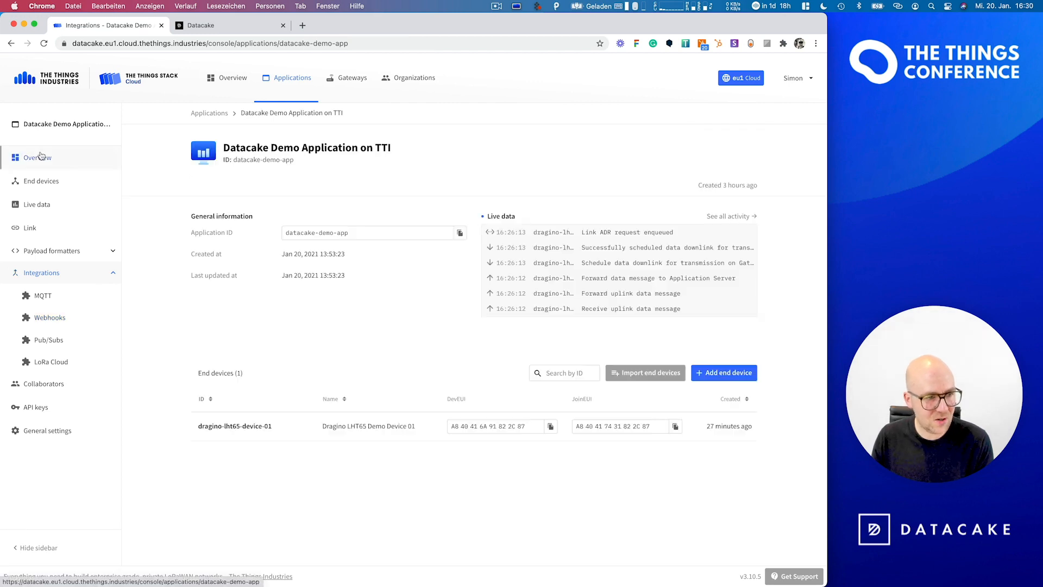
# - Look up the Dragino LHT65 demo device's DevEUI in The Things Stack overview
pyautogui.click(37, 156)
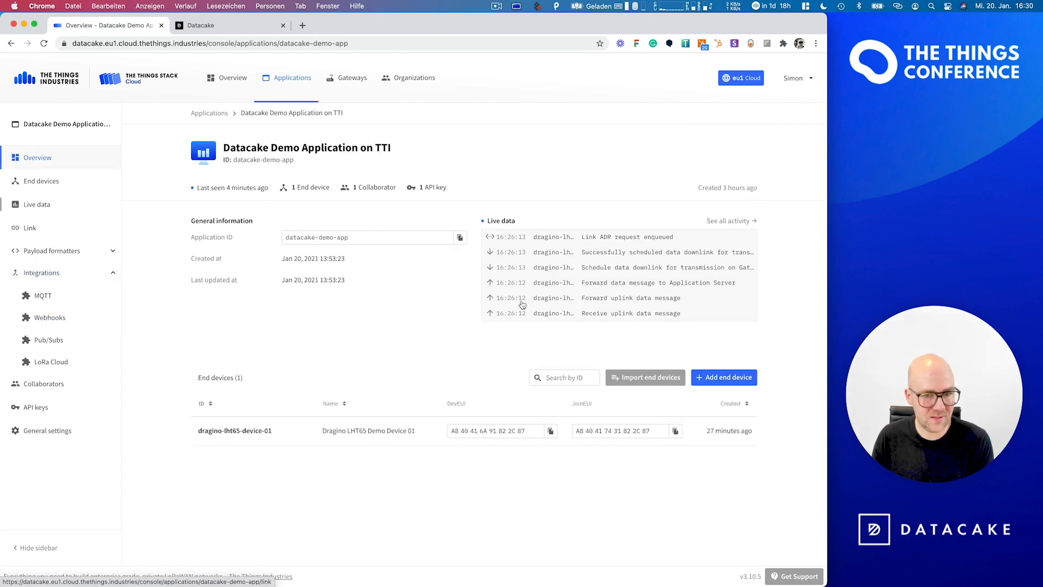
pyautogui.click(235, 430)
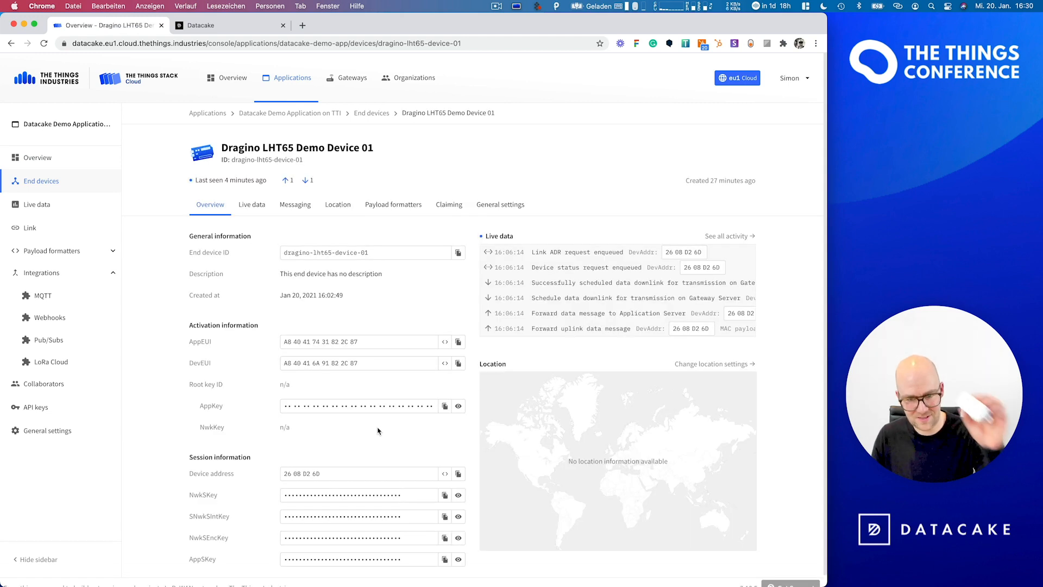
pyautogui.moveTo(382, 426)
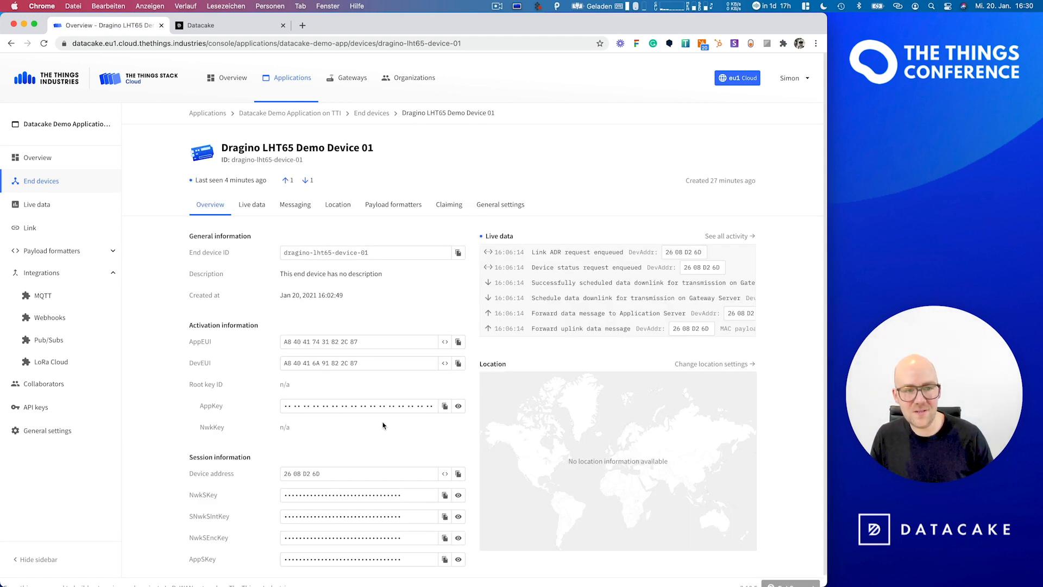
pyautogui.click(457, 362)
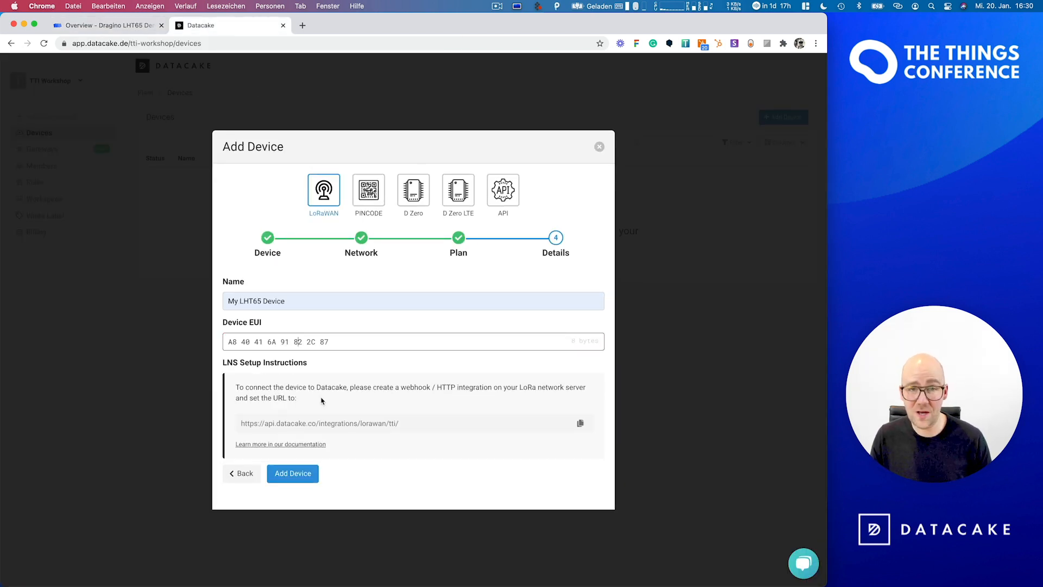
# - Add My LHT65 Device with EUI A840416A91822C87 and go to its configuration settings
pyautogui.click(292, 472)
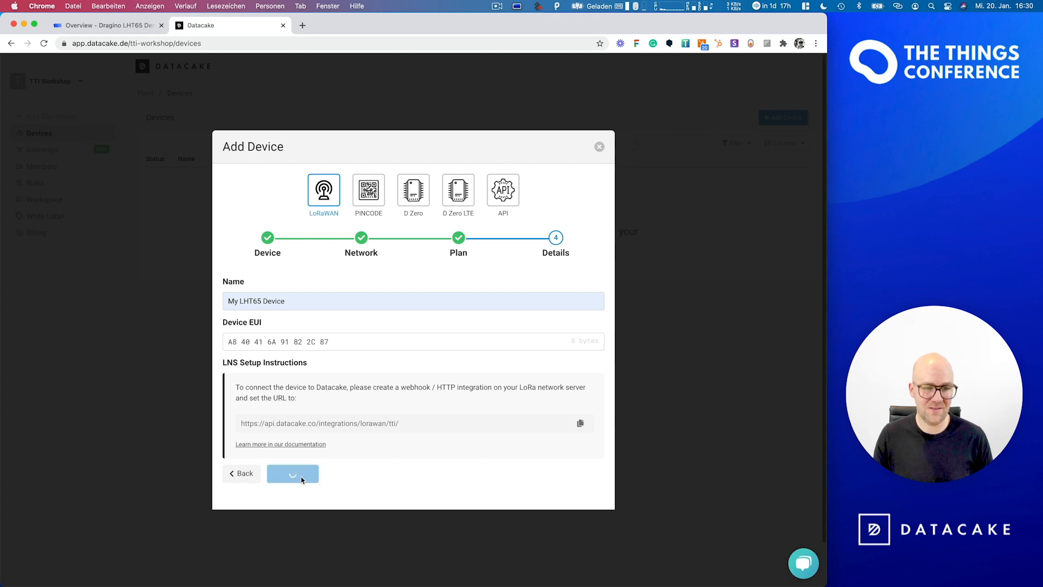
pyautogui.click(292, 472)
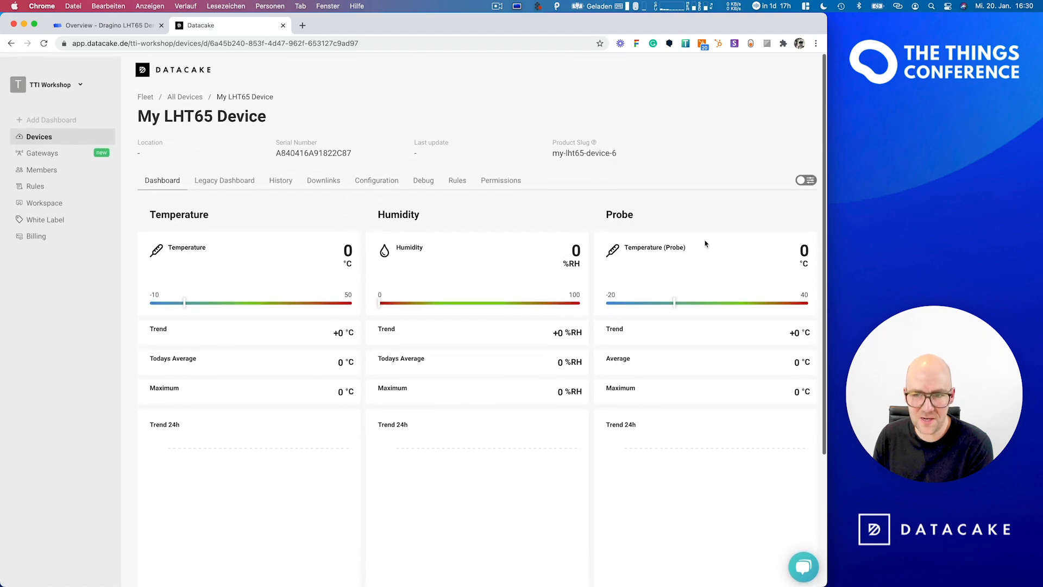
pyautogui.click(806, 181)
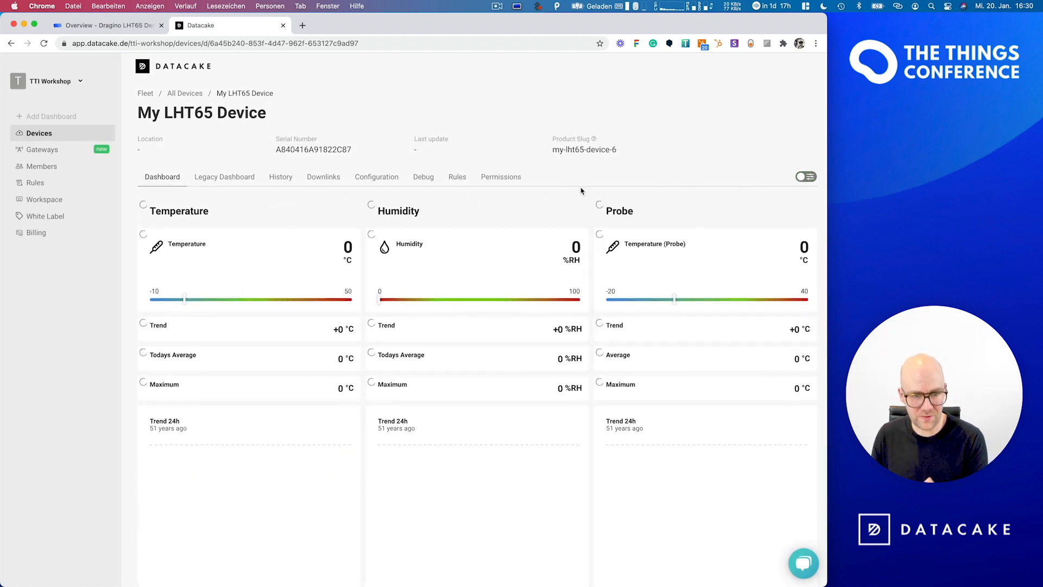
pyautogui.click(377, 176)
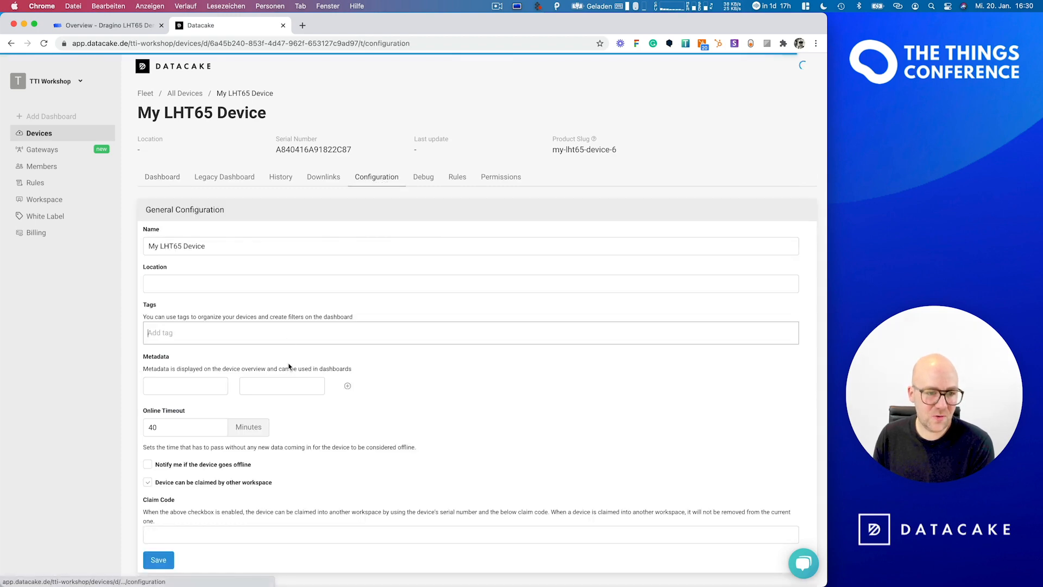
# - Enable Authenticate Webhook in the LoRaWAN settings, save changes and return to the dashboard
pyautogui.scroll(-3)
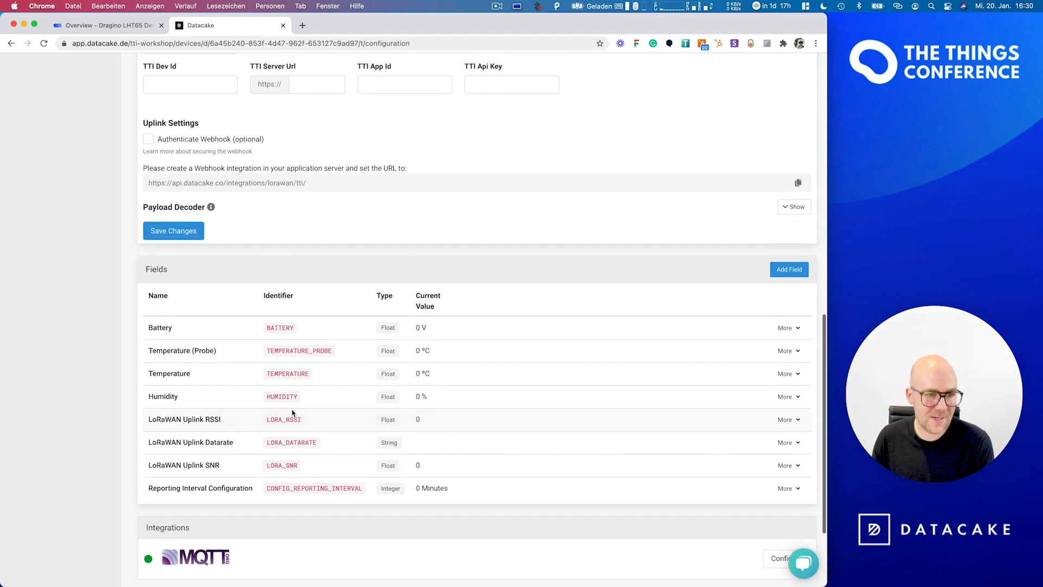
pyautogui.scroll(-3)
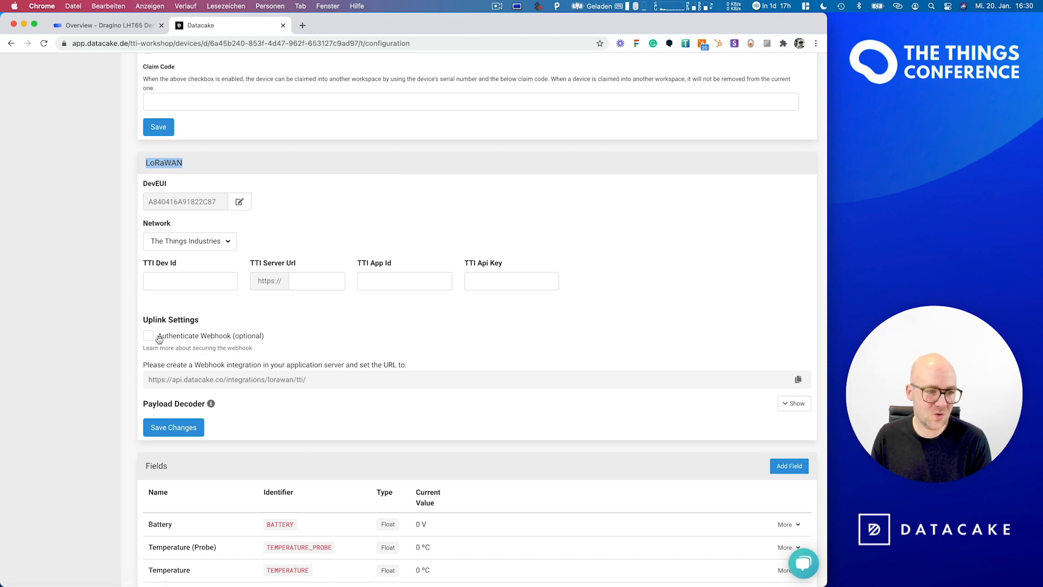
pyautogui.click(149, 335)
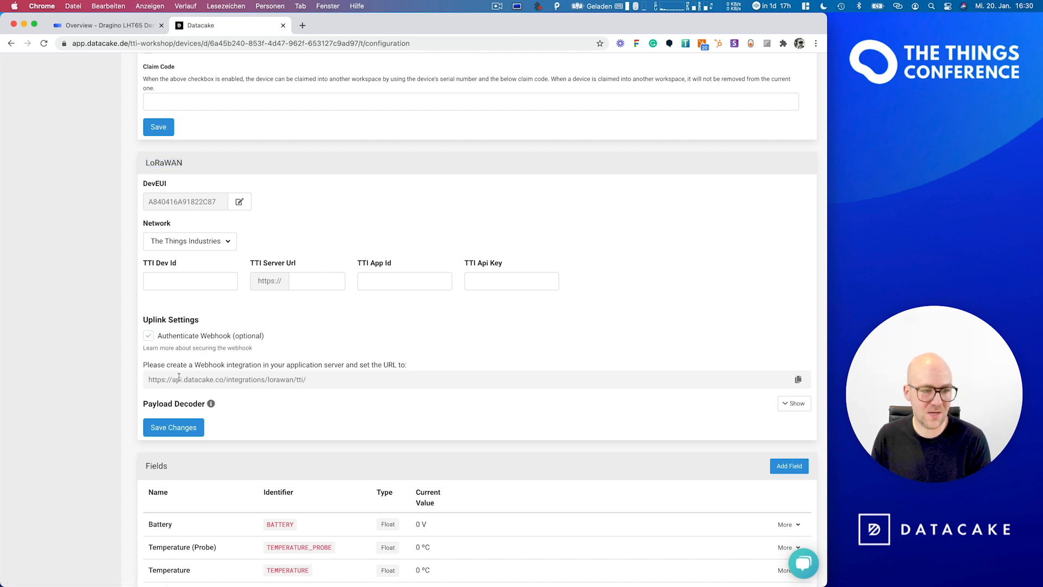
pyautogui.click(173, 427)
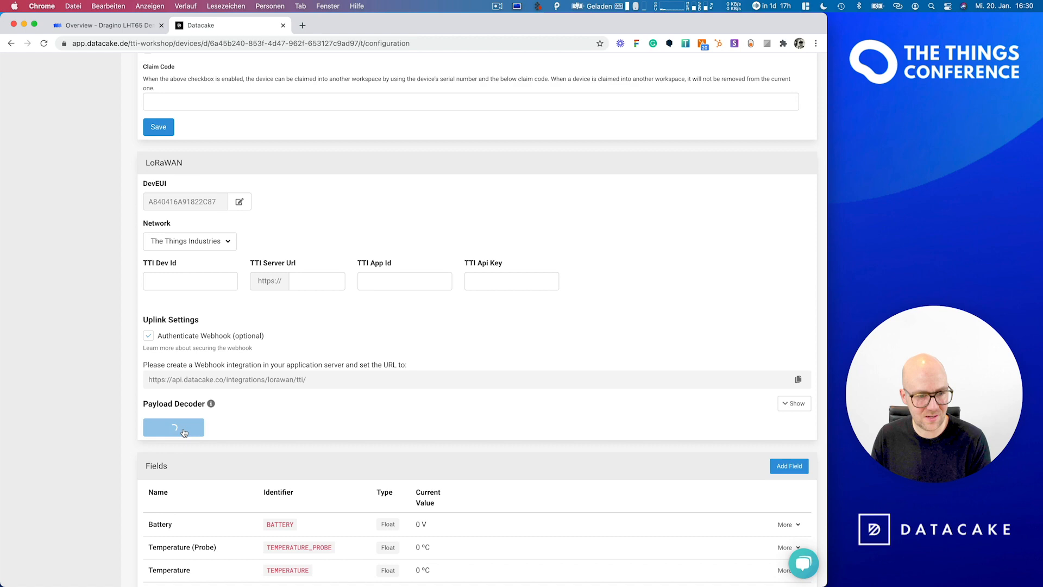
pyautogui.click(174, 427)
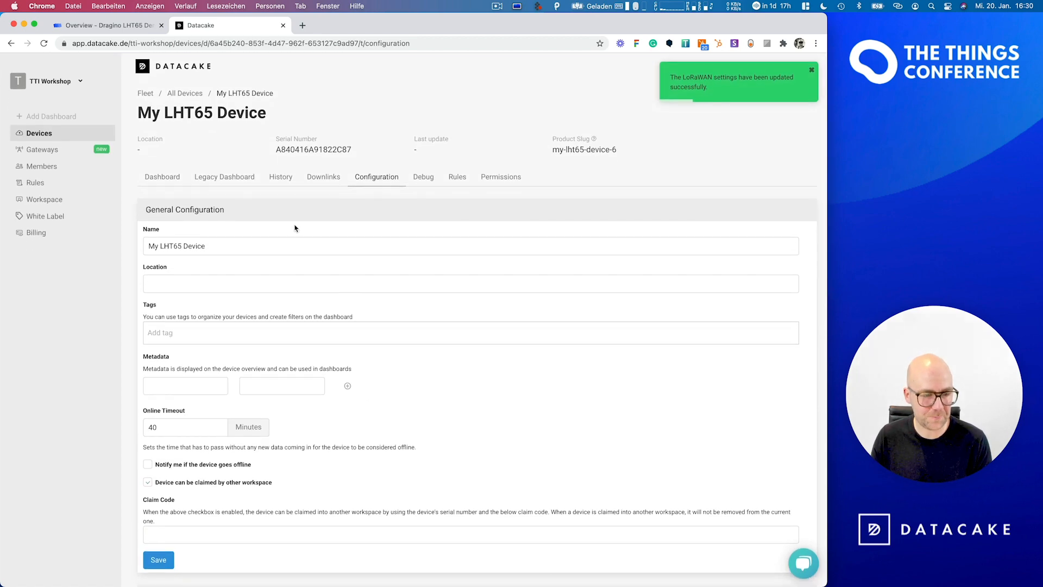
pyautogui.click(162, 176)
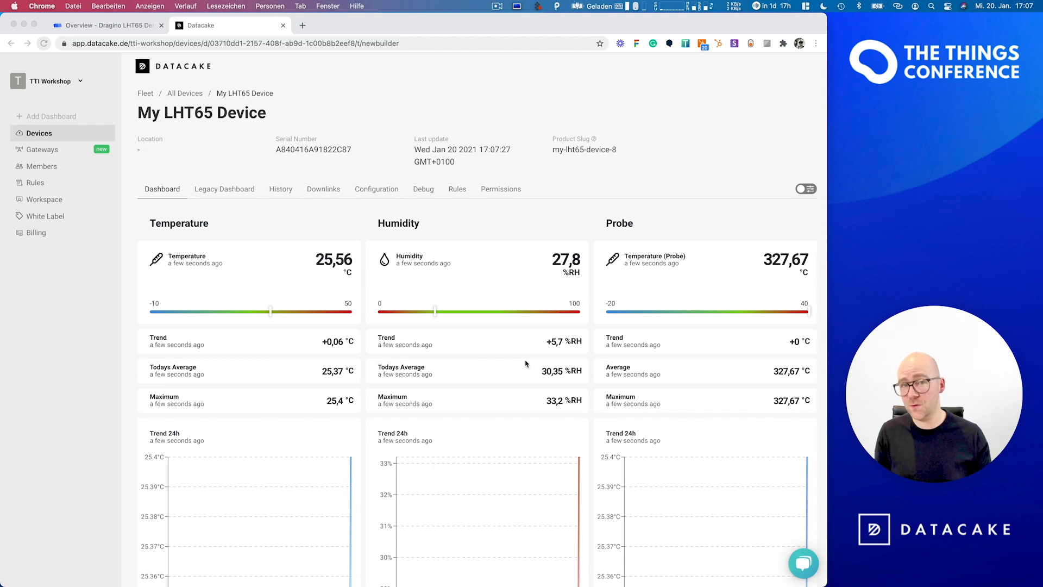
pyautogui.moveTo(326, 285)
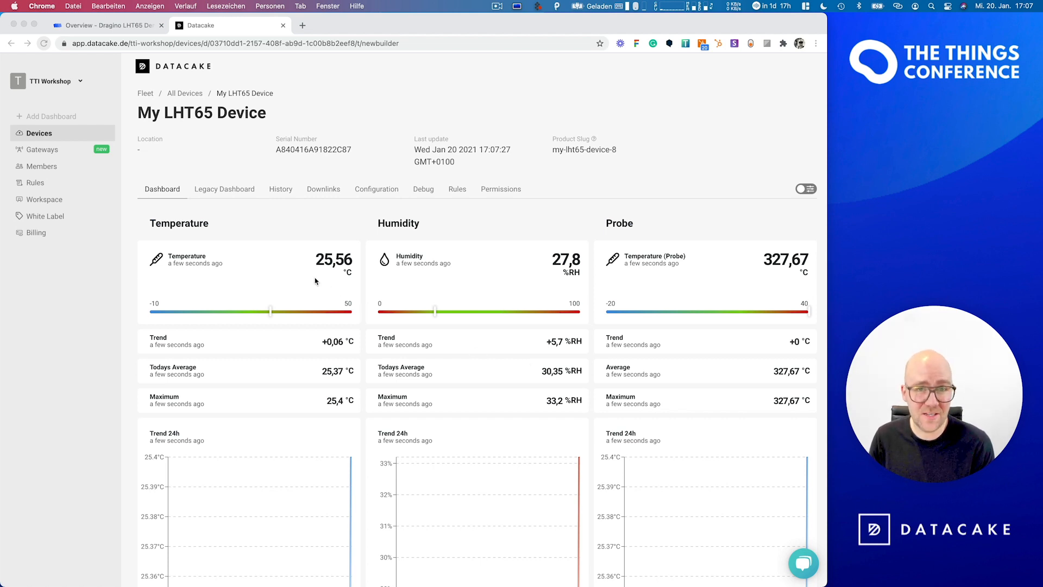
pyautogui.moveTo(615, 327)
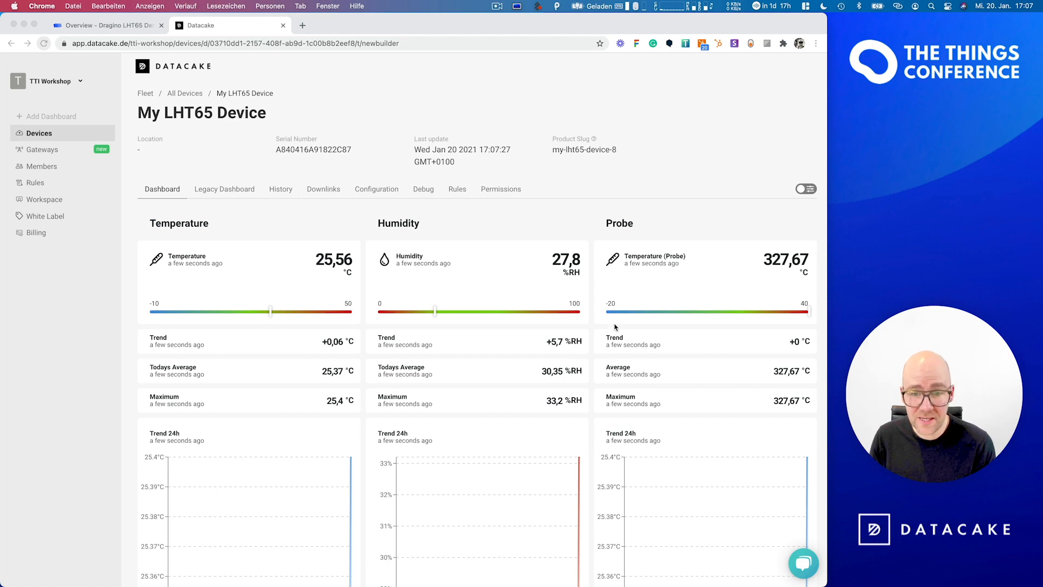
pyautogui.scroll(-3)
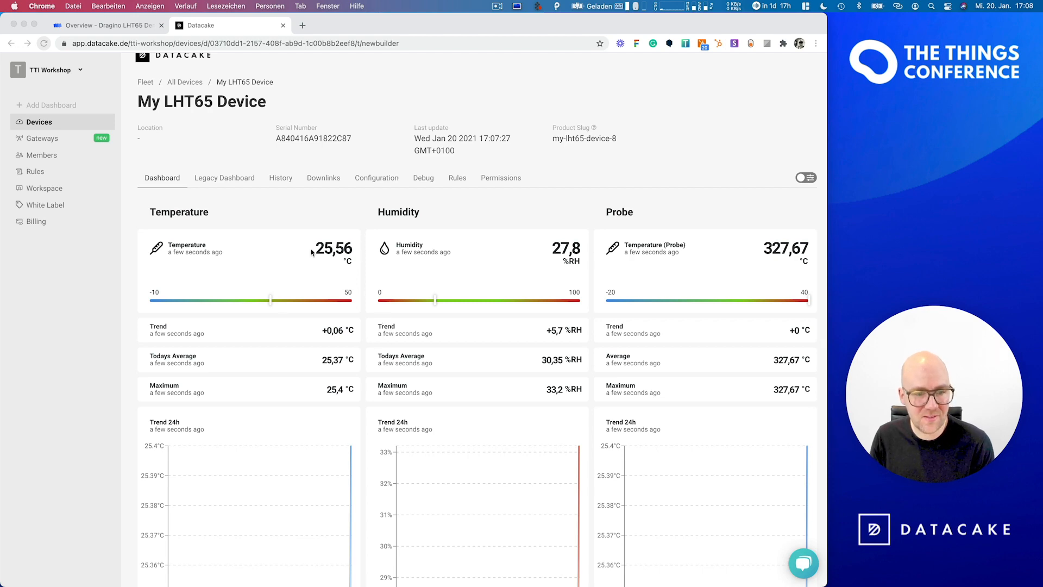
pyautogui.scroll(-3)
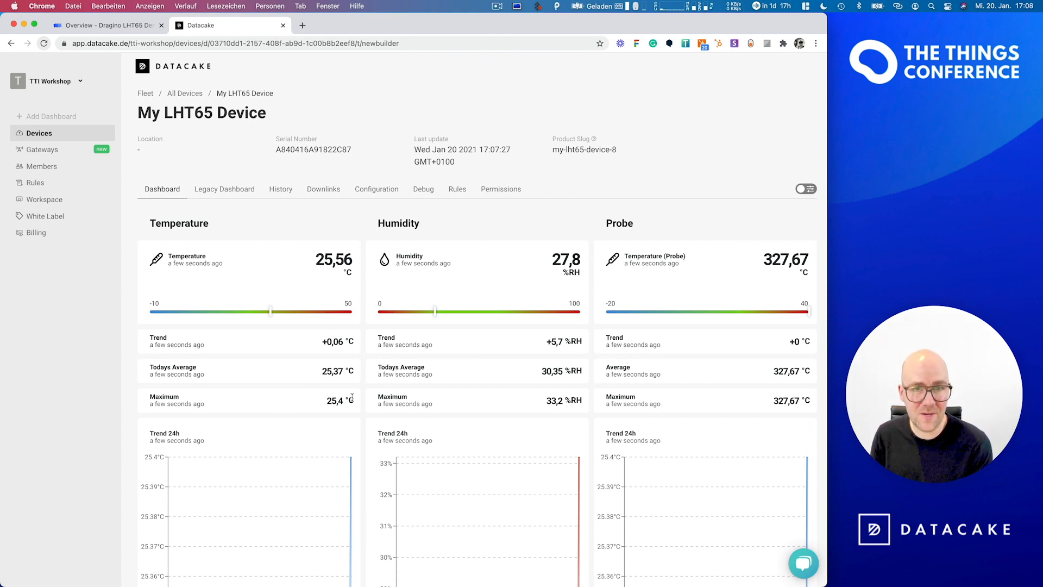
pyautogui.moveTo(132, 85)
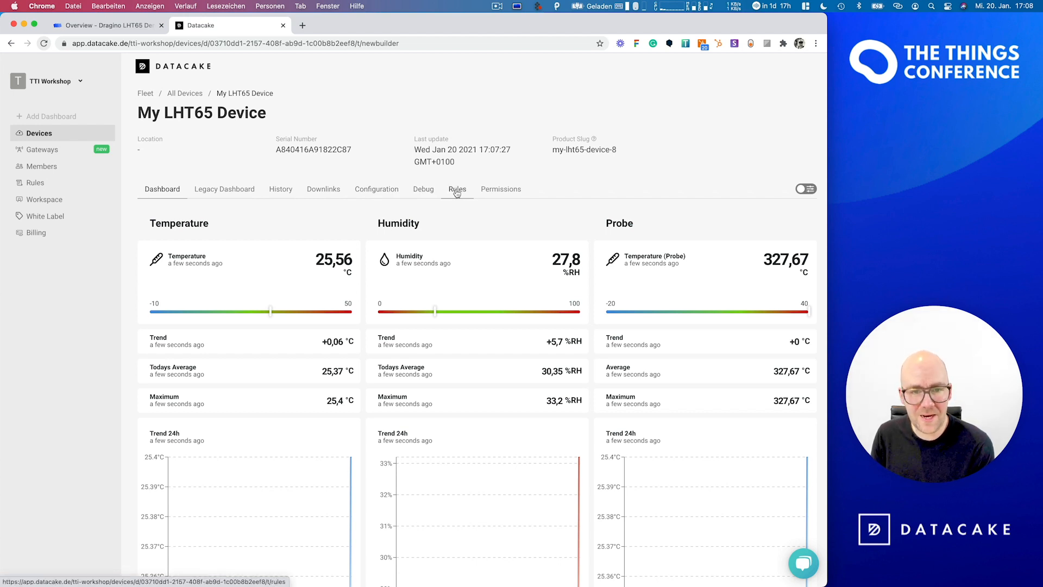
# - Start a new rule for the device with Temperature as its condition field
pyautogui.click(458, 189)
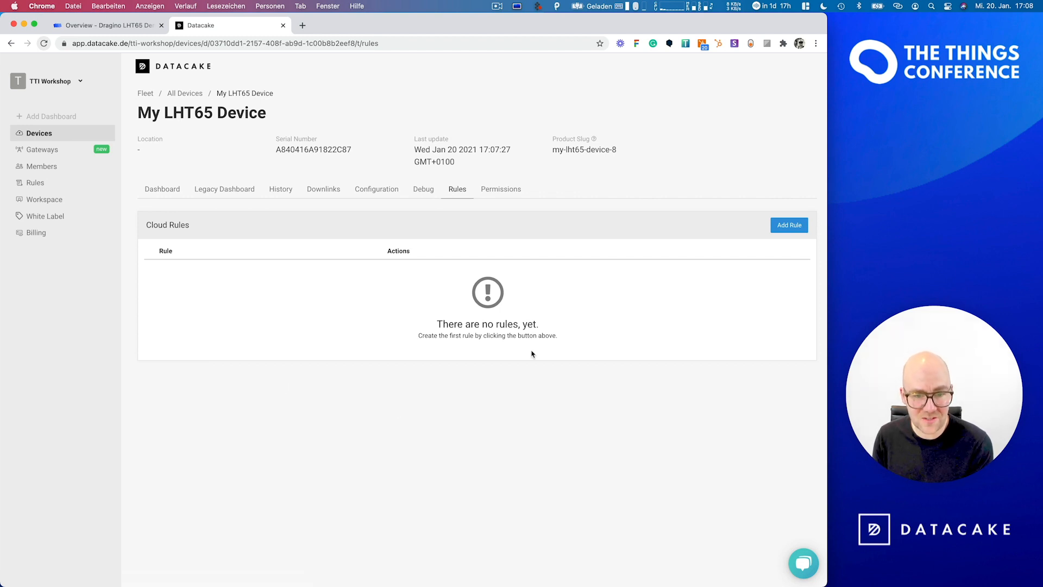
pyautogui.moveTo(572, 316)
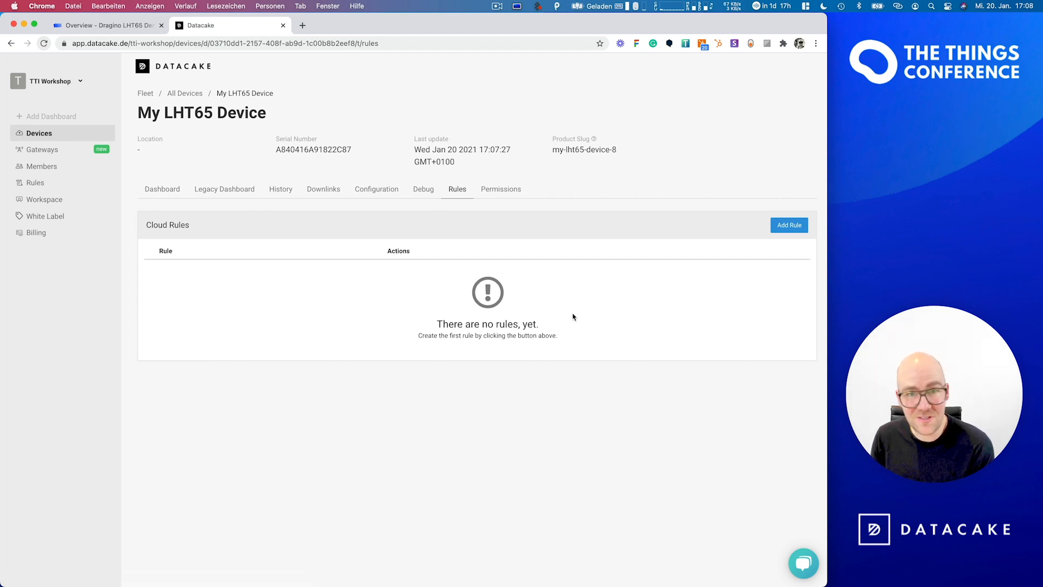
pyautogui.moveTo(277, 335)
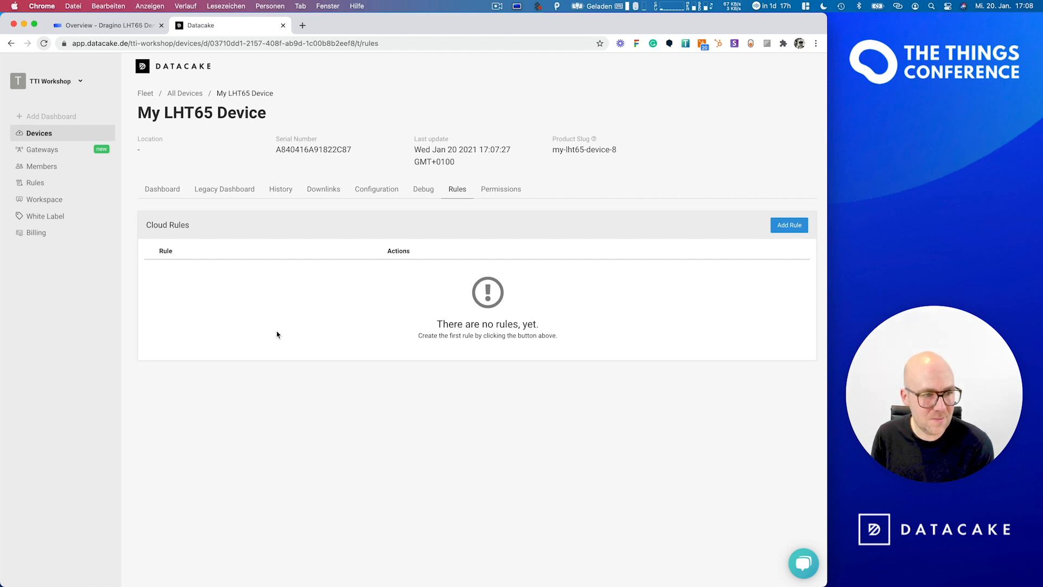
pyautogui.moveTo(713, 320)
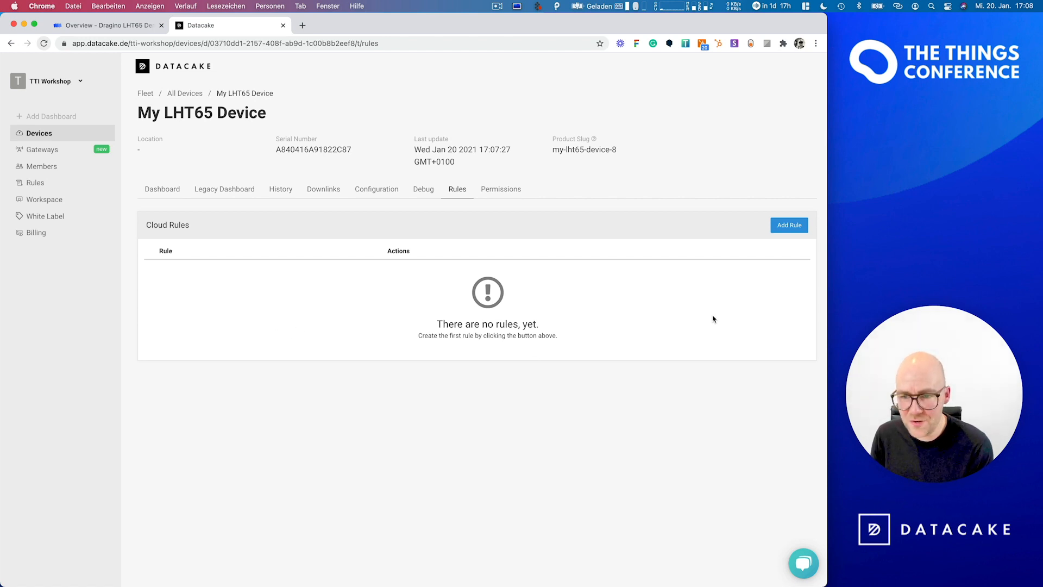
pyautogui.moveTo(790, 224)
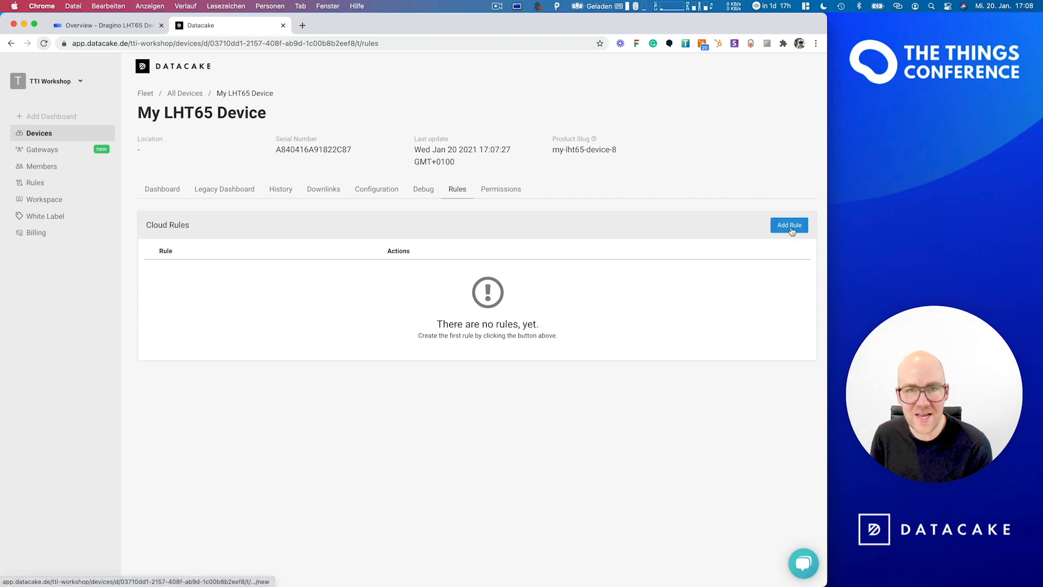
pyautogui.click(789, 225)
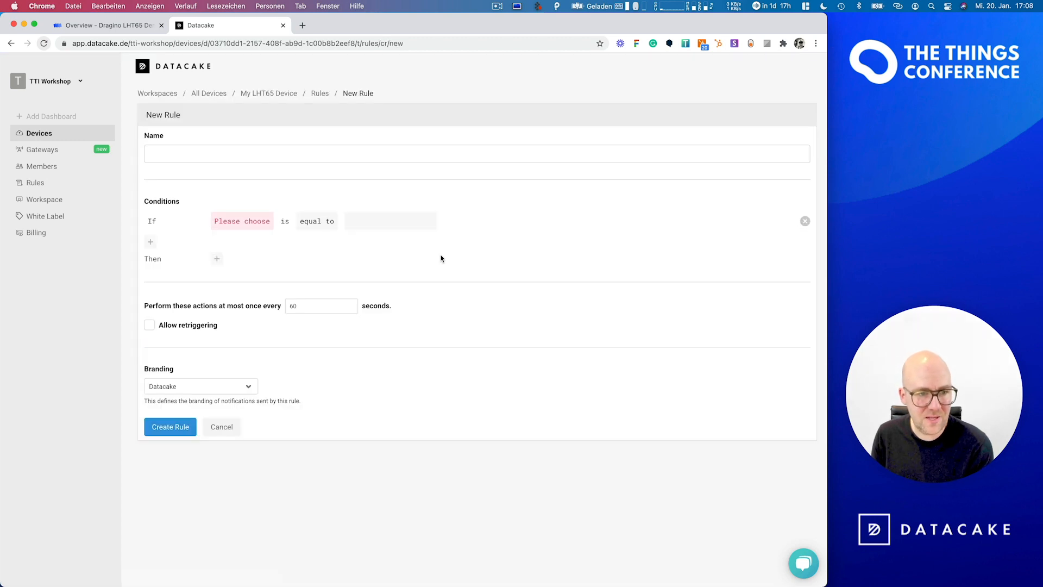
pyautogui.moveTo(489, 204)
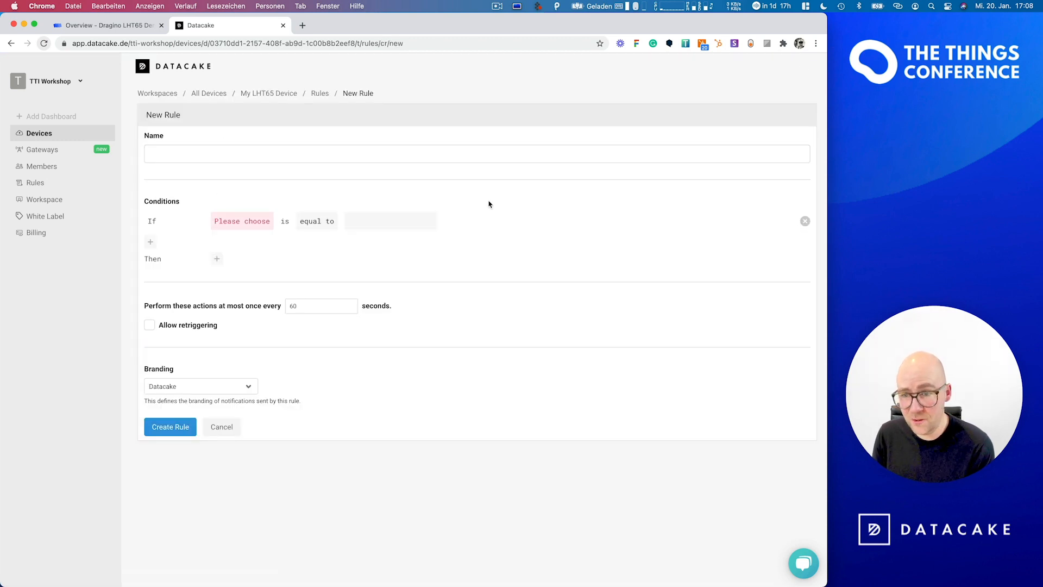
pyautogui.moveTo(532, 268)
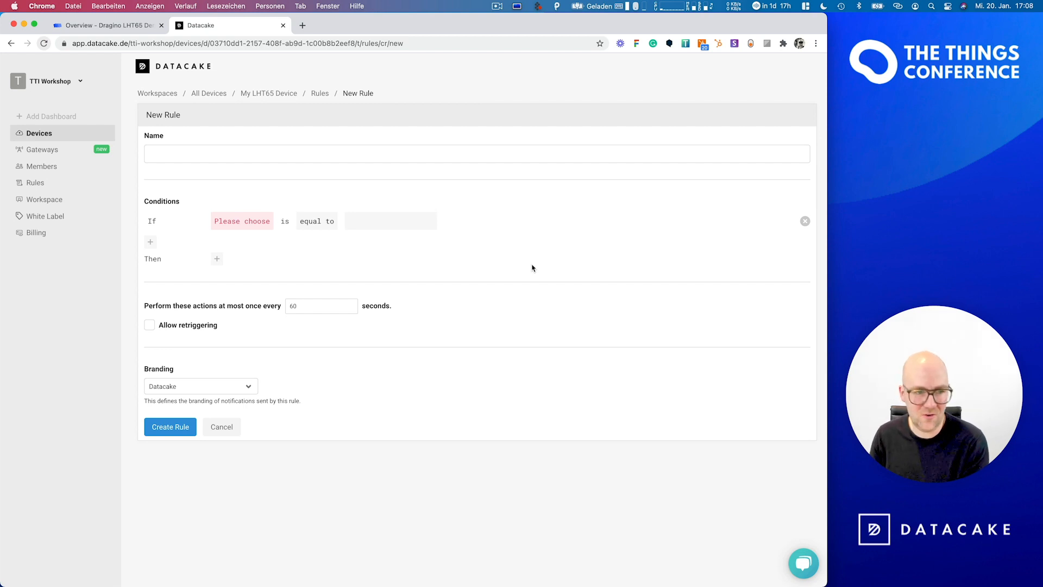
pyautogui.moveTo(241, 220)
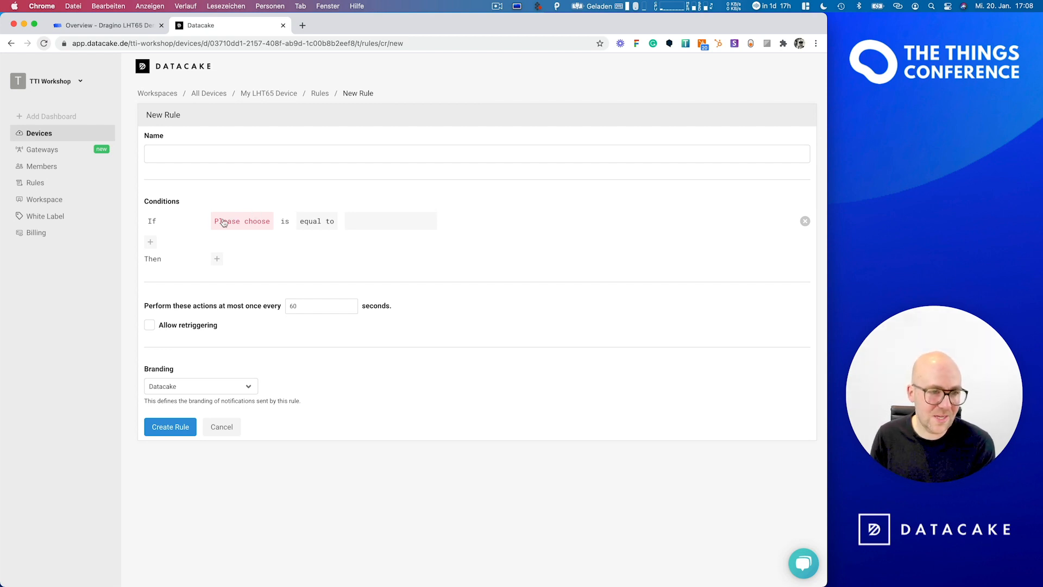
pyautogui.click(241, 220)
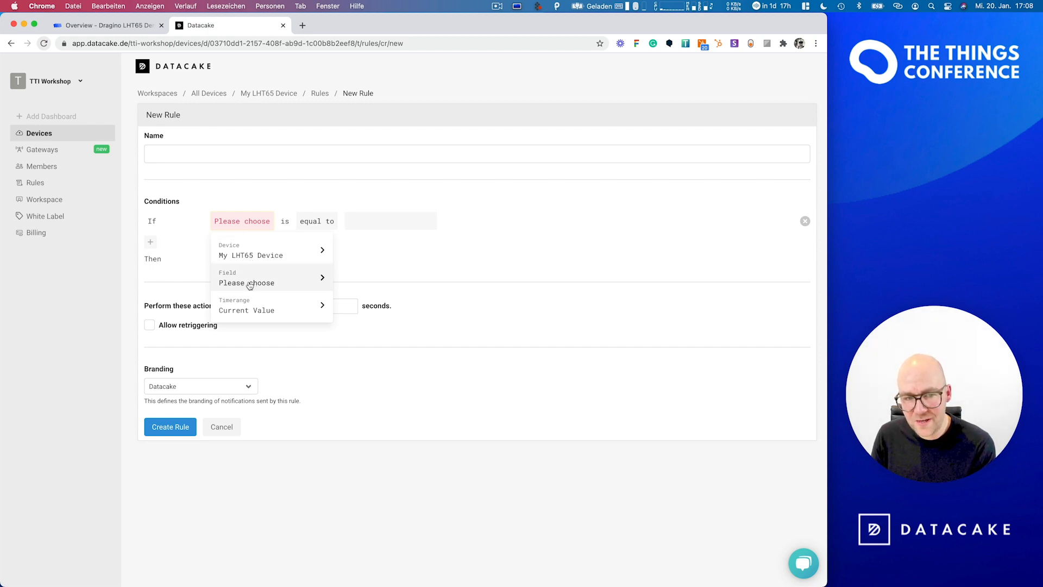
pyautogui.click(247, 277)
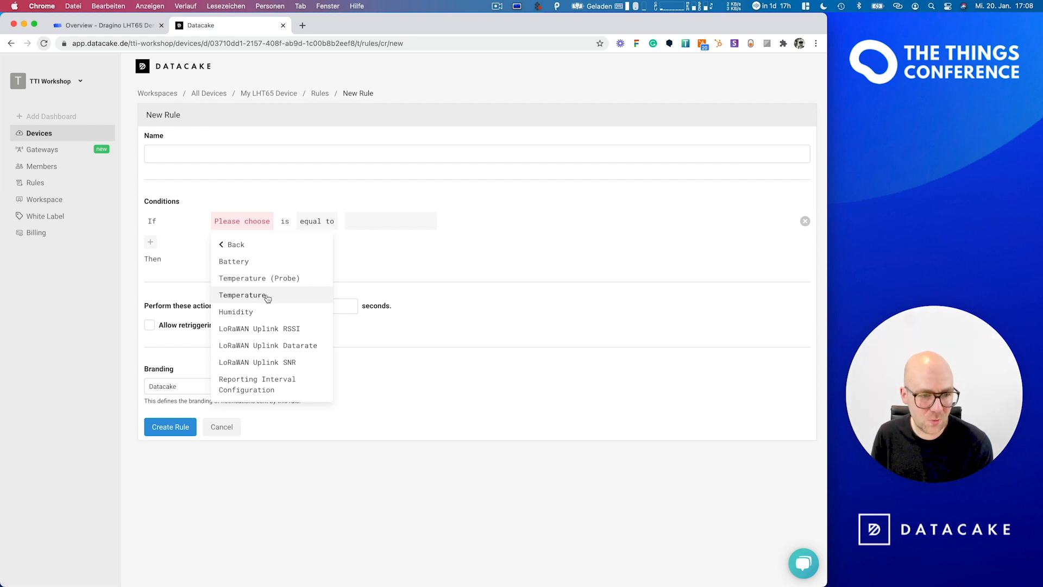
pyautogui.click(245, 295)
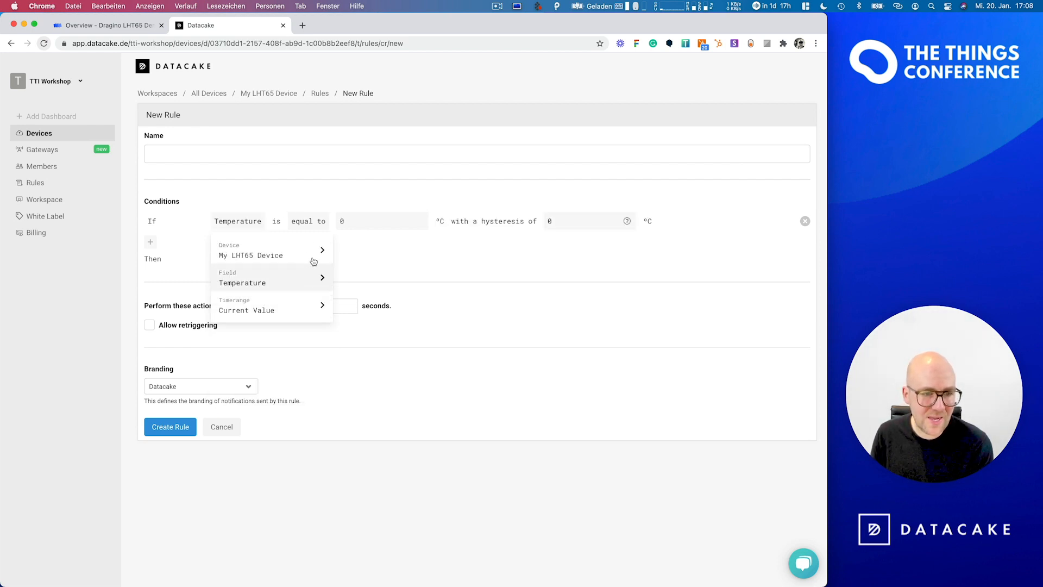
# - Set the rule condition to larger than 25 °C
pyautogui.click(307, 221)
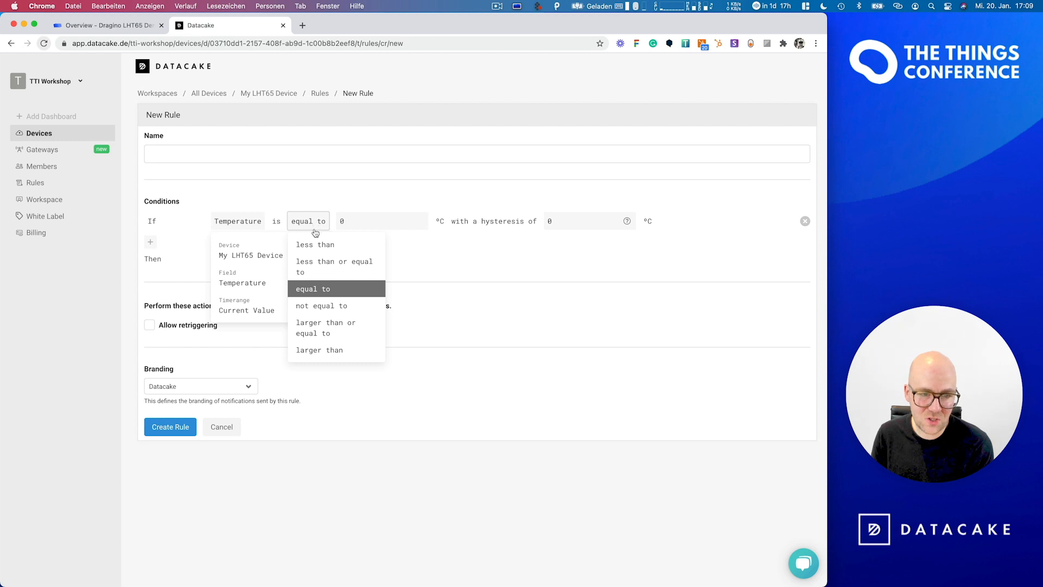
pyautogui.moveTo(320, 350)
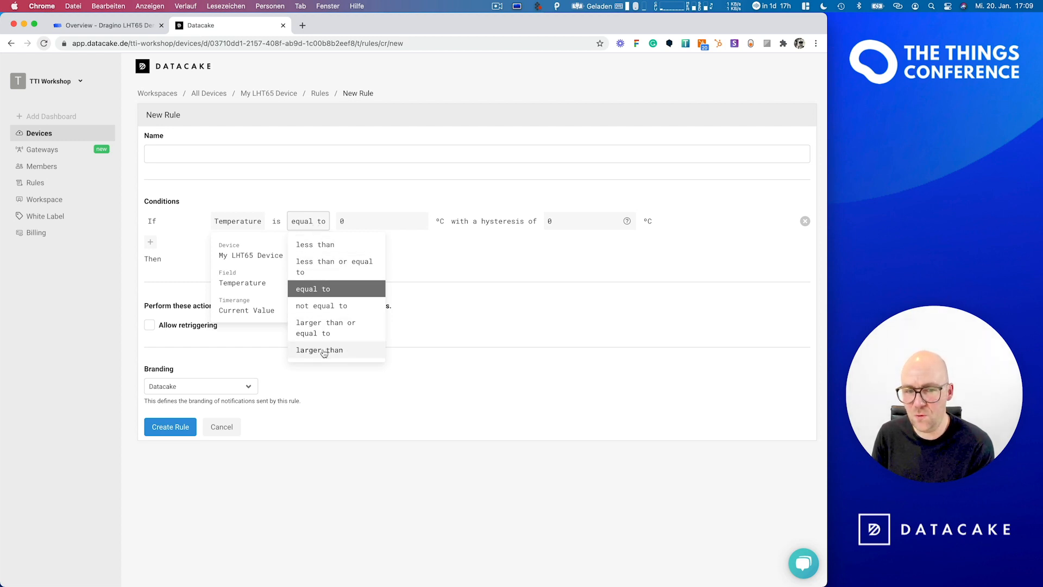
pyautogui.click(320, 350)
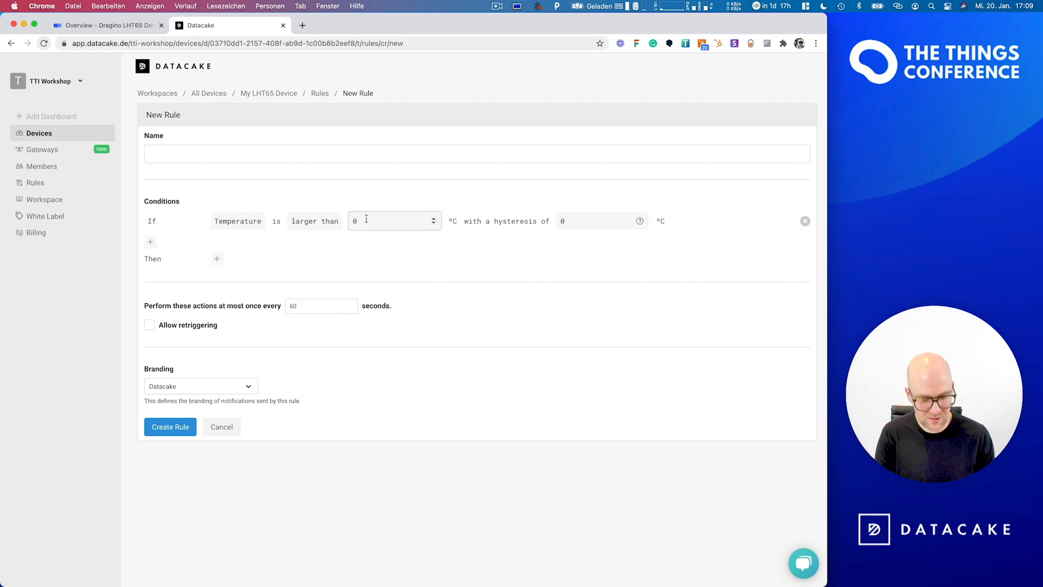
pyautogui.write('25')
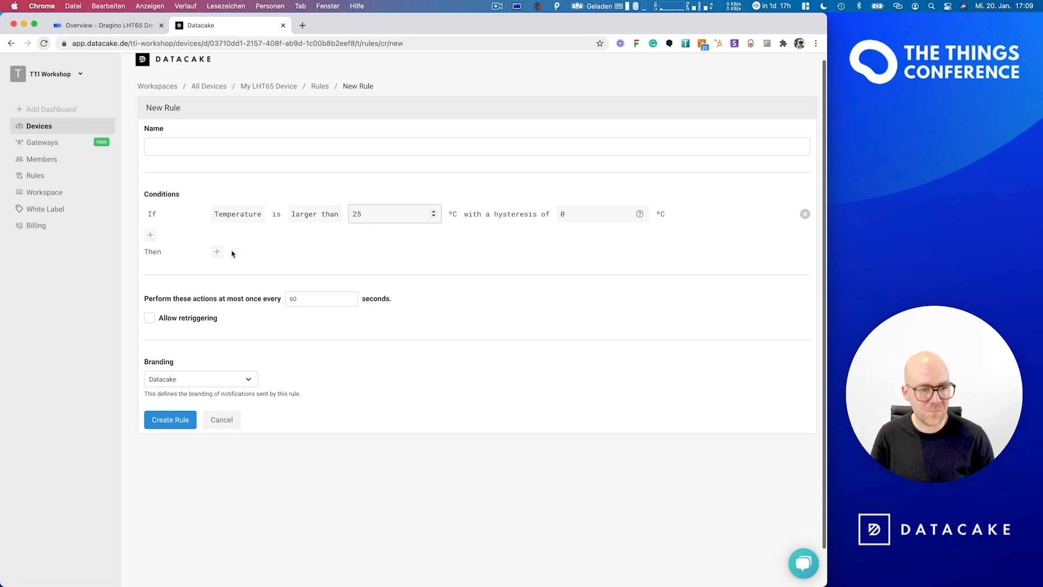
# - Add a Send an email action, subject Temperature Warning, with My LHT65 Device's temperature placeholder in the message
pyautogui.click(218, 251)
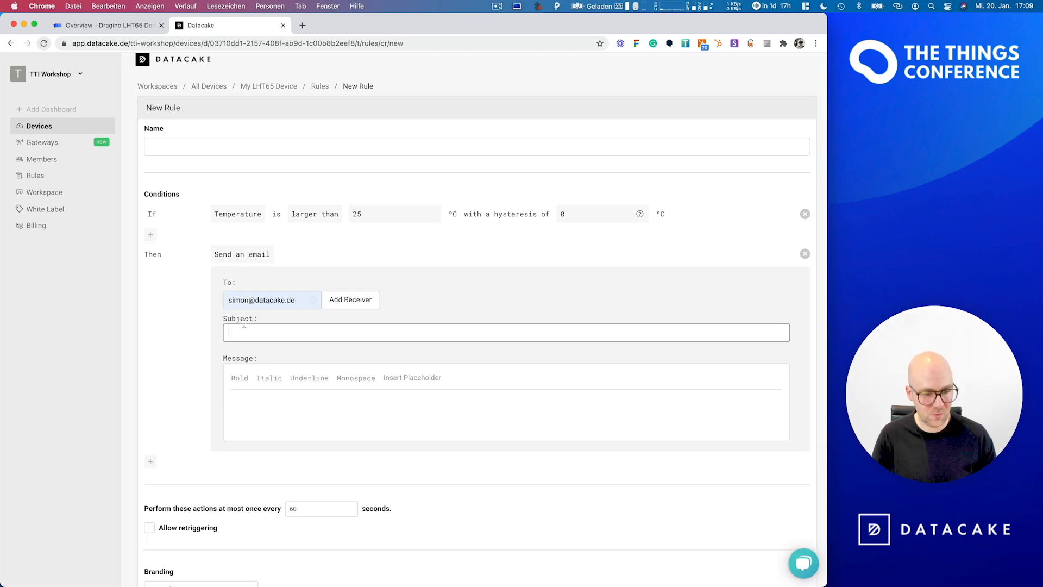
pyautogui.write('Tempera')
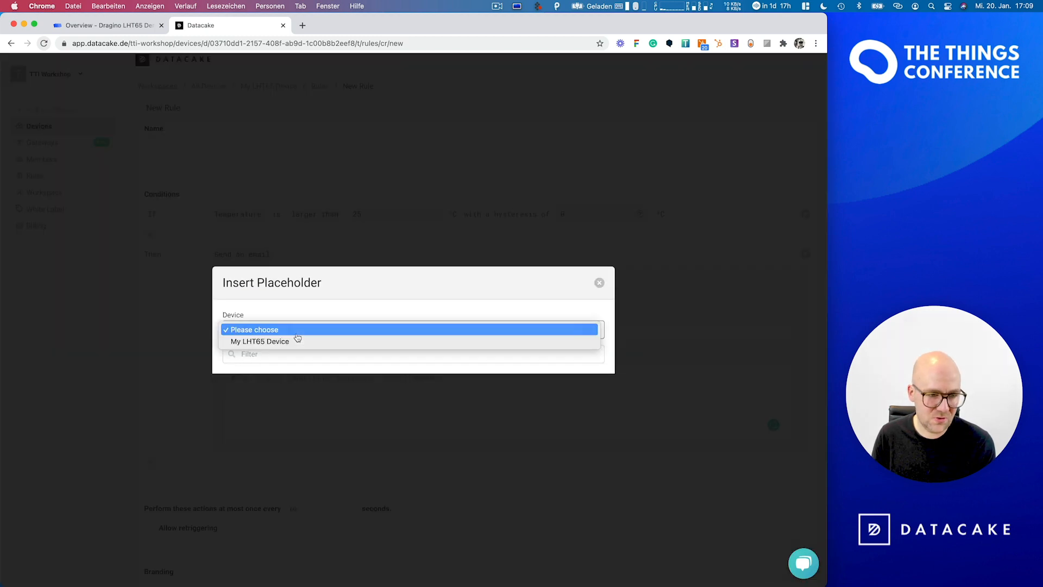
pyautogui.click(260, 341)
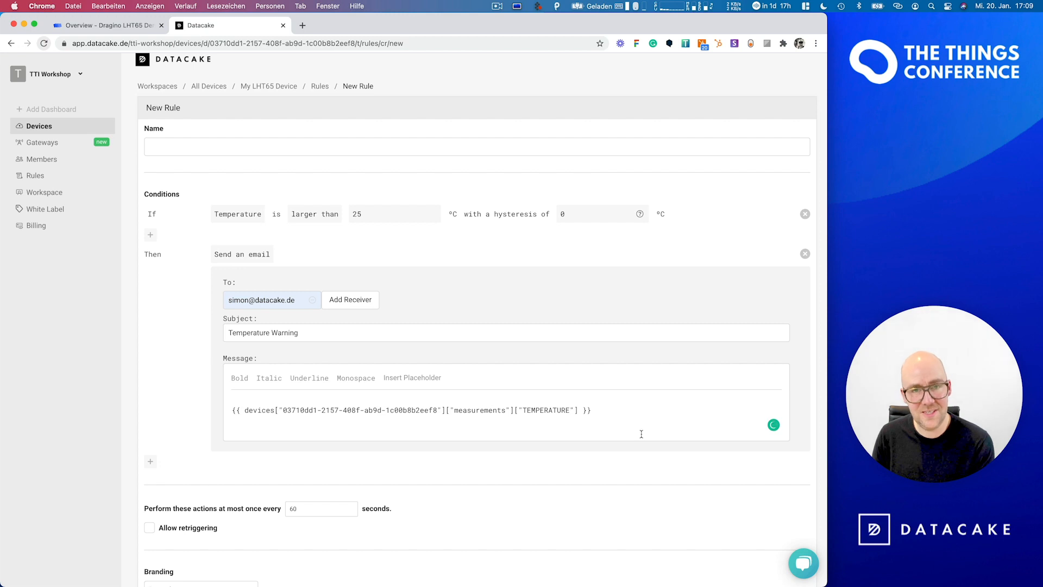
pyautogui.moveTo(454, 320)
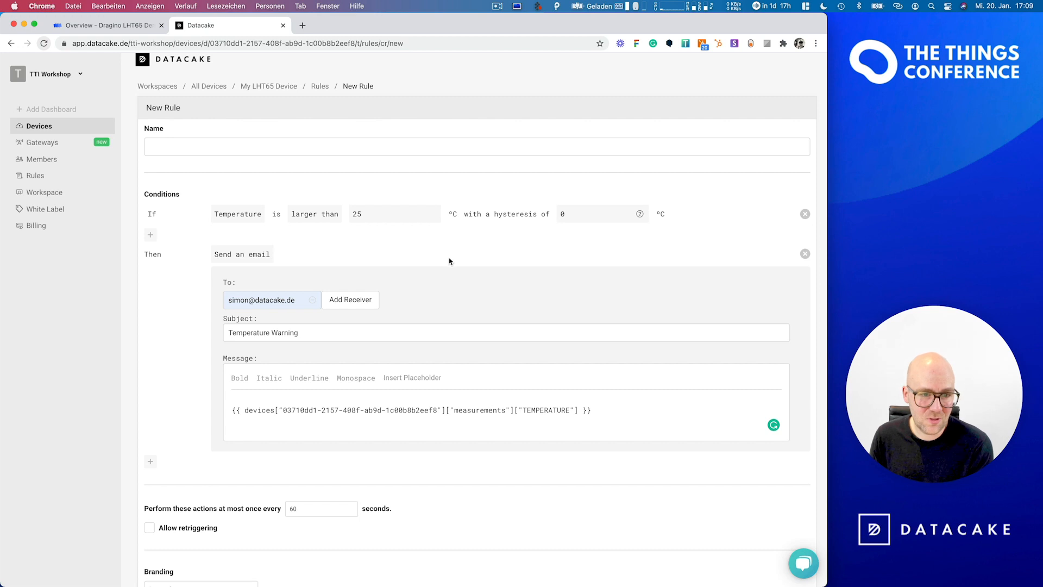
pyautogui.moveTo(262, 221)
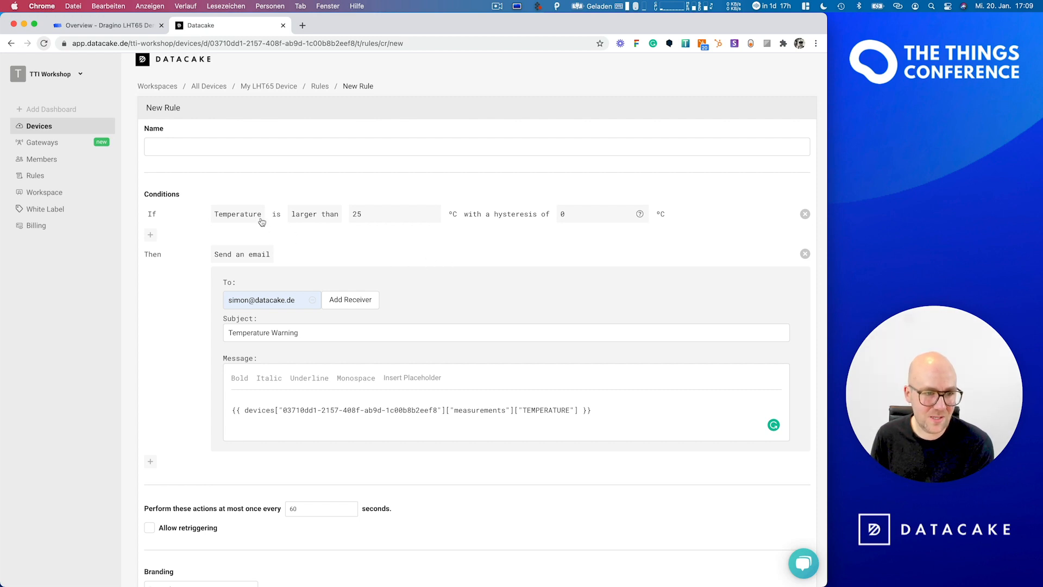
# - Change the condition to evaluate the Minimum temperature over a 1 hour timerange
pyautogui.click(237, 214)
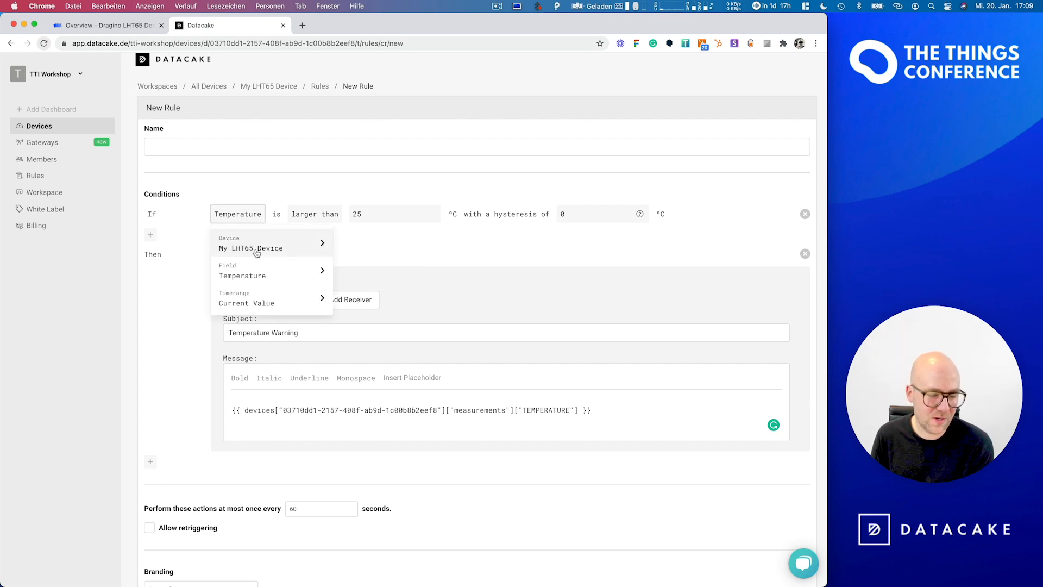
pyautogui.moveTo(288, 313)
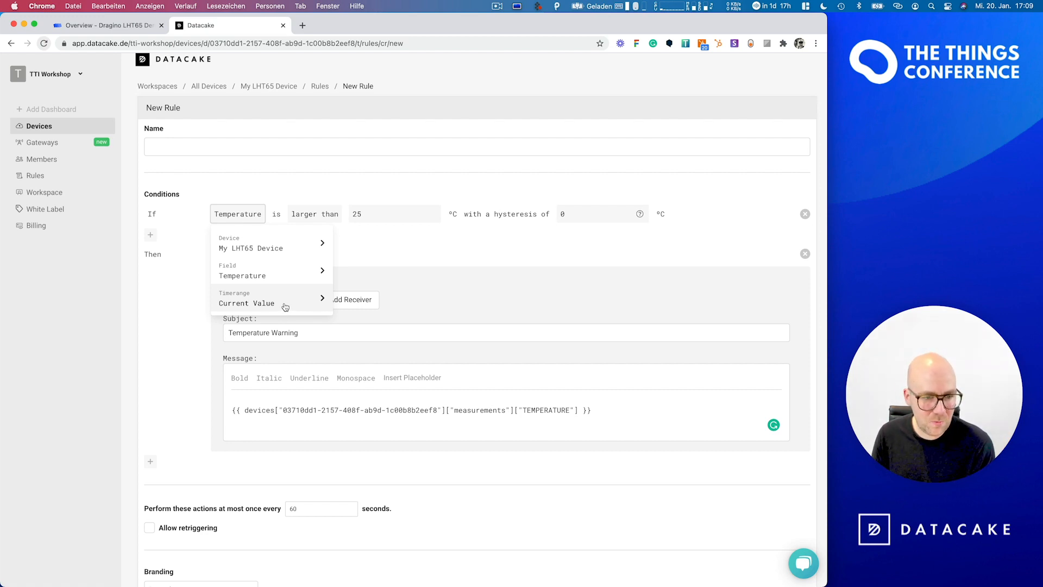
pyautogui.click(247, 303)
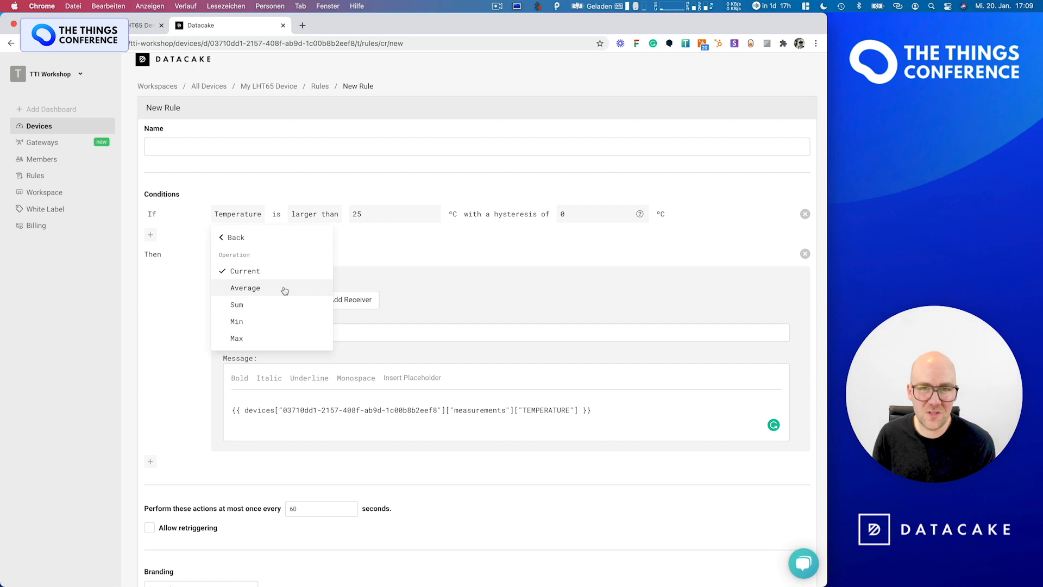
pyautogui.moveTo(277, 301)
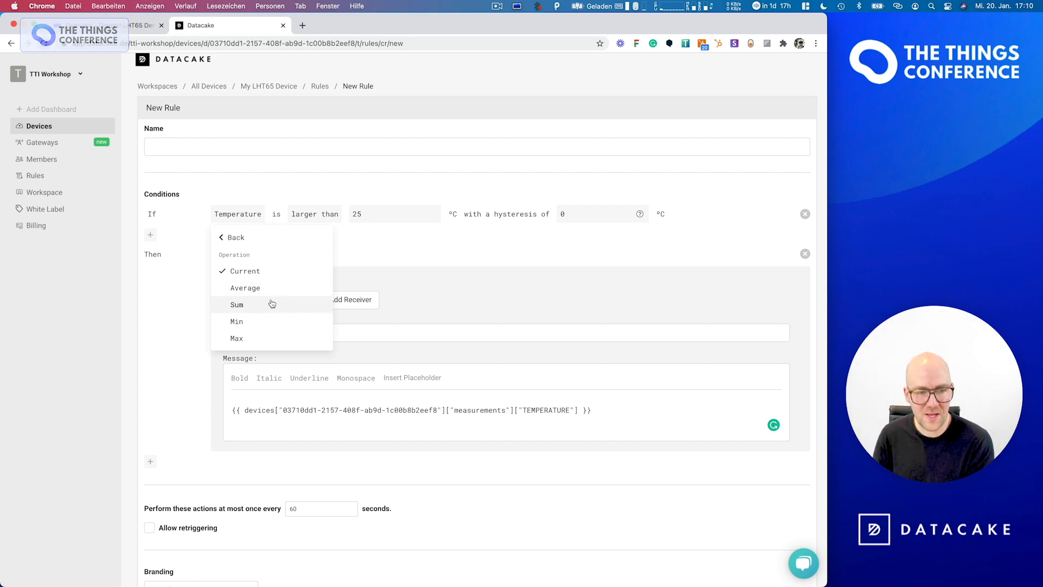
pyautogui.moveTo(260, 326)
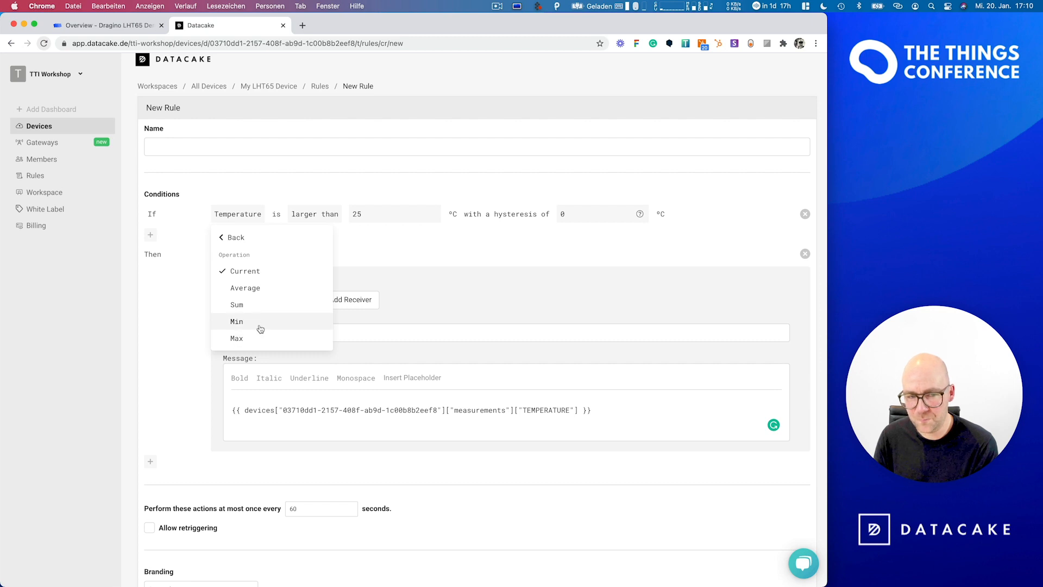
pyautogui.click(236, 320)
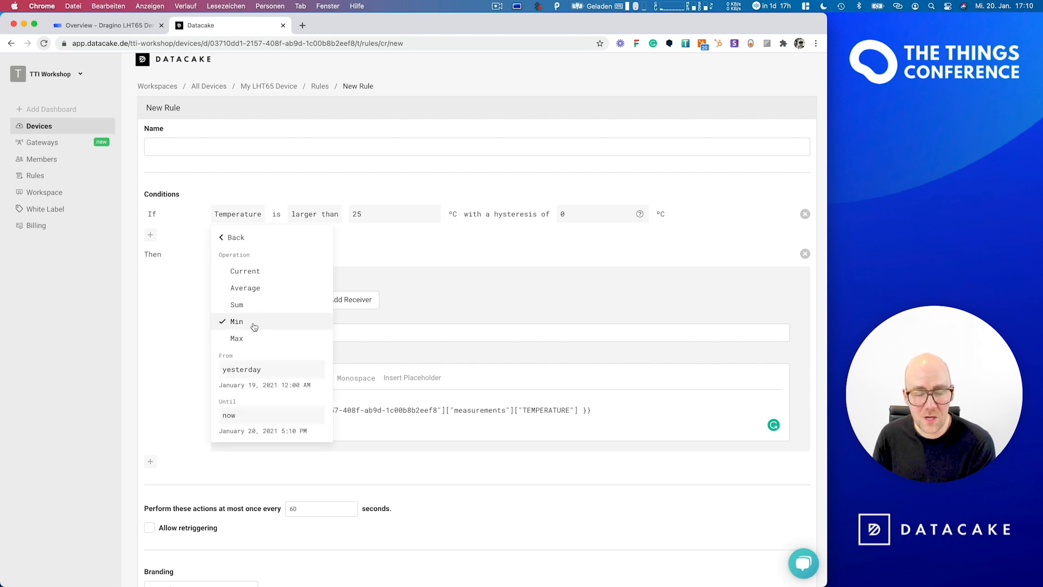
pyautogui.write('1 hour ago')
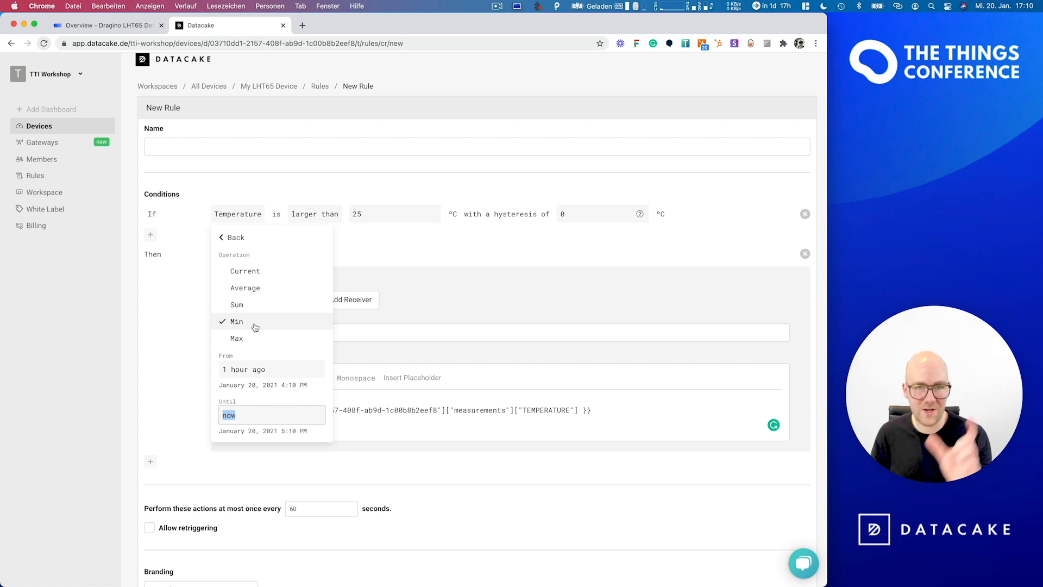
pyautogui.moveTo(366, 229)
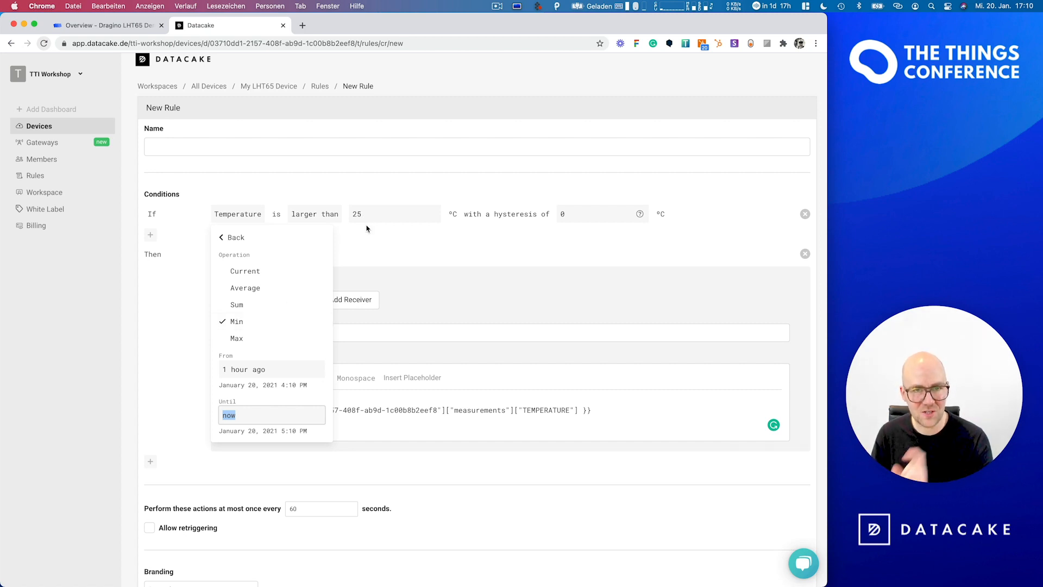
pyautogui.moveTo(372, 262)
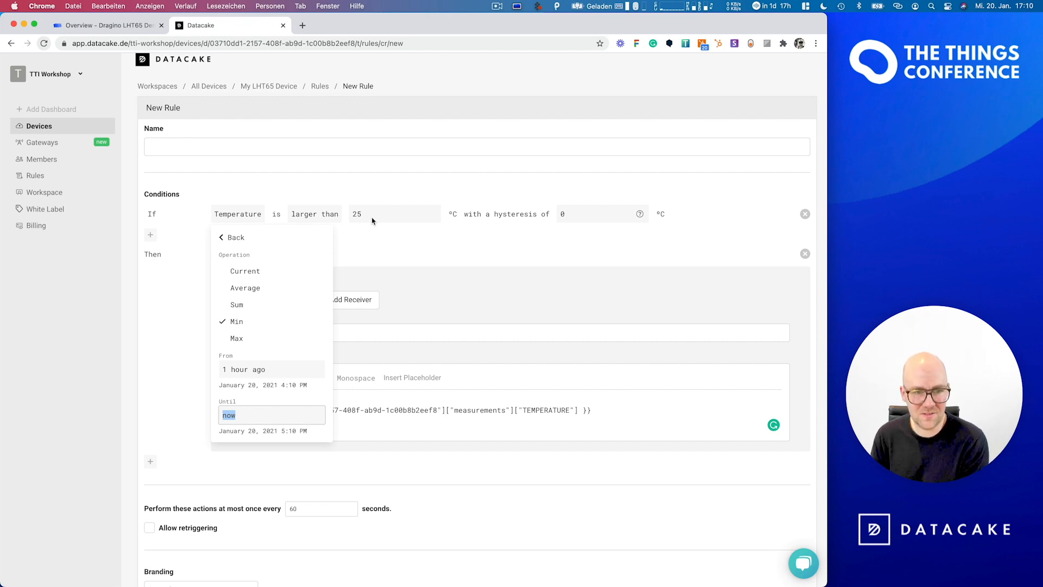
pyautogui.moveTo(366, 251)
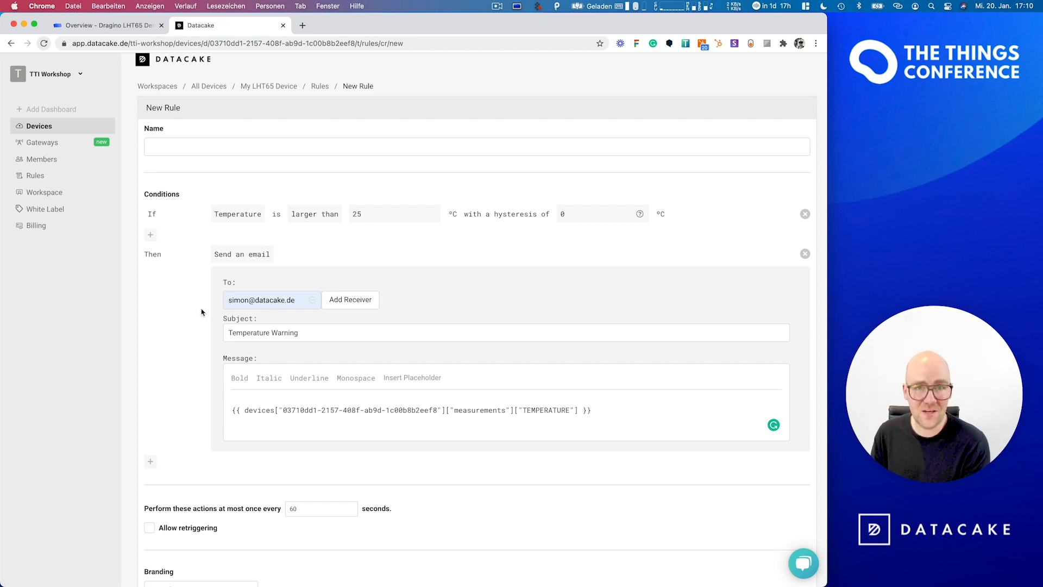
# - Add a second action sending the 5 Minute Reporting Interval LoRa downlink to My LHT65 Device
pyautogui.click(150, 460)
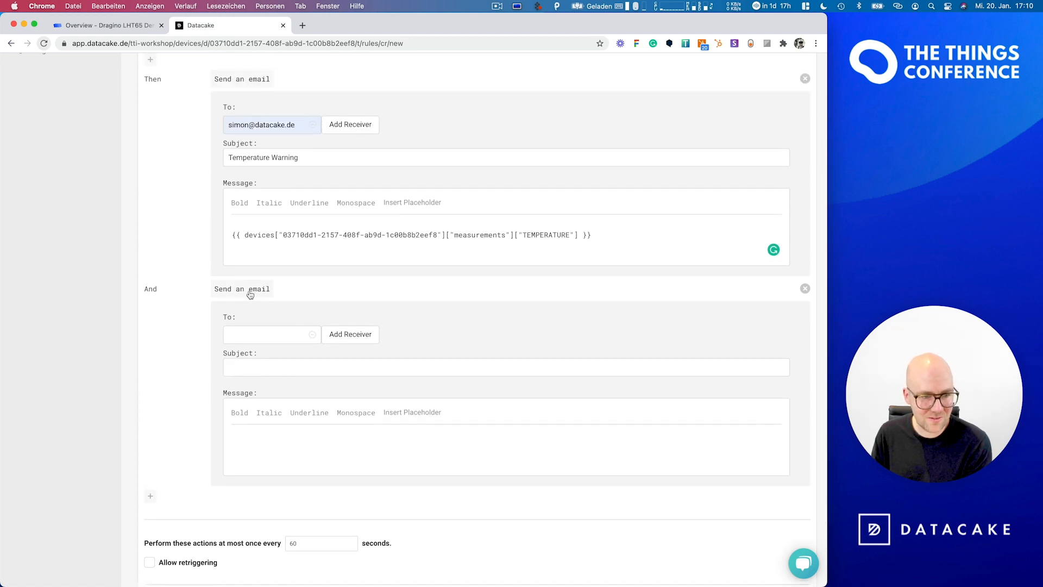
pyautogui.click(241, 288)
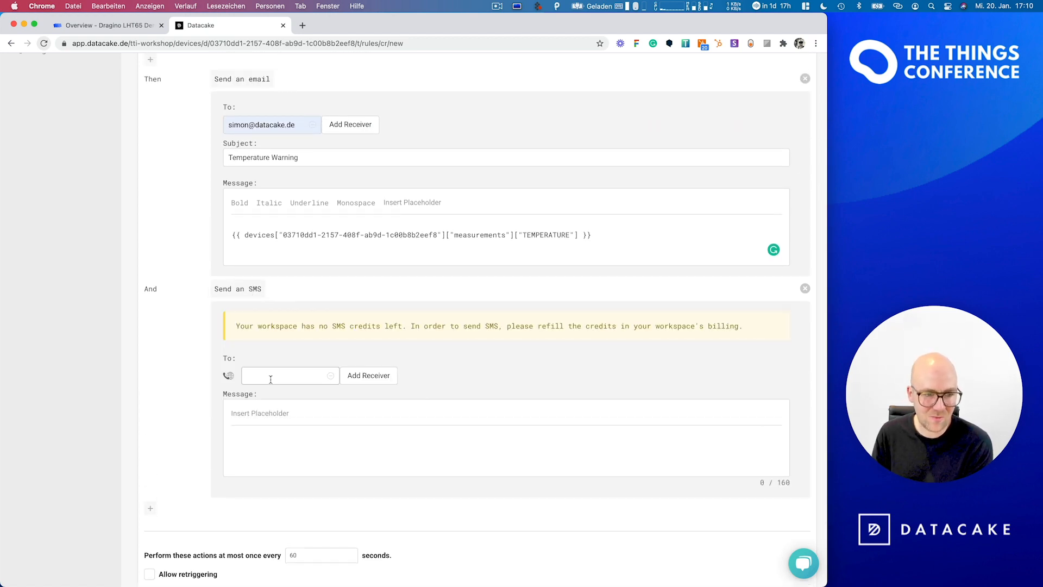
pyautogui.click(238, 288)
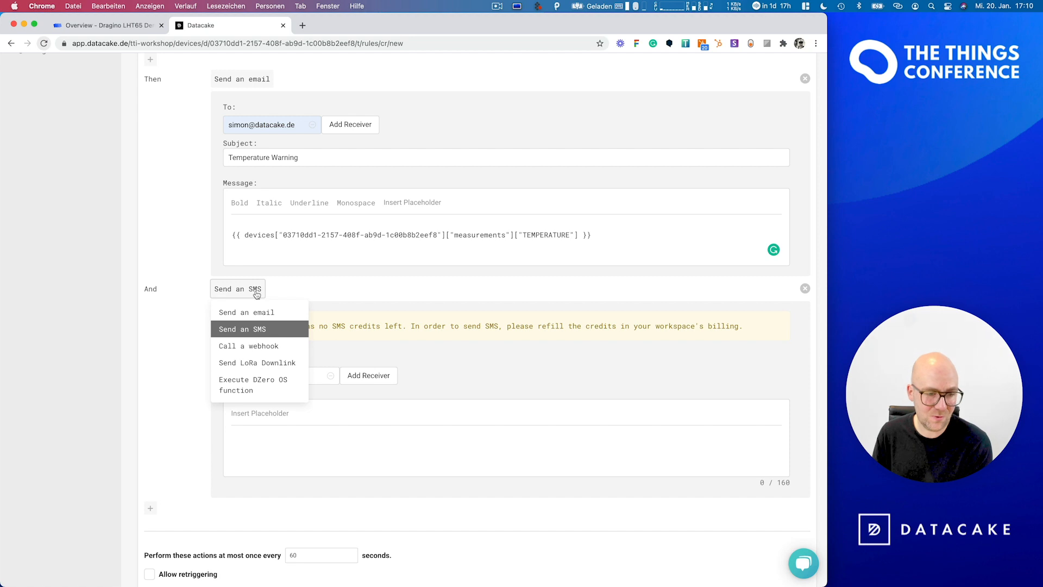
pyautogui.click(248, 345)
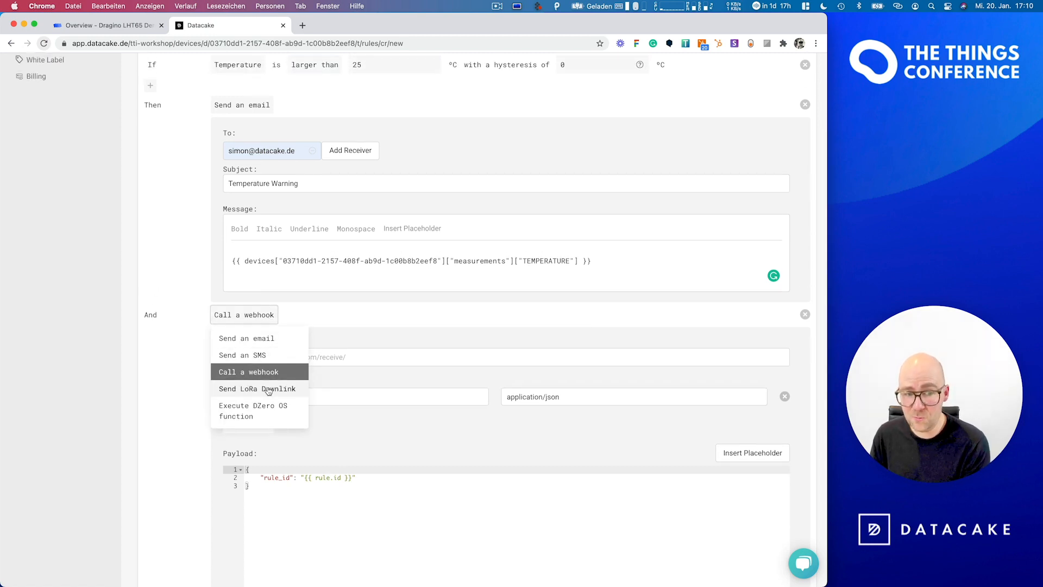
pyautogui.click(257, 389)
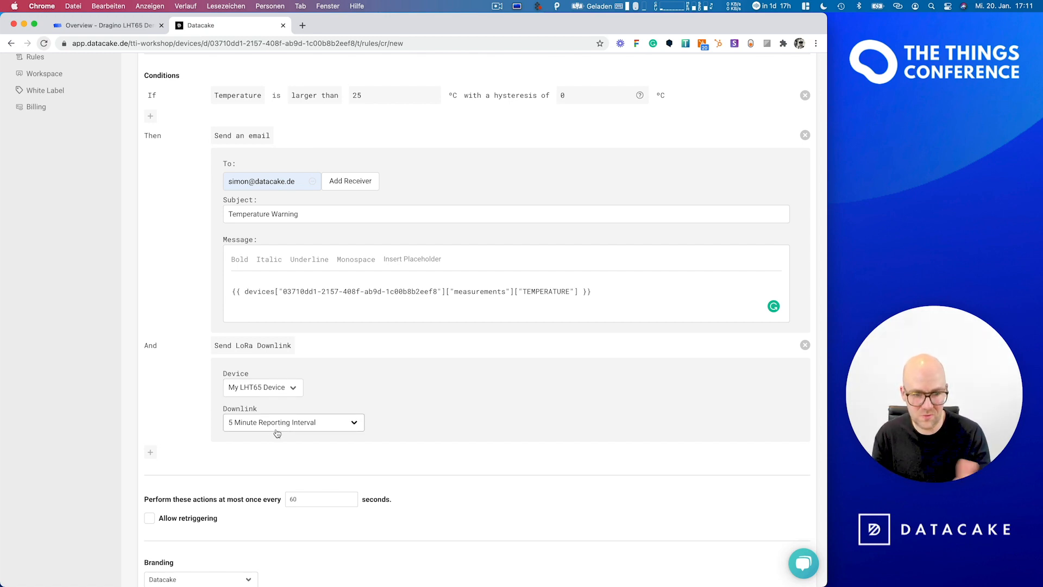
# - Enable Allow retriggering so the rule fires on every recorded measurement
pyautogui.scroll(-3)
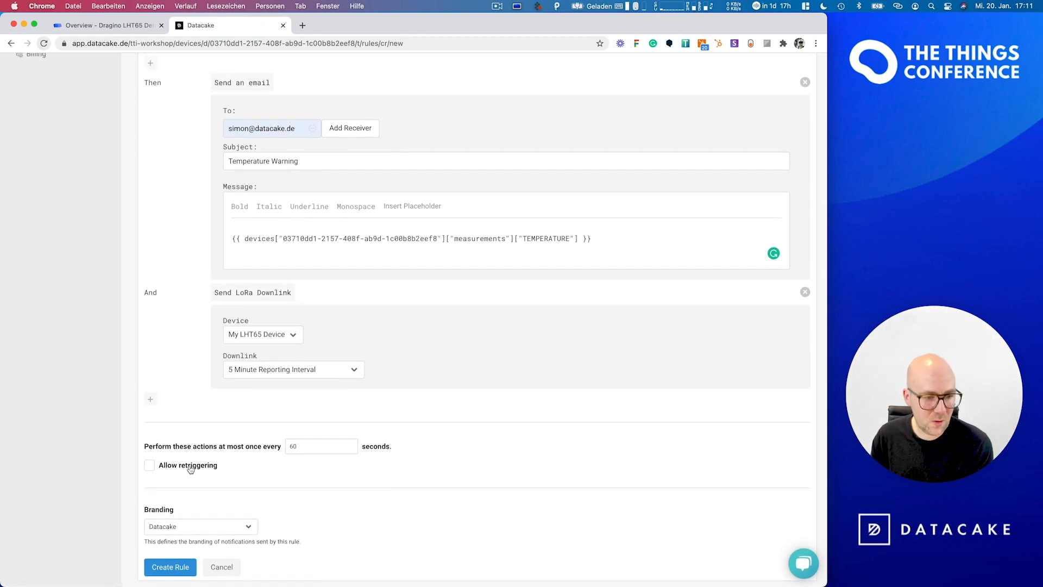
pyautogui.click(148, 465)
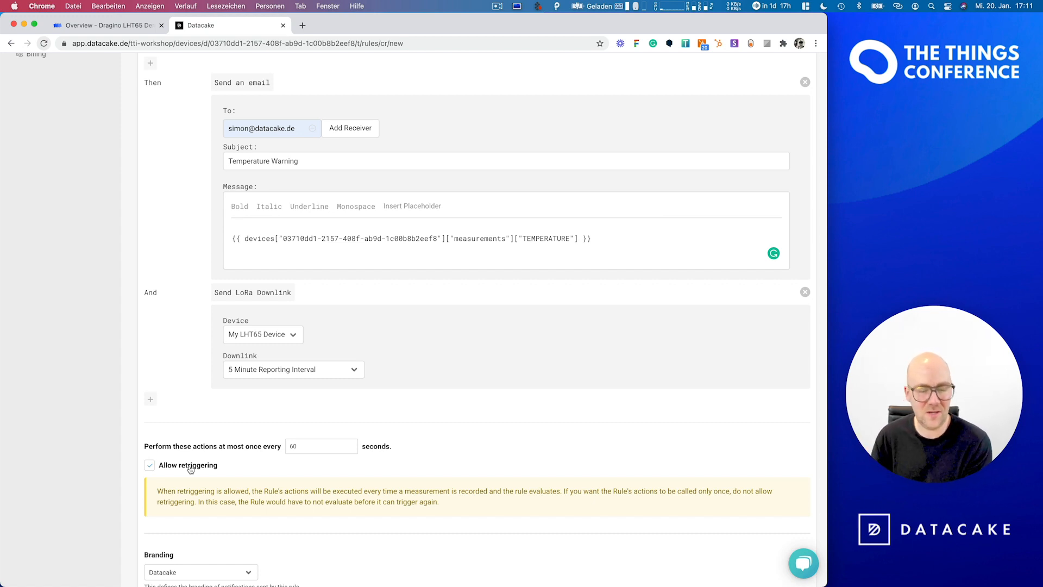
pyautogui.scroll(-3)
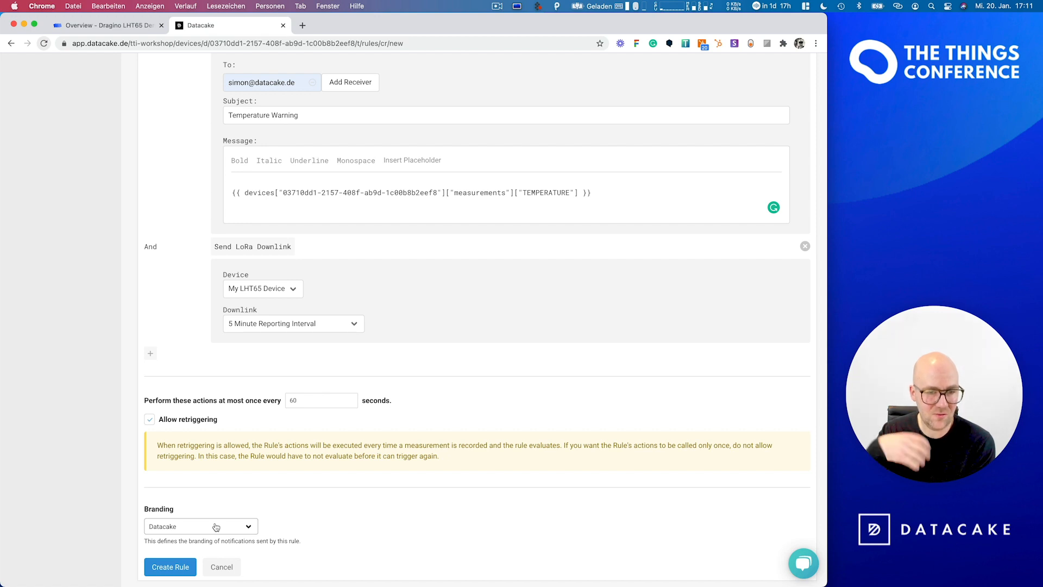
pyautogui.moveTo(241, 506)
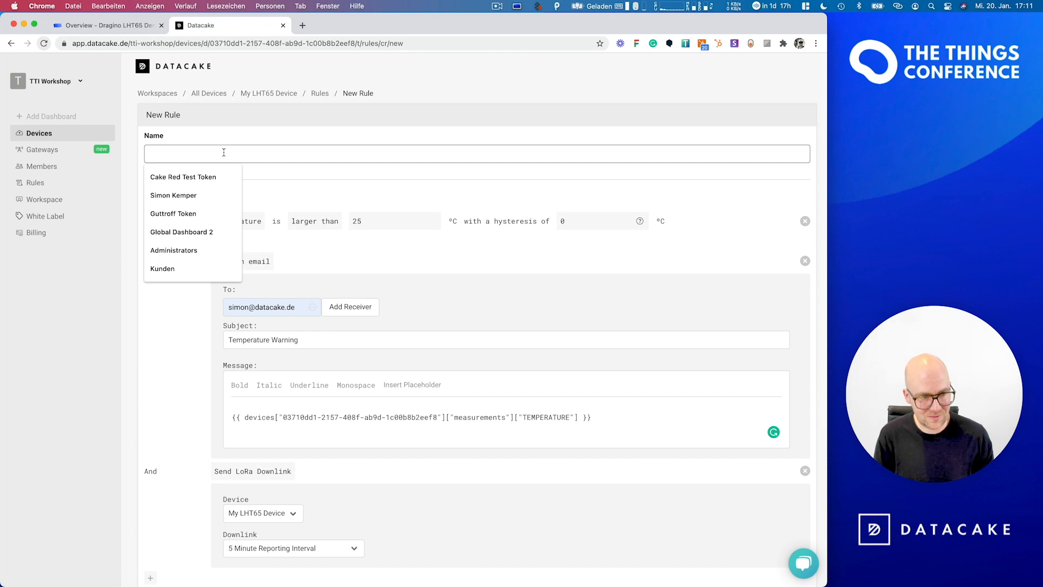
# - Name the rule Temperature Alert and create it
pyautogui.write('Temperature Alert')
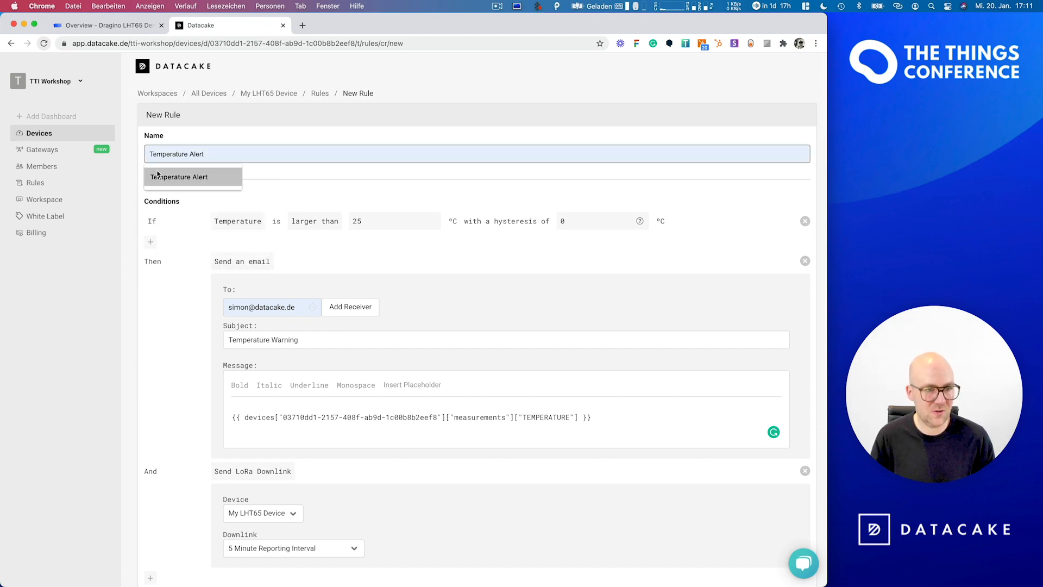
pyautogui.scroll(-3)
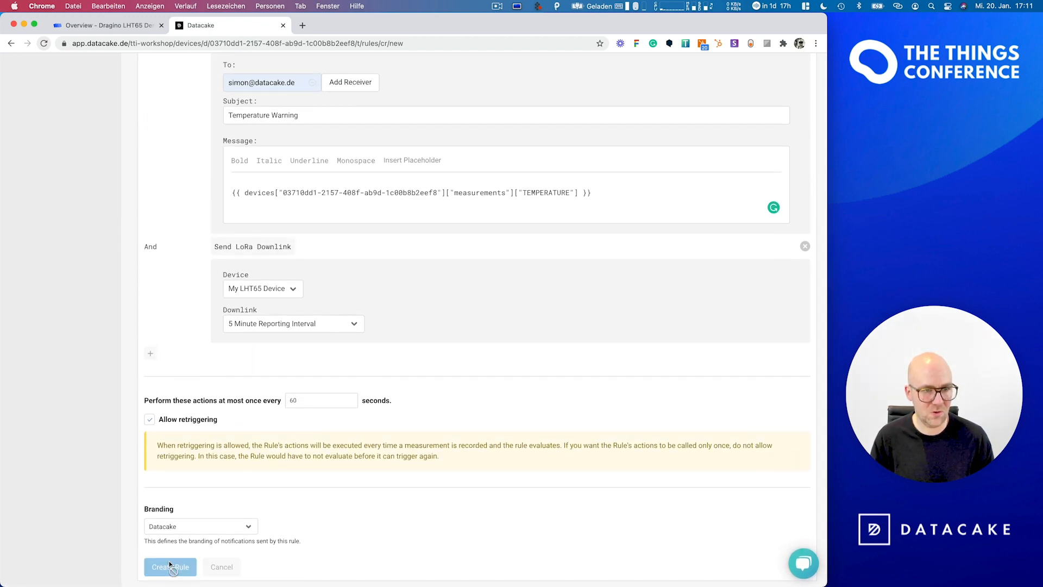
pyautogui.click(170, 566)
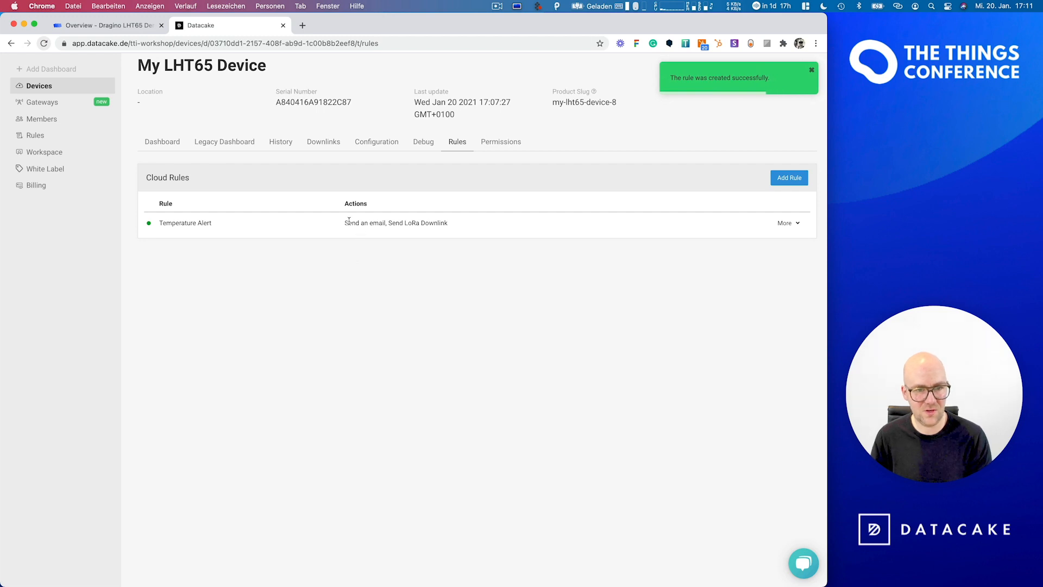
pyautogui.moveTo(467, 227)
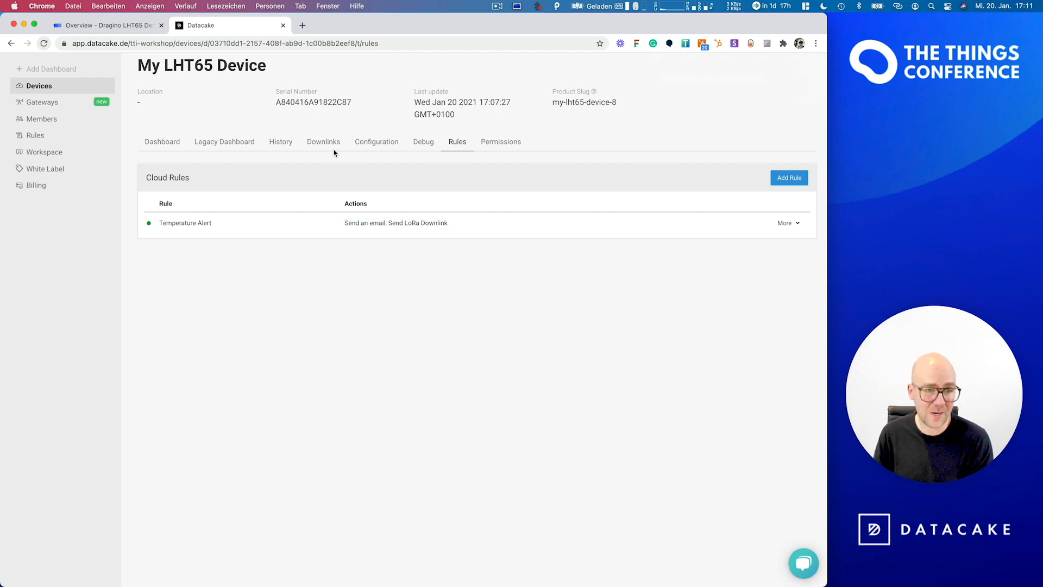
# - Check the device's Downlinks list, then return to its Rules list showing Temperature Alert
pyautogui.click(324, 142)
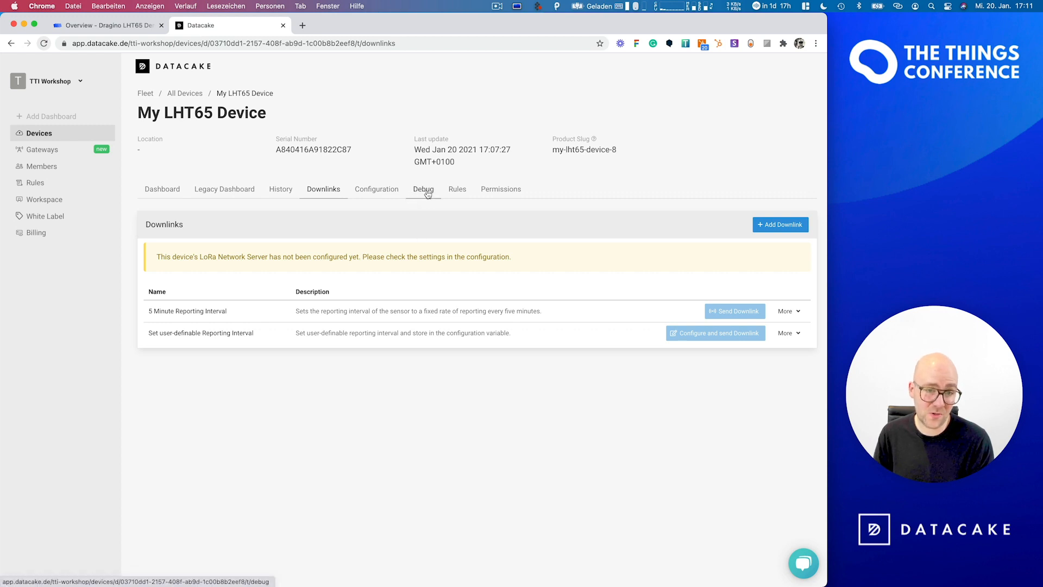
pyautogui.click(458, 189)
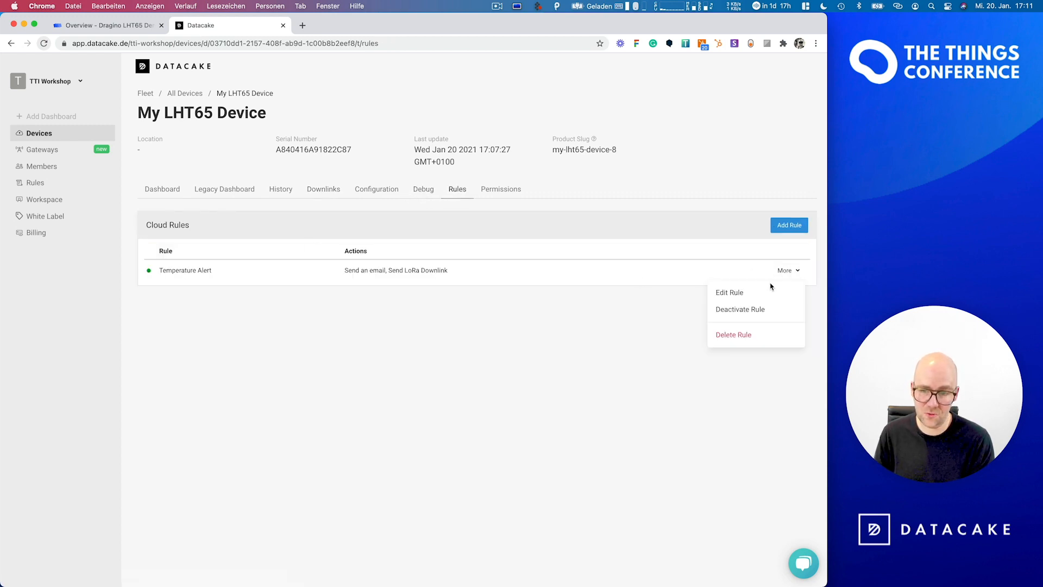
pyautogui.click(718, 267)
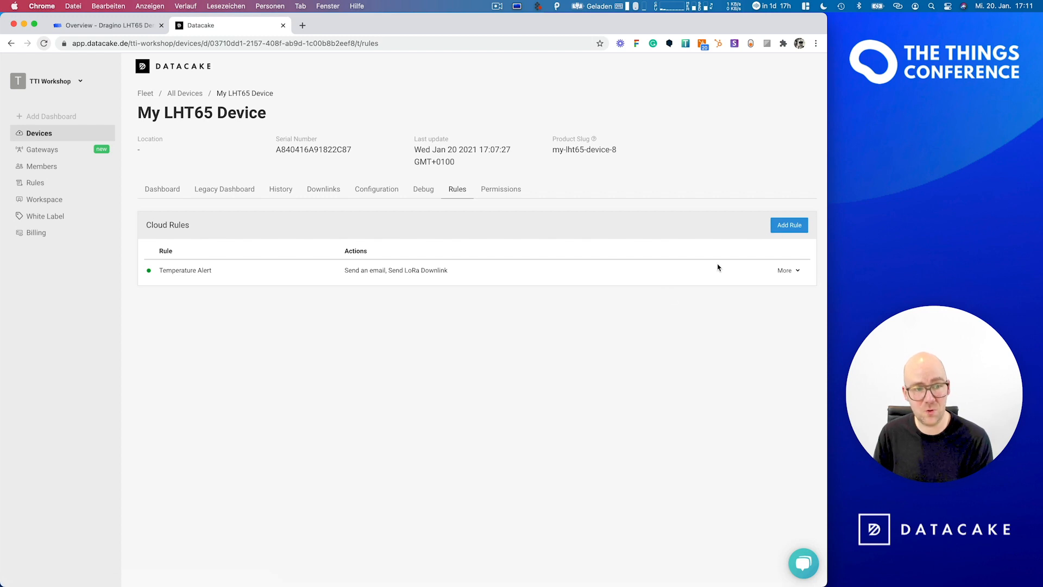
pyautogui.moveTo(626, 324)
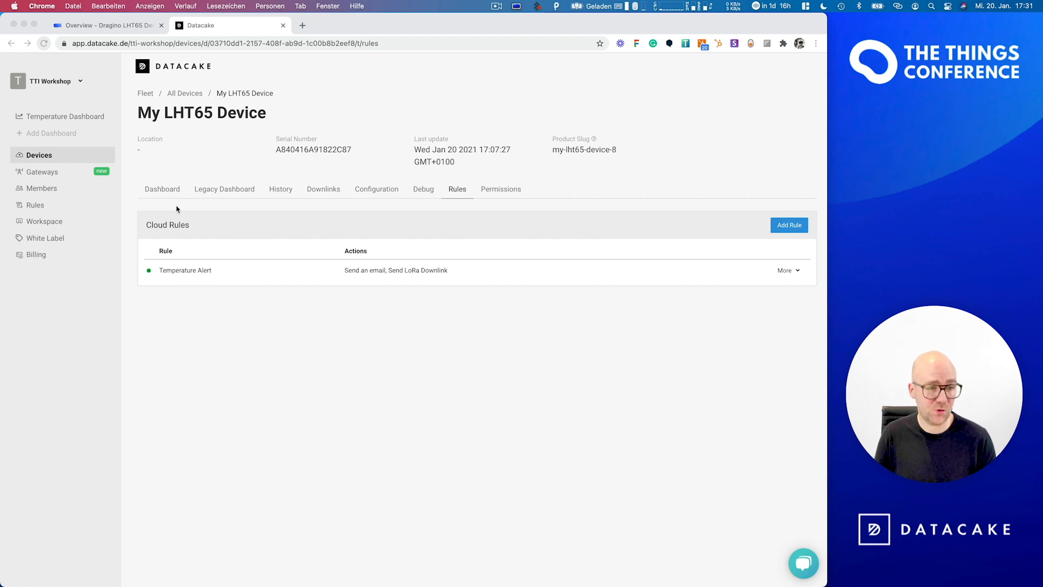
pyautogui.click(162, 189)
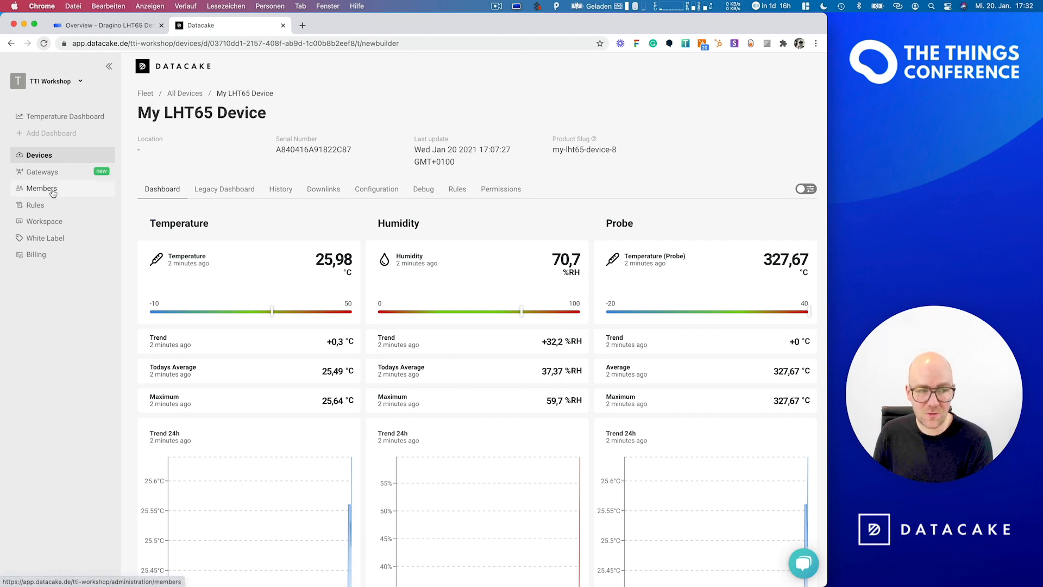
pyautogui.click(41, 188)
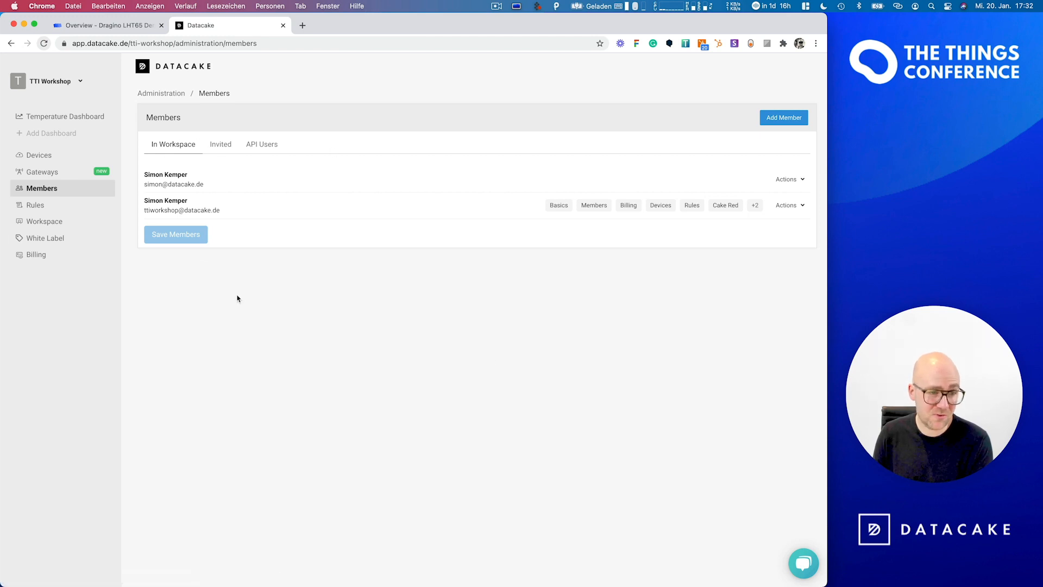
pyautogui.click(784, 117)
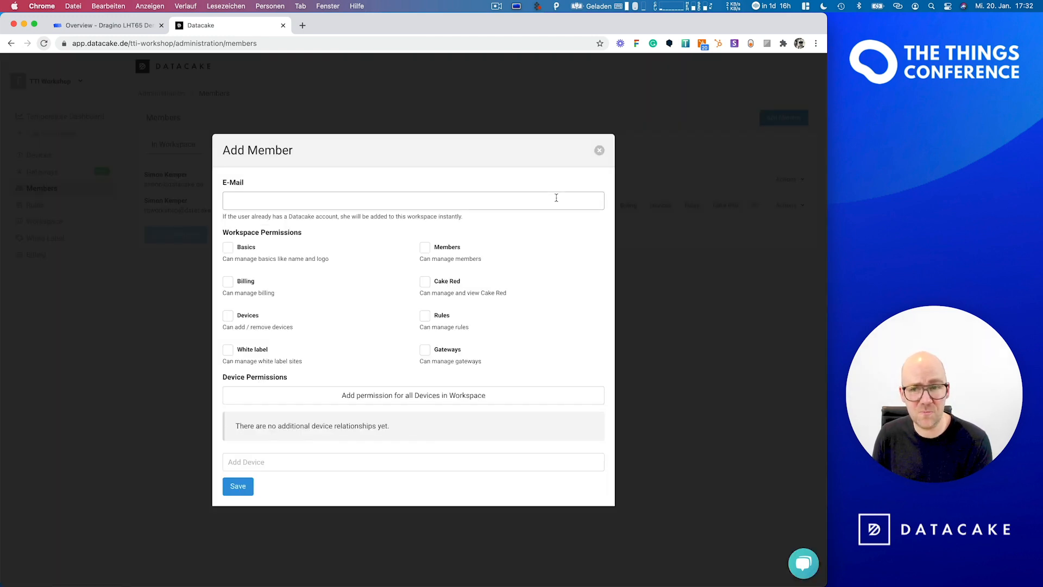
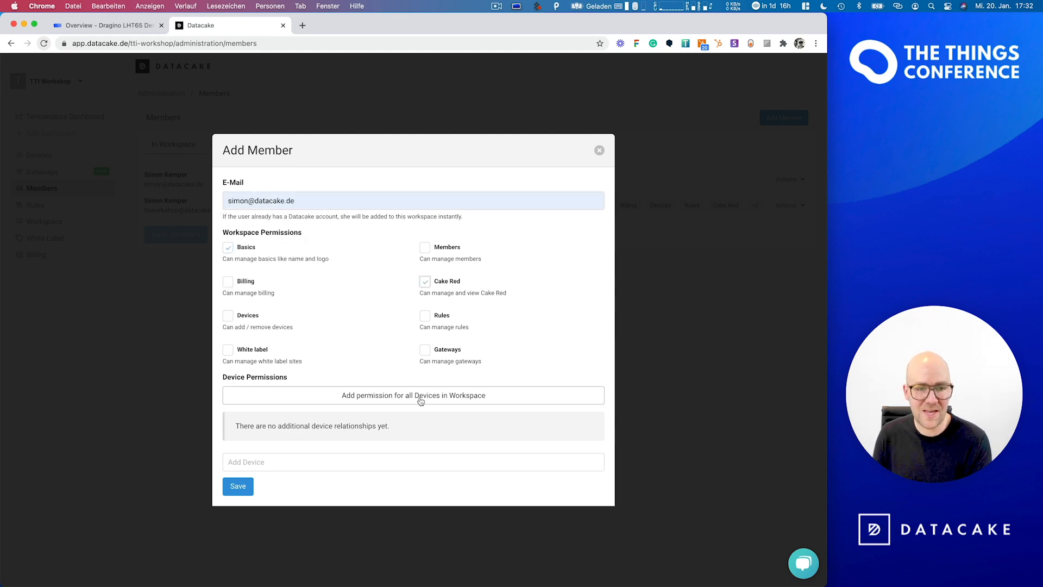
# - Grant Basics and Cake Red permissions plus access to all workspace devices, and save the member
pyautogui.click(413, 394)
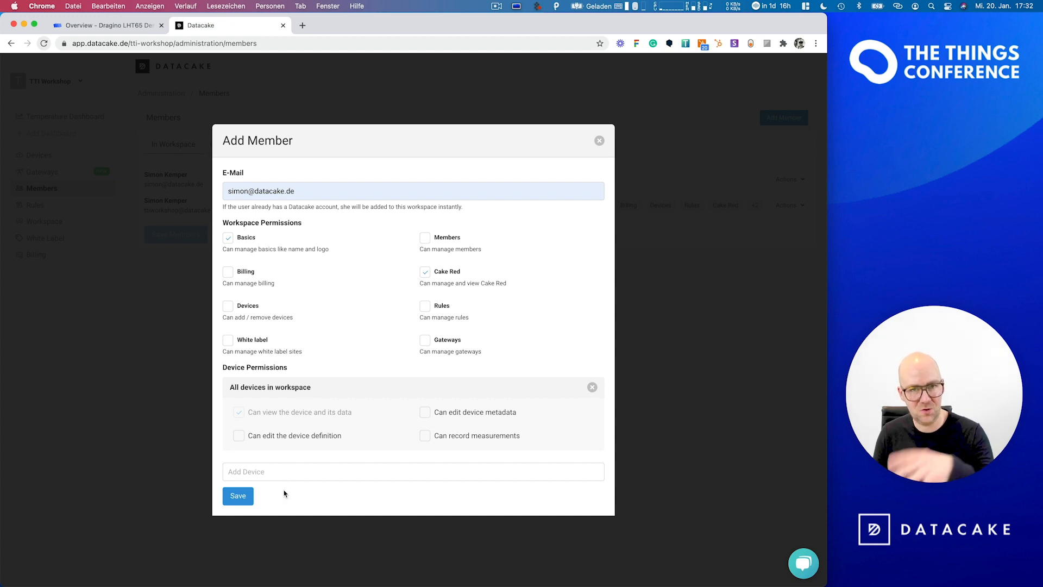
pyautogui.click(238, 495)
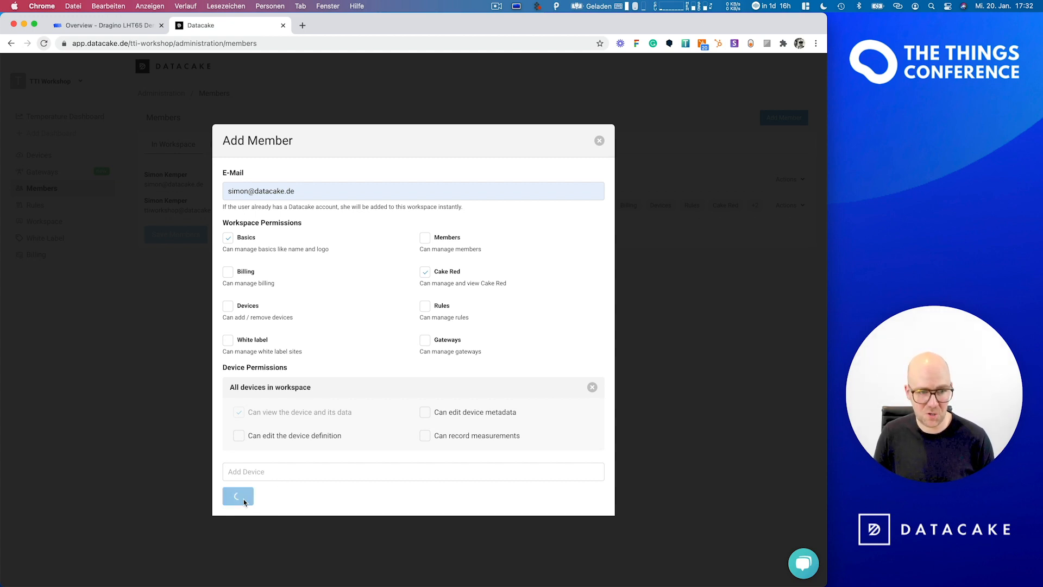
pyautogui.click(238, 497)
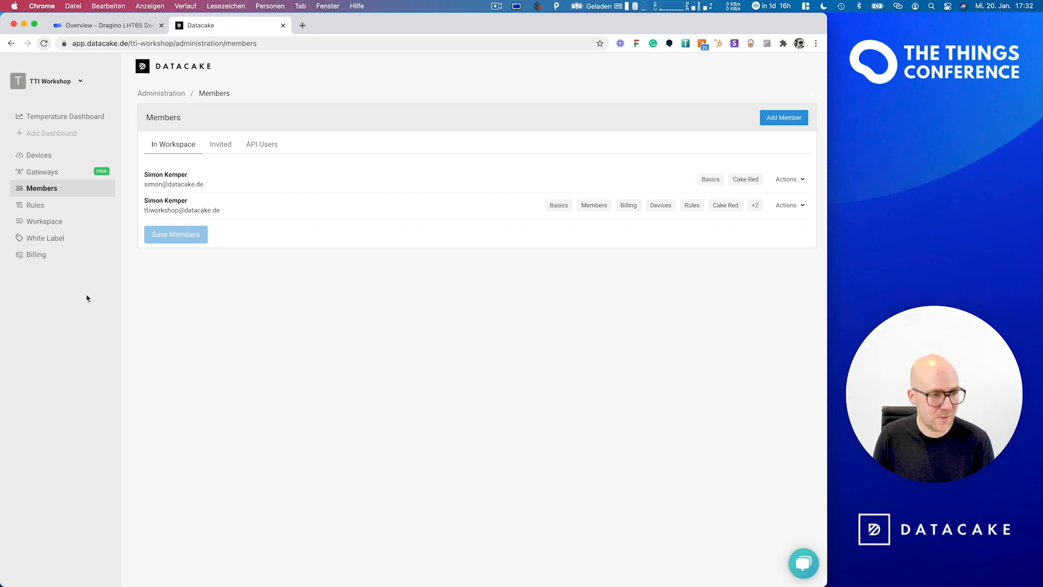
# - Copy the Temperature Dashboard's public share link from its settings, keeping it Public
pyautogui.click(65, 117)
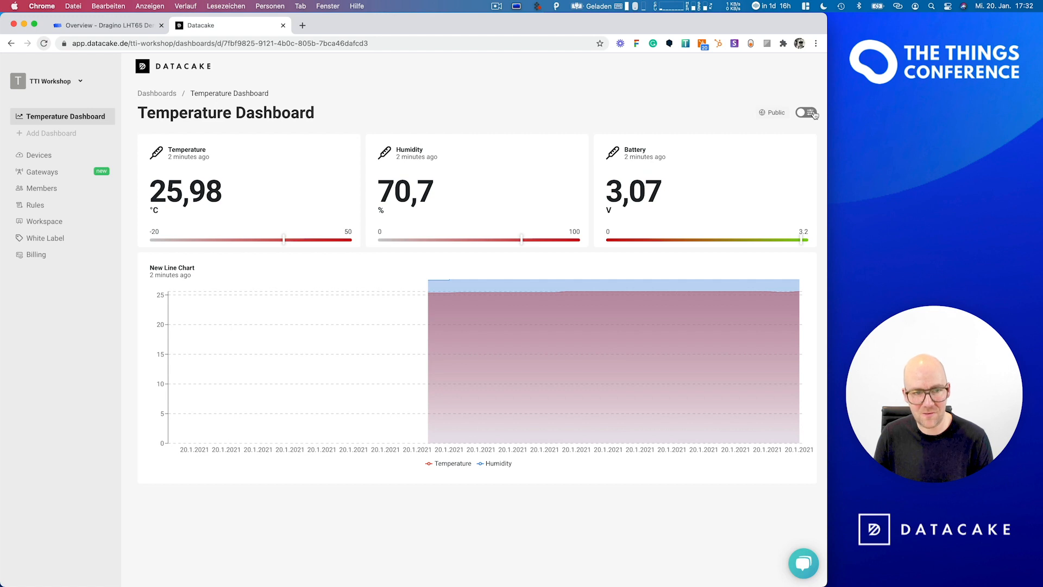
pyautogui.click(807, 111)
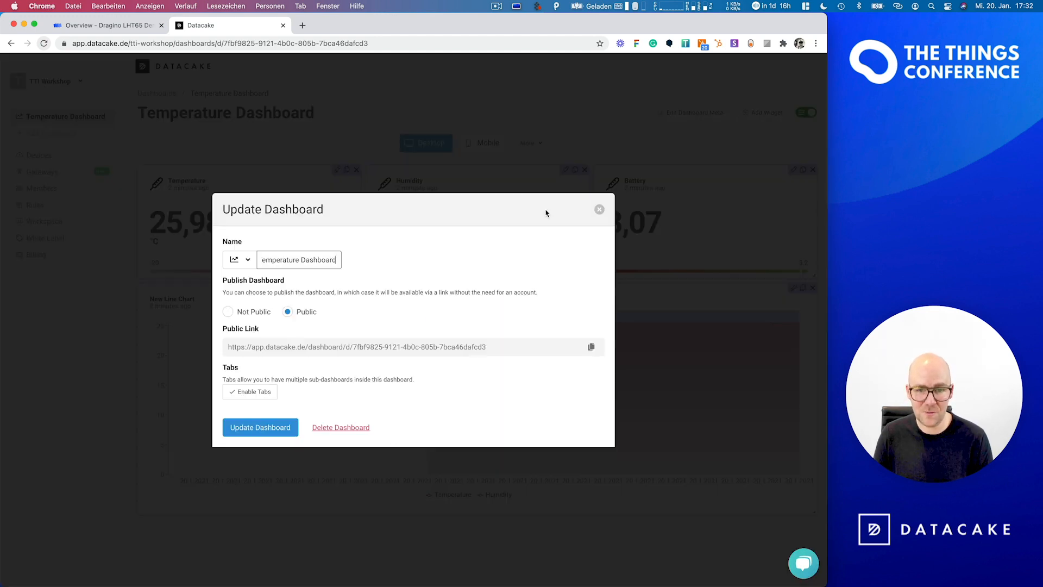
pyautogui.click(591, 346)
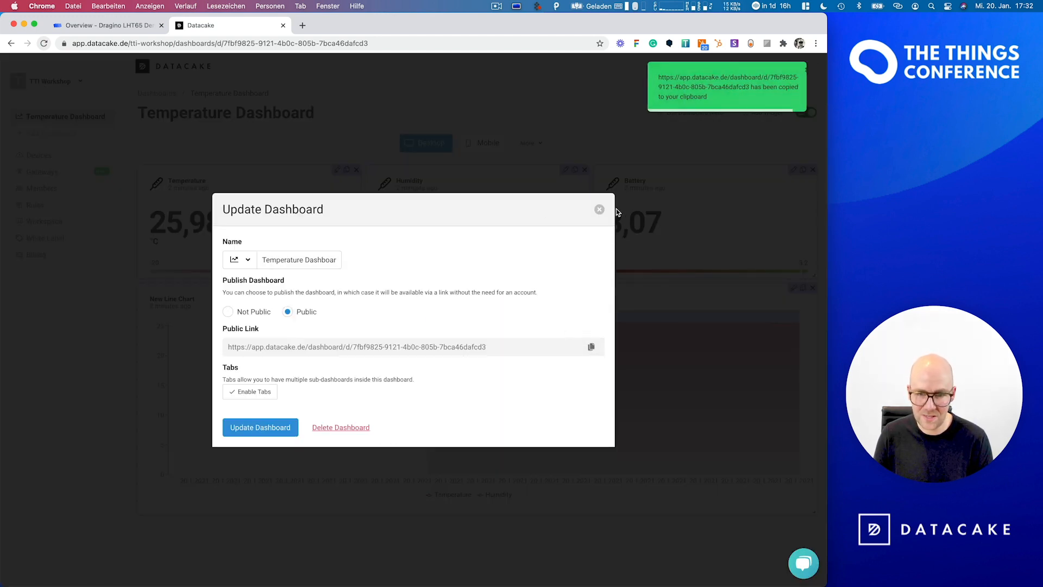
pyautogui.click(600, 209)
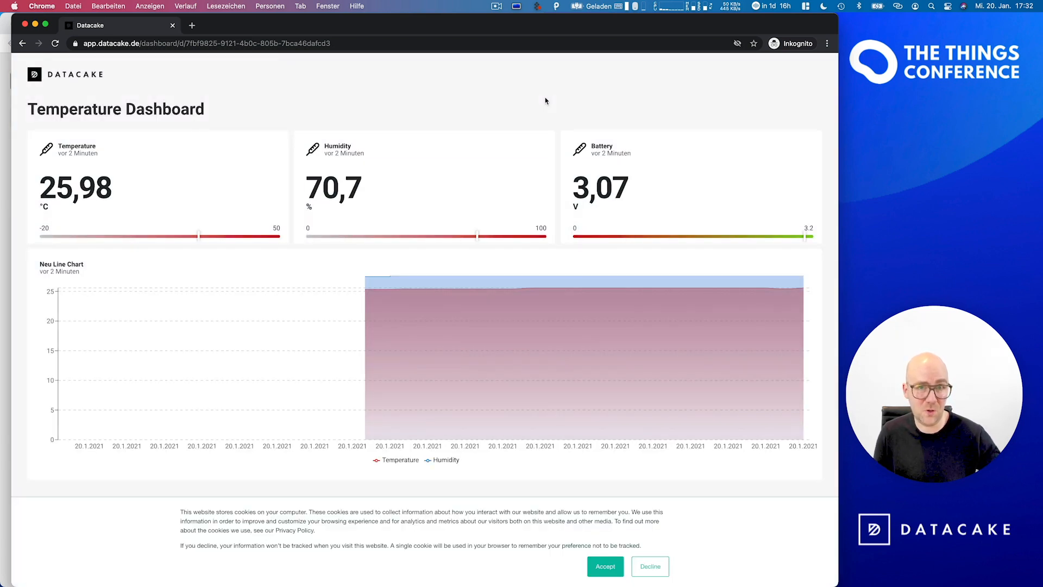
pyautogui.moveTo(614, 405)
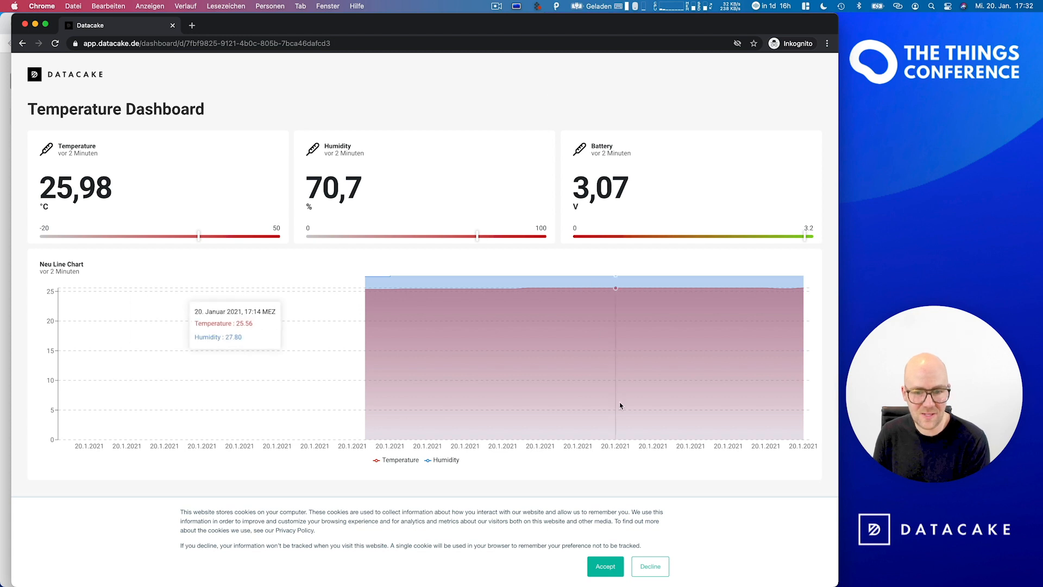